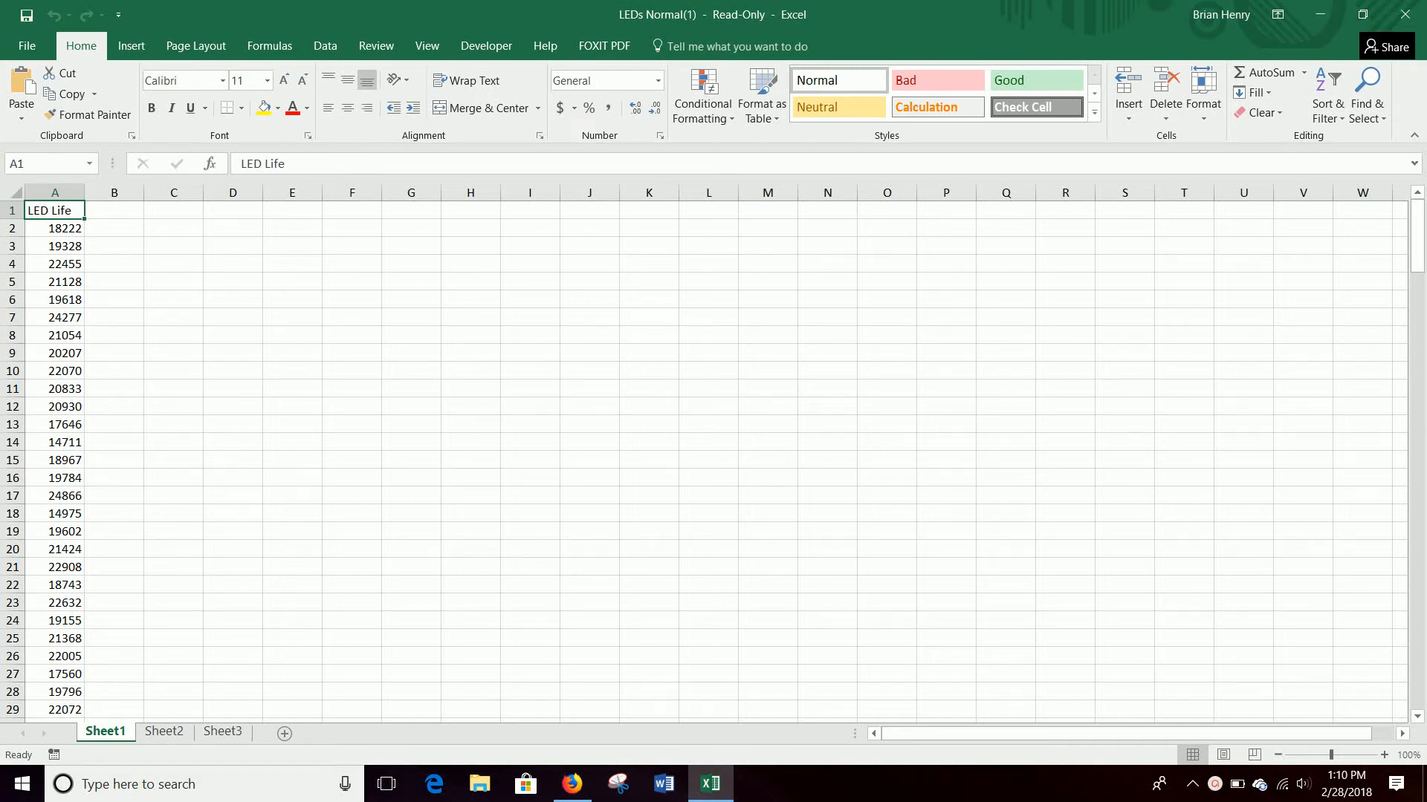
{"action": "mouse_move", "coordinate": [673, 588]}
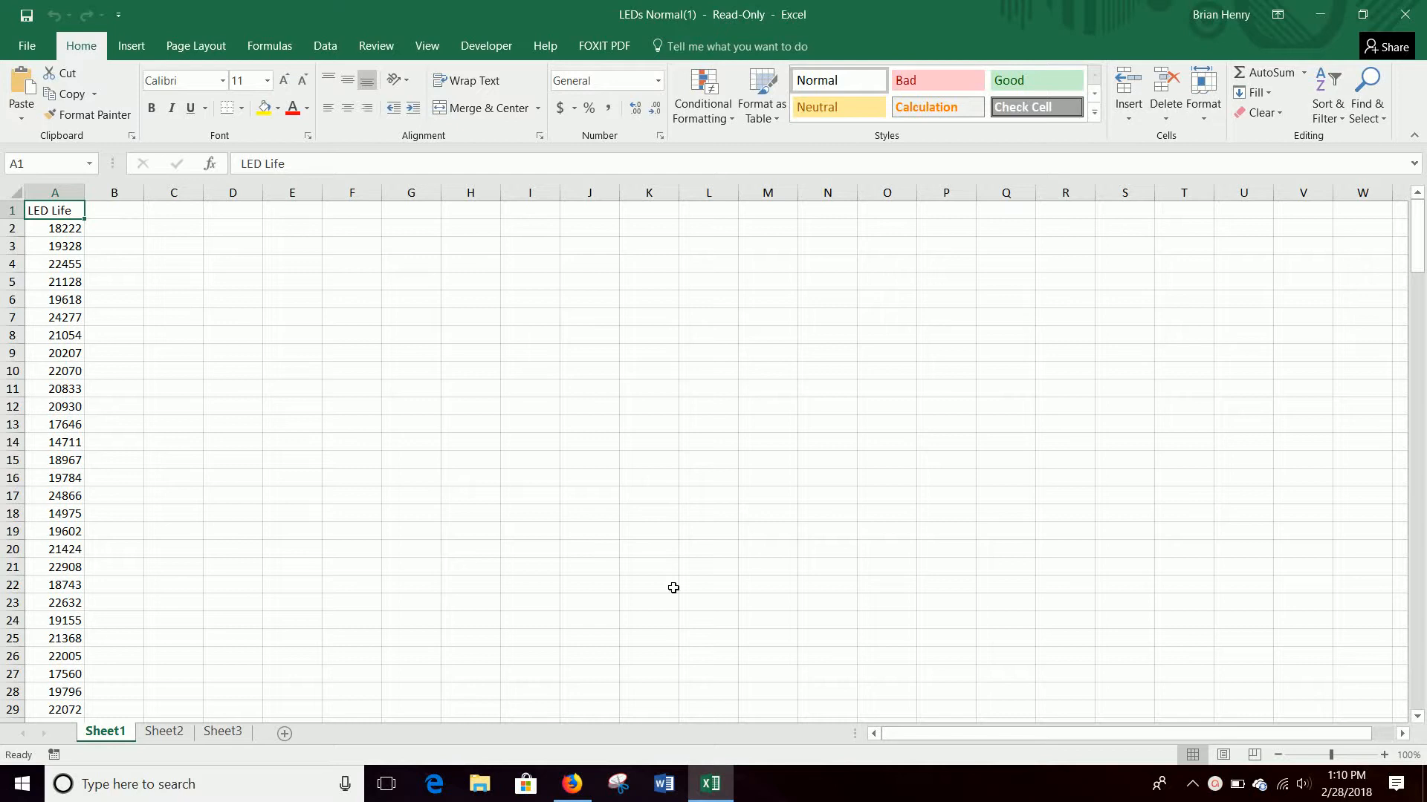
{"action": "mouse_move", "coordinate": [250, 250]}
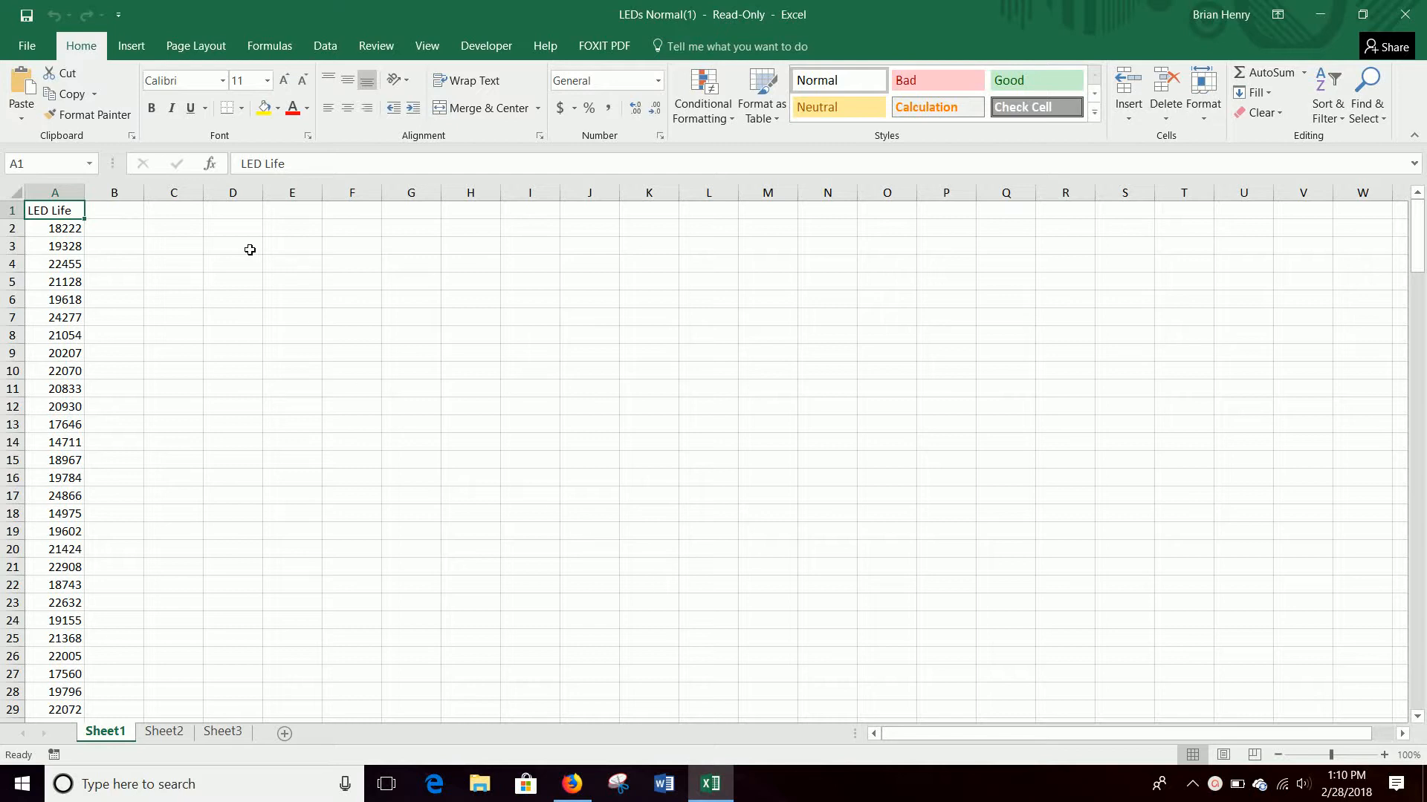
- Enter the labels Average in D3 and Stdev in D4
{"action": "left_click", "coordinate": [65, 228]}
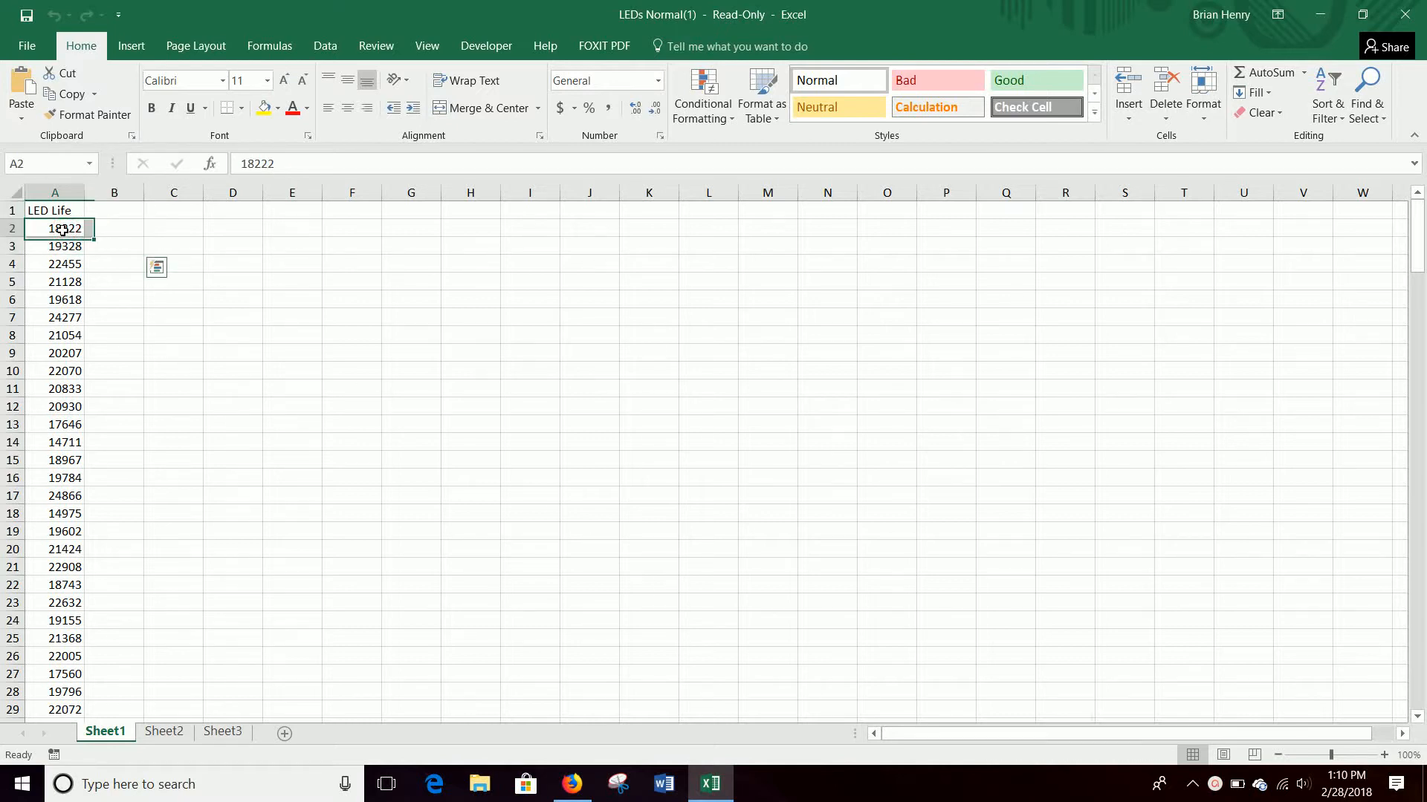
{"action": "left_click", "coordinate": [53, 210]}
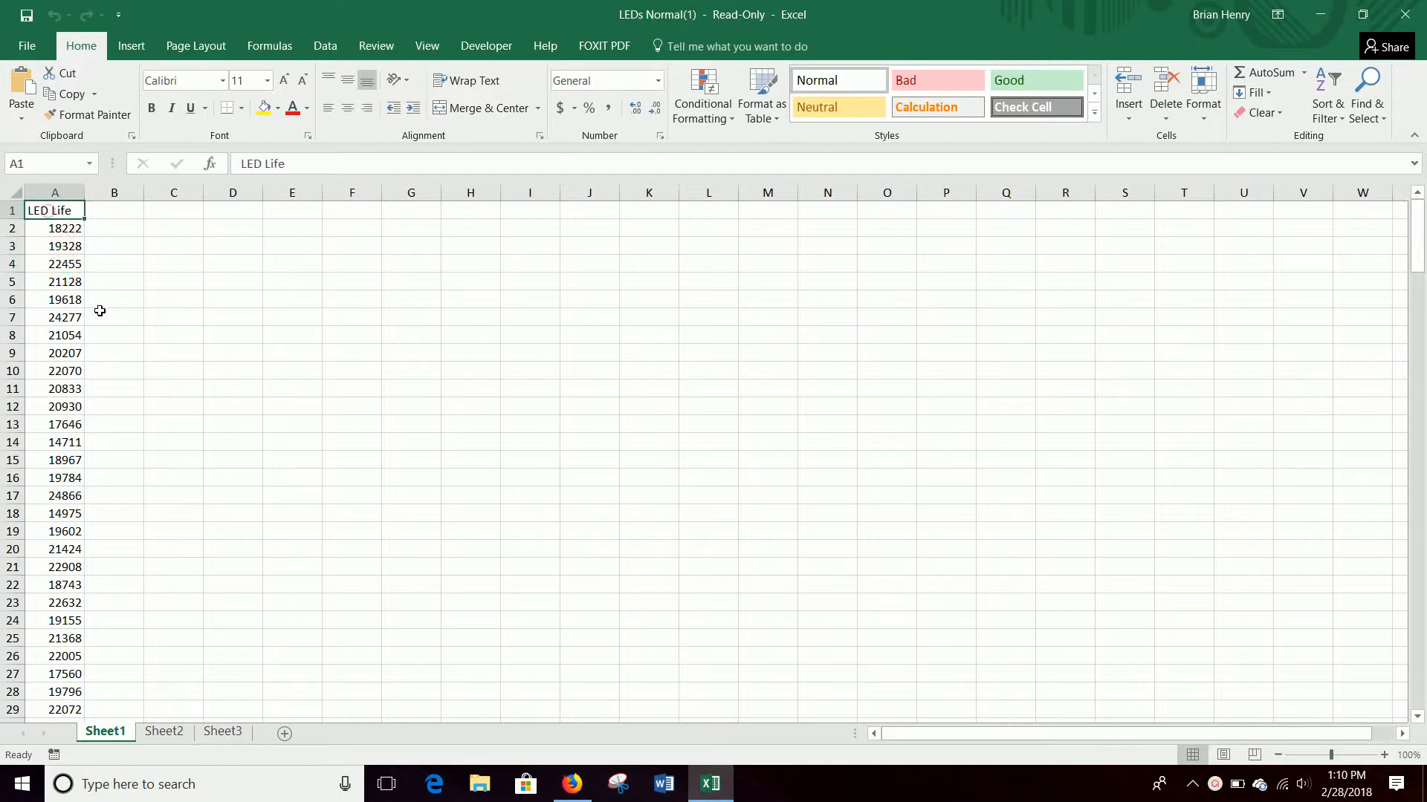
{"action": "left_click", "coordinate": [54, 246]}
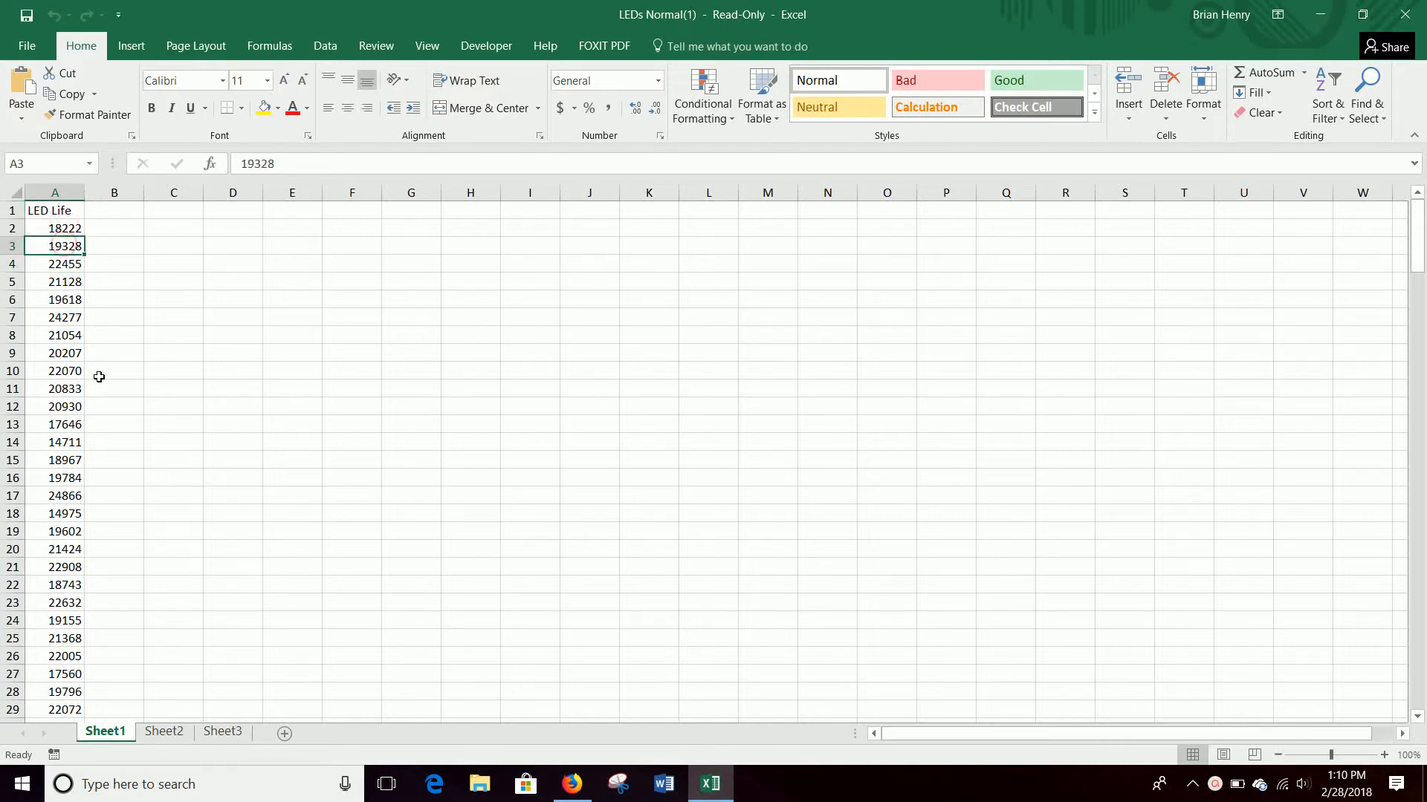
{"action": "mouse_move", "coordinate": [143, 281]}
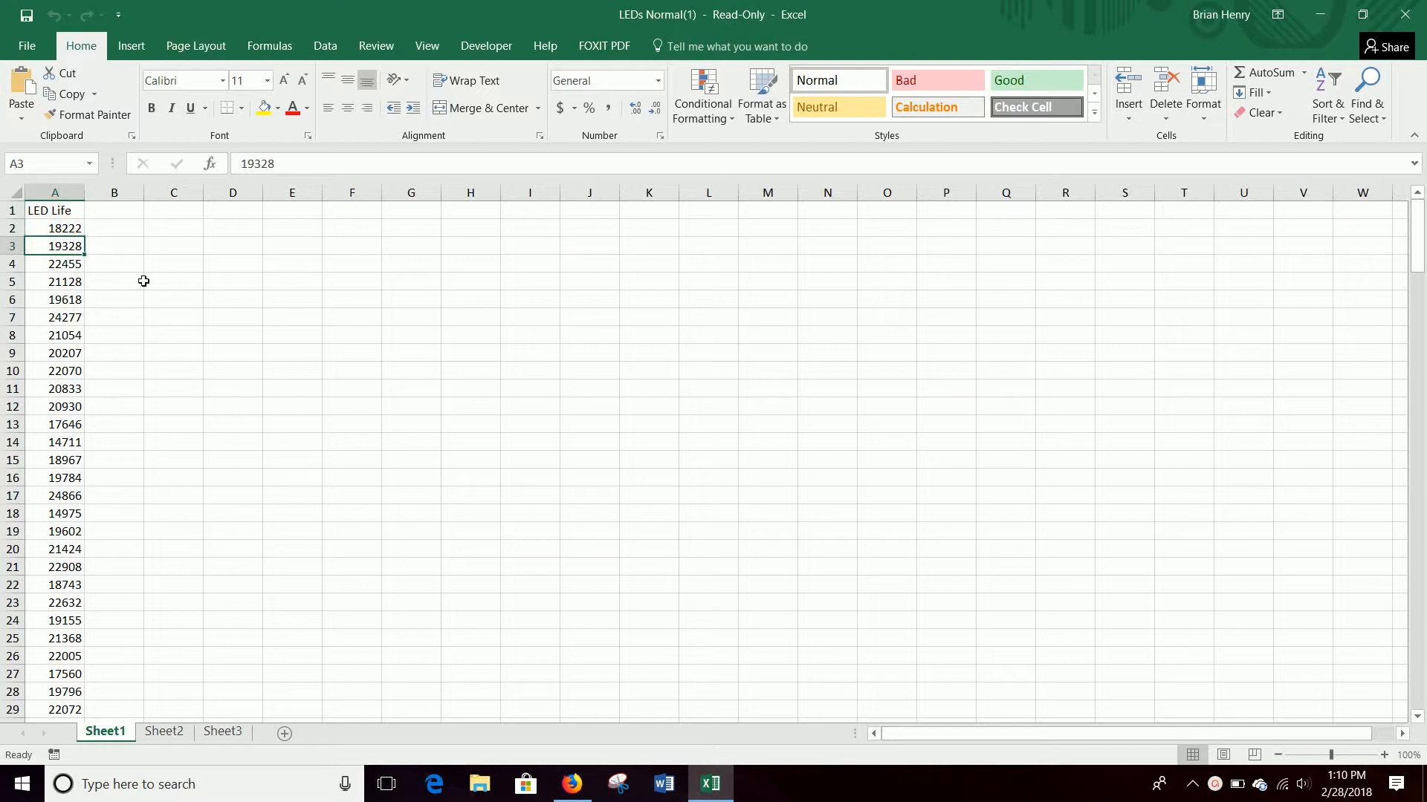
{"action": "left_click", "coordinate": [232, 246]}
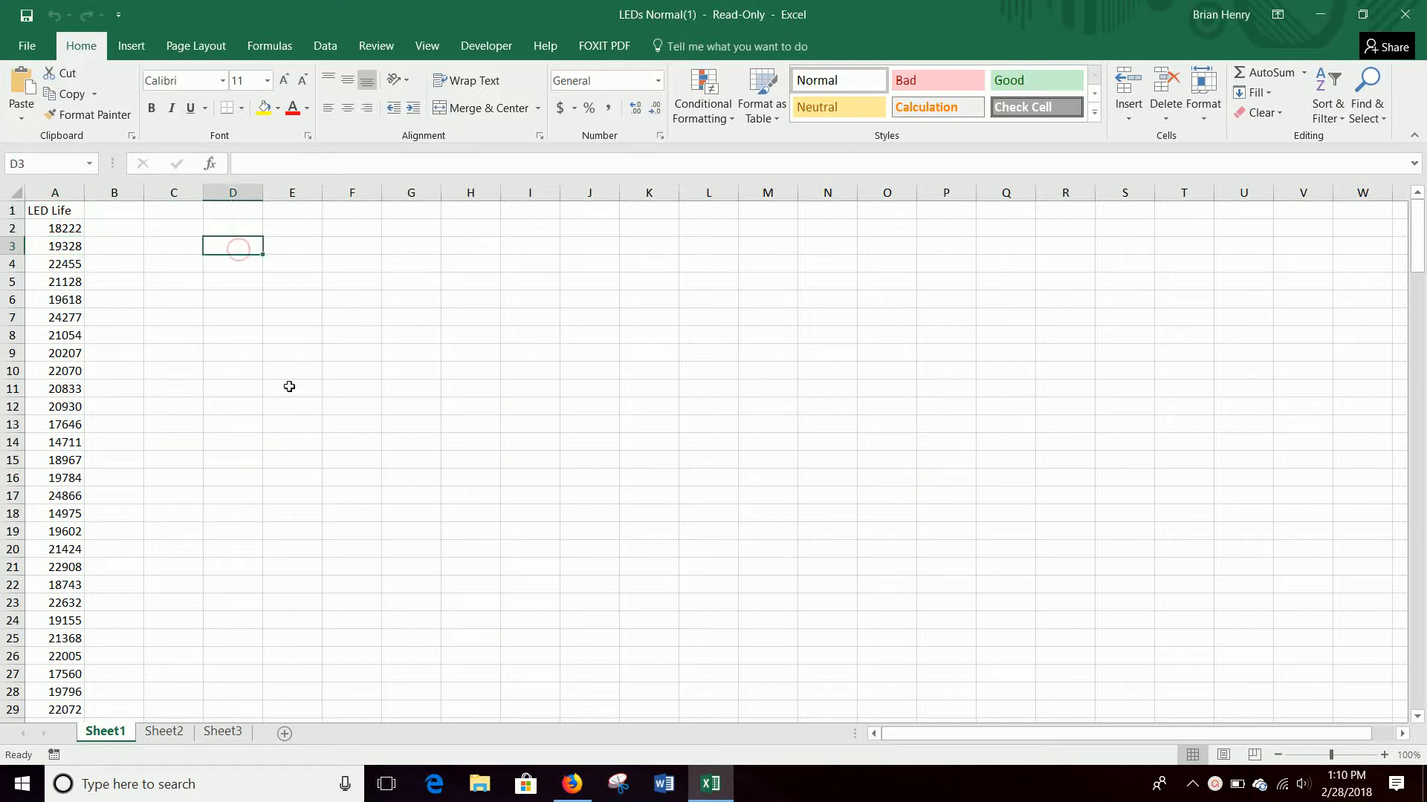
{"action": "type", "text": "Average"}
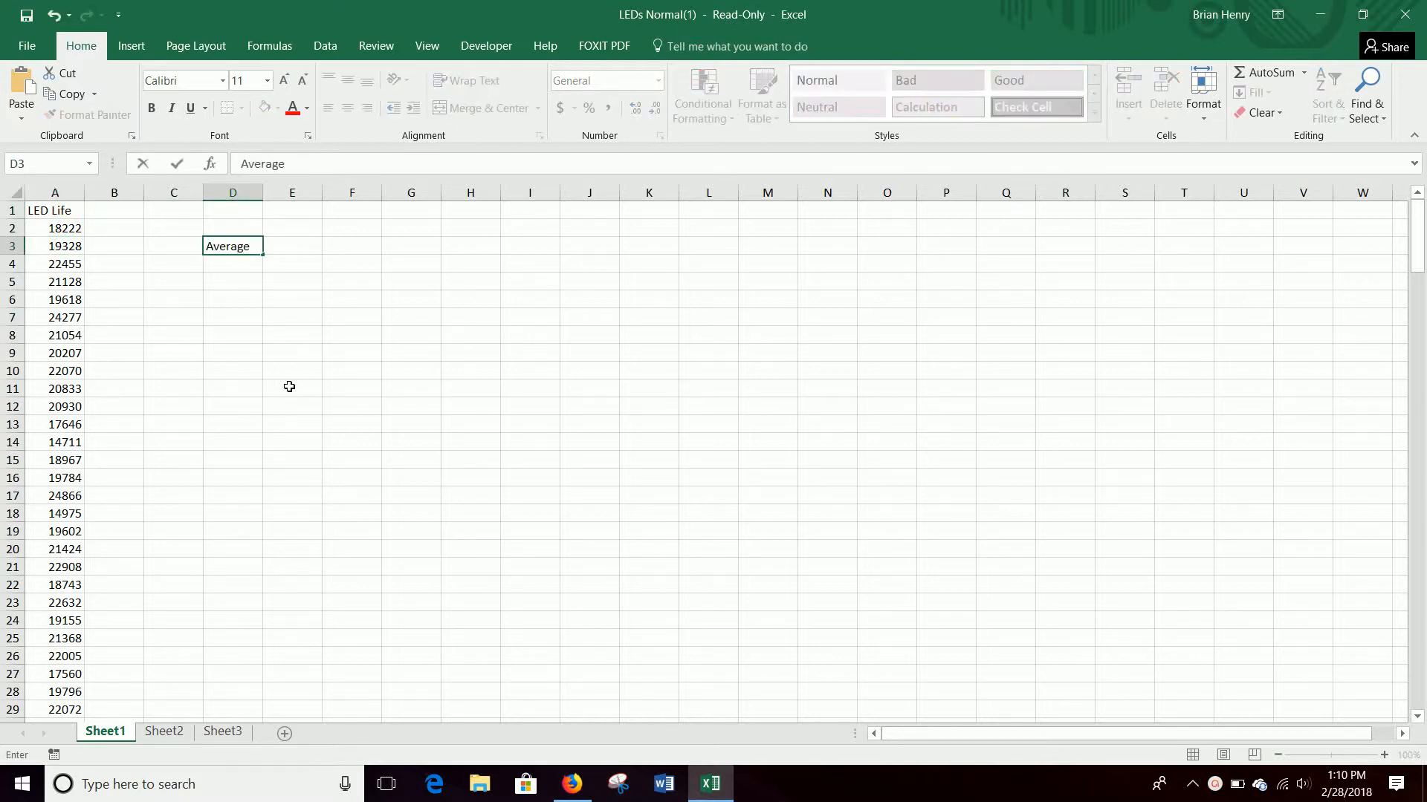
{"action": "type", "text": "Stdev"}
{"action": "left_click", "coordinate": [292, 246]}
{"action": "type", "text": "="}
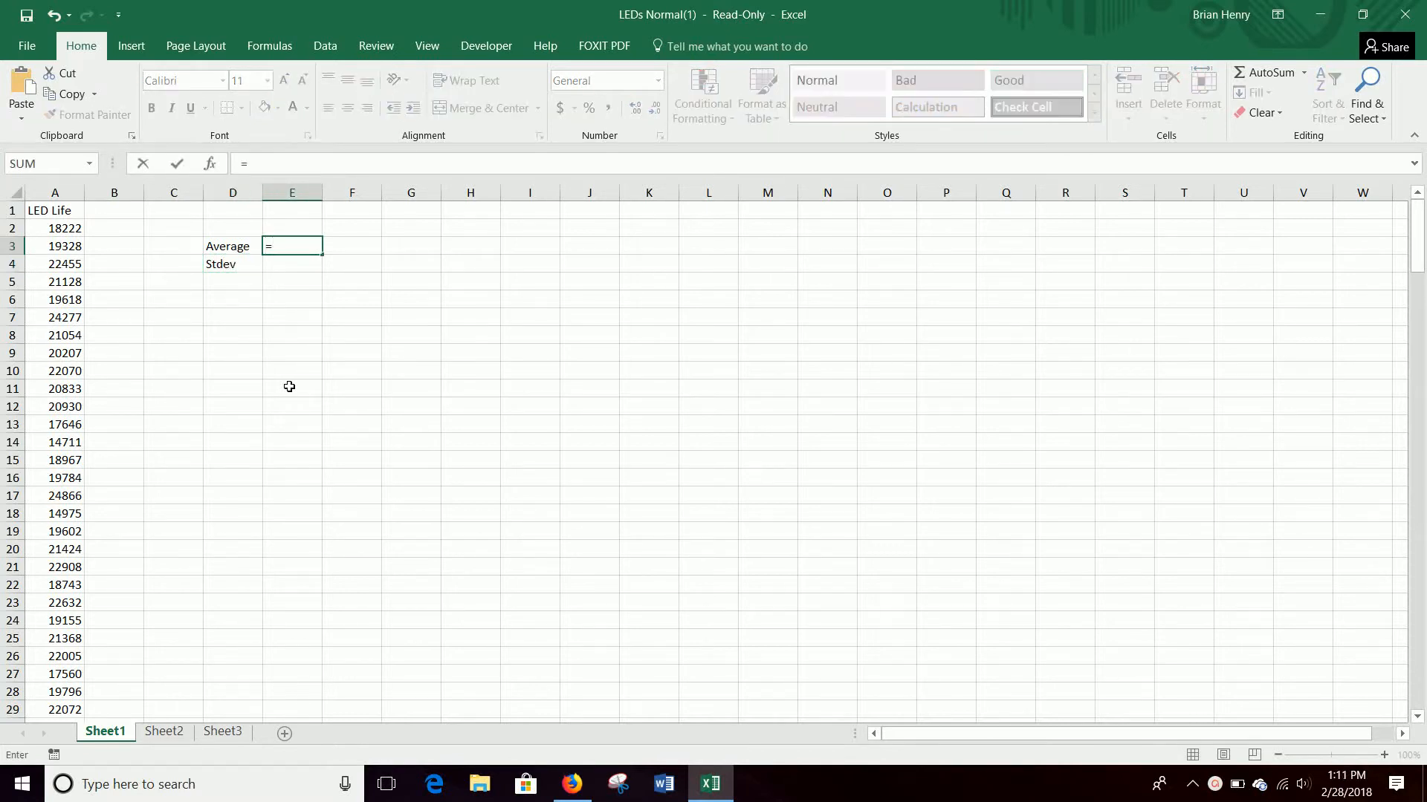
- Enter =AVERAGE(A2:A201) in E3 and =STDEV(A2:A201) in E4
{"action": "type", "text": "average("}
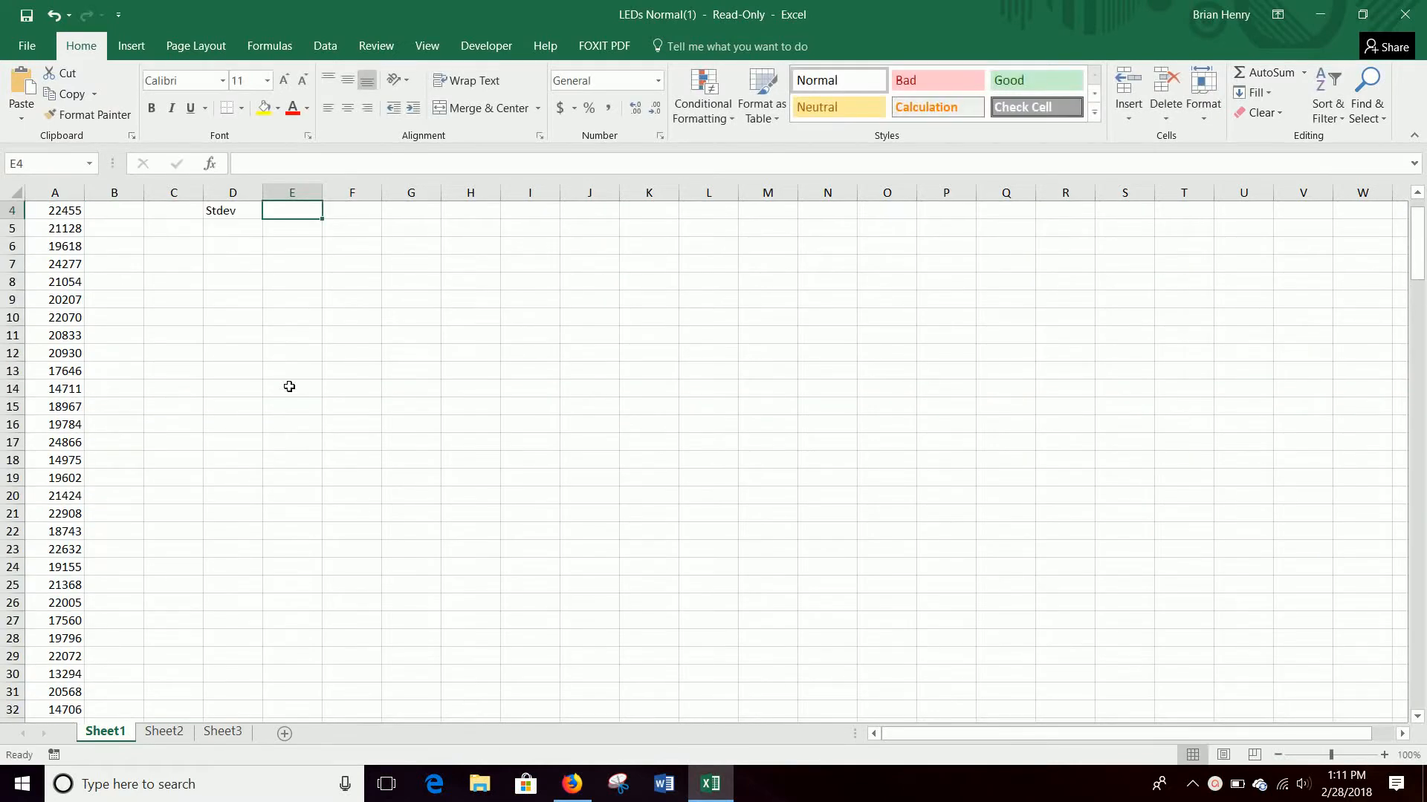
{"action": "type", "text": "="}
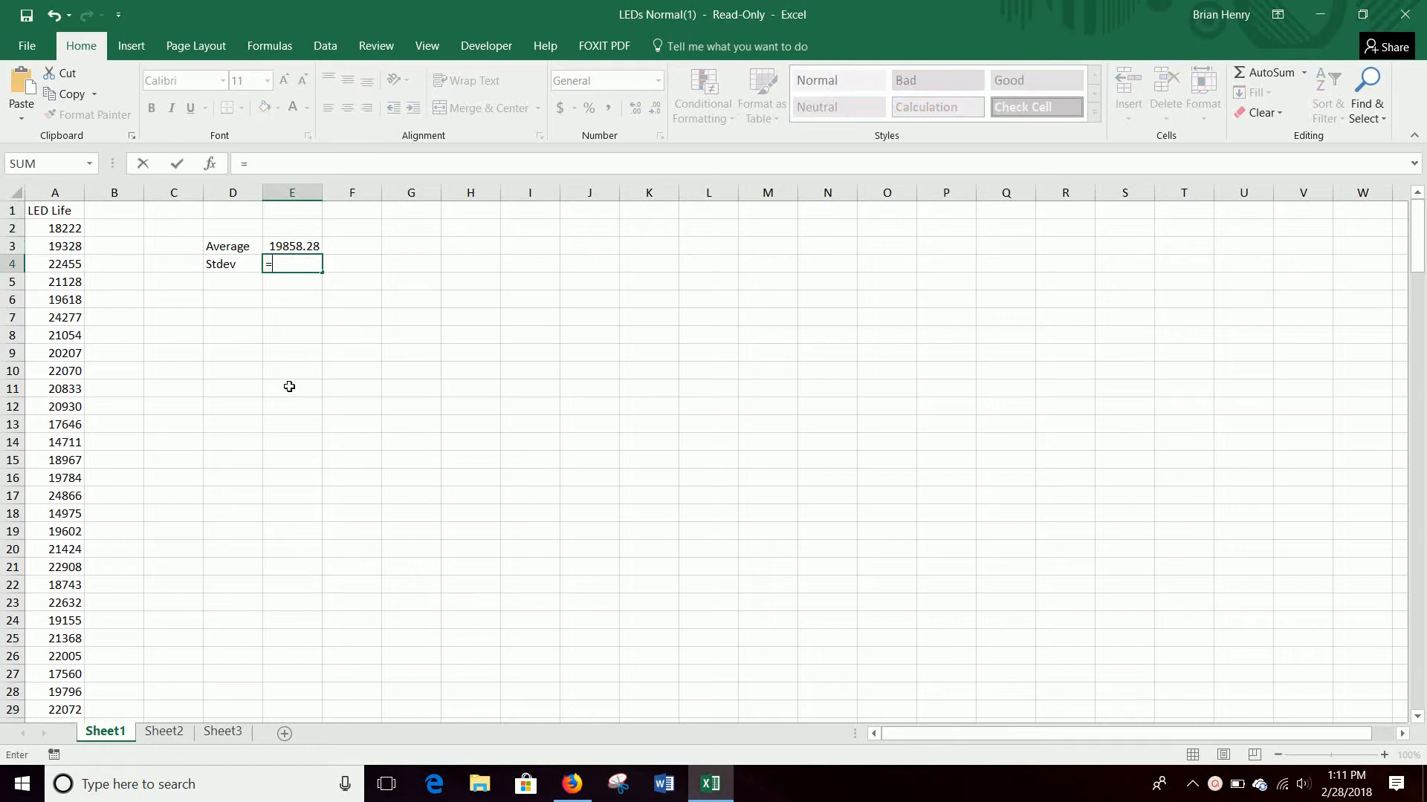
{"action": "type", "text": "stdev("}
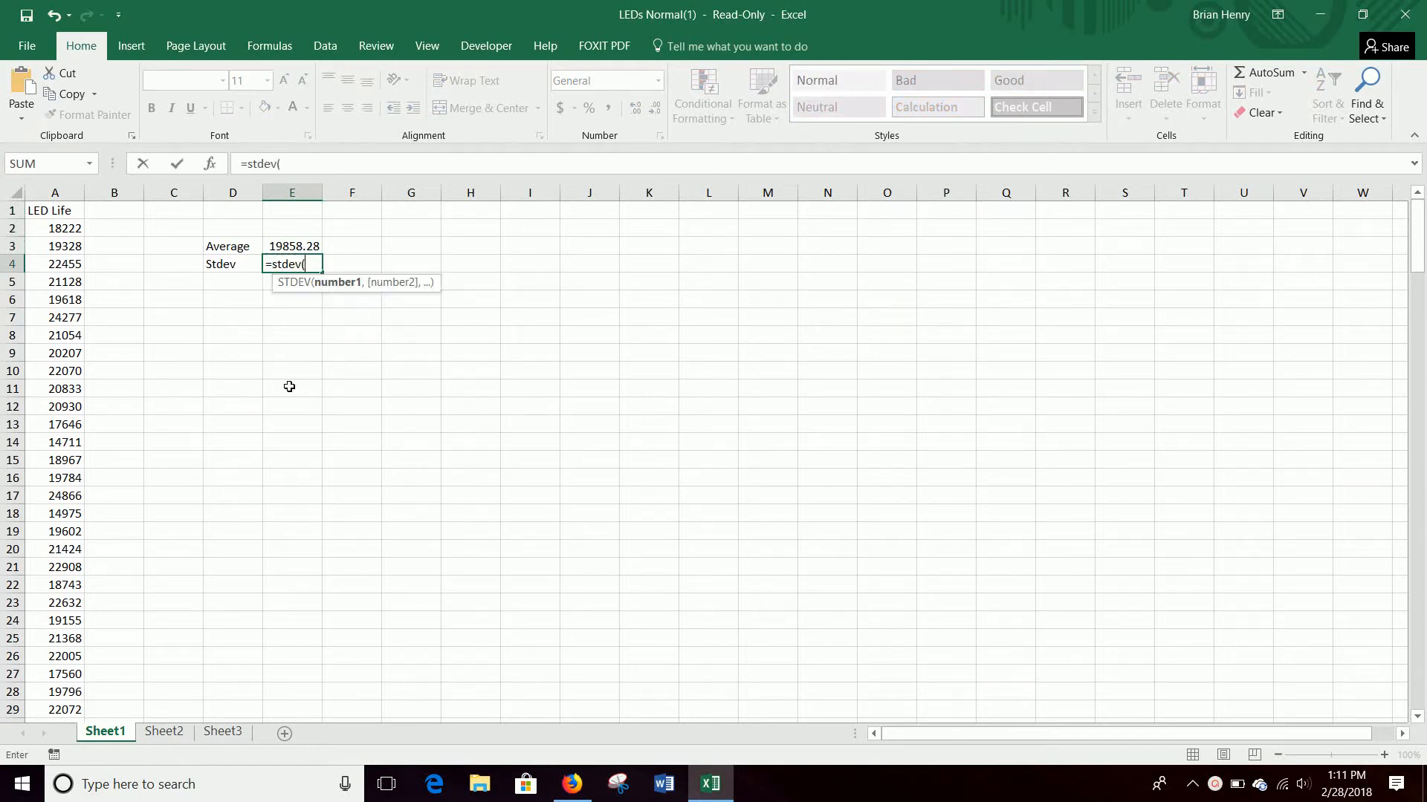
{"action": "type", "text": "a2:a"}
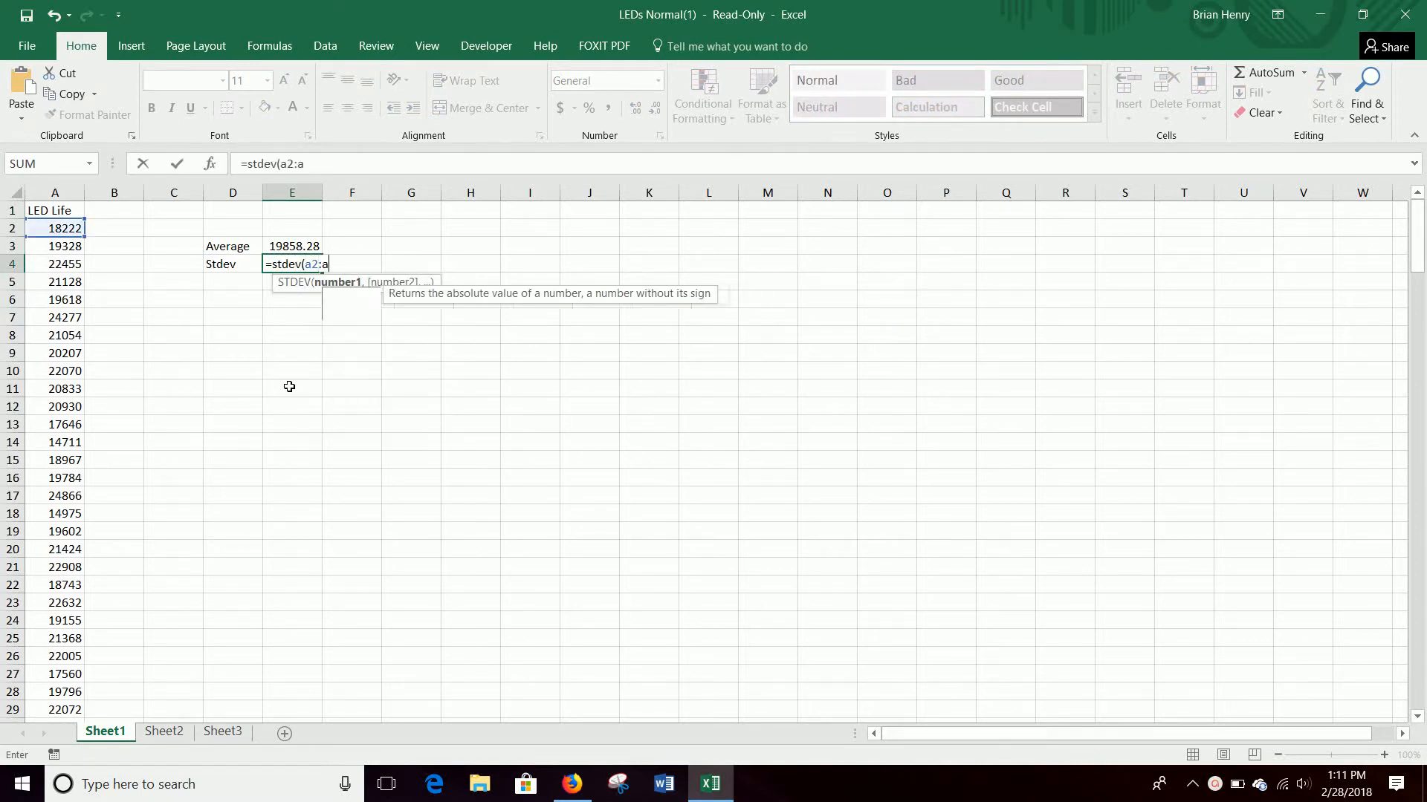
{"action": "type", "text": "201"}
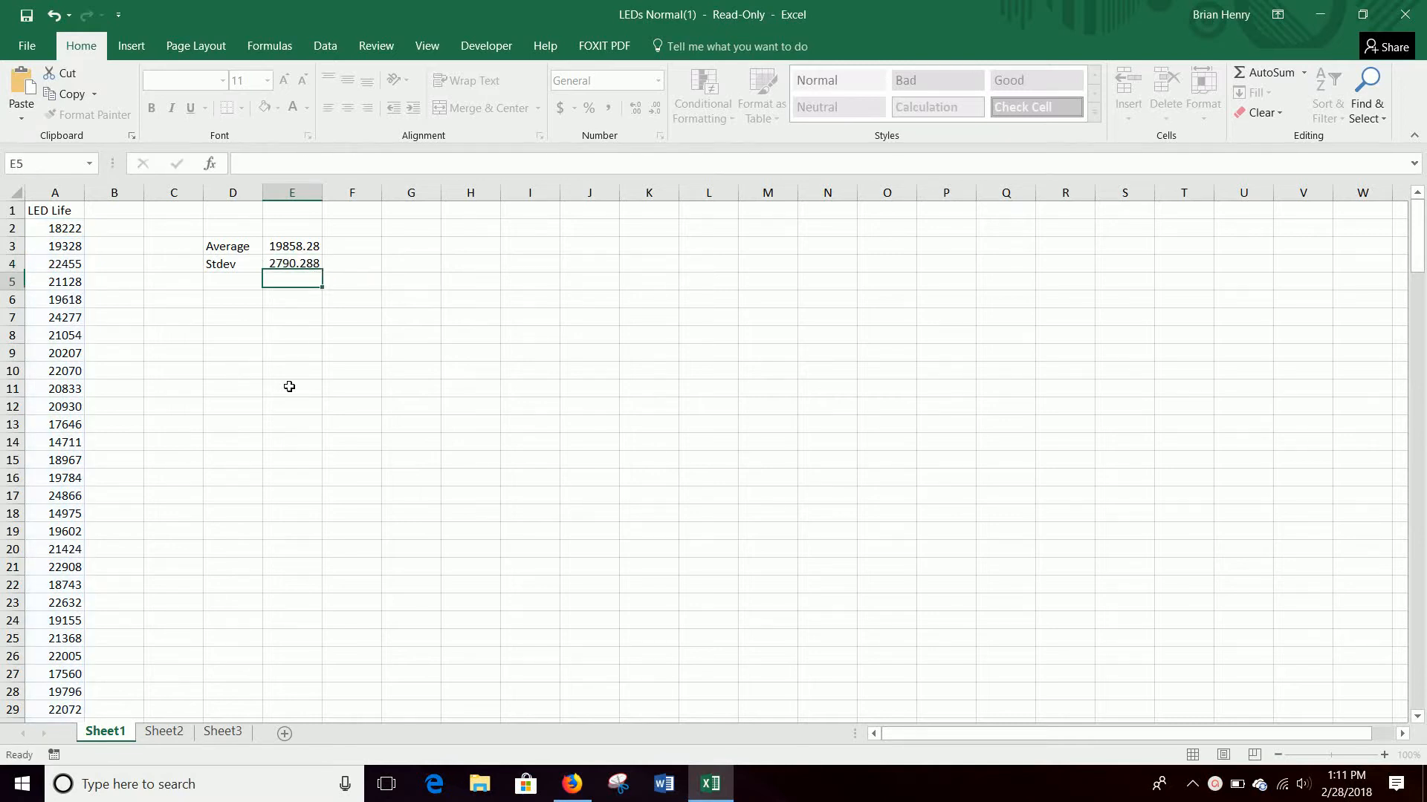
{"action": "left_click", "coordinate": [292, 246]}
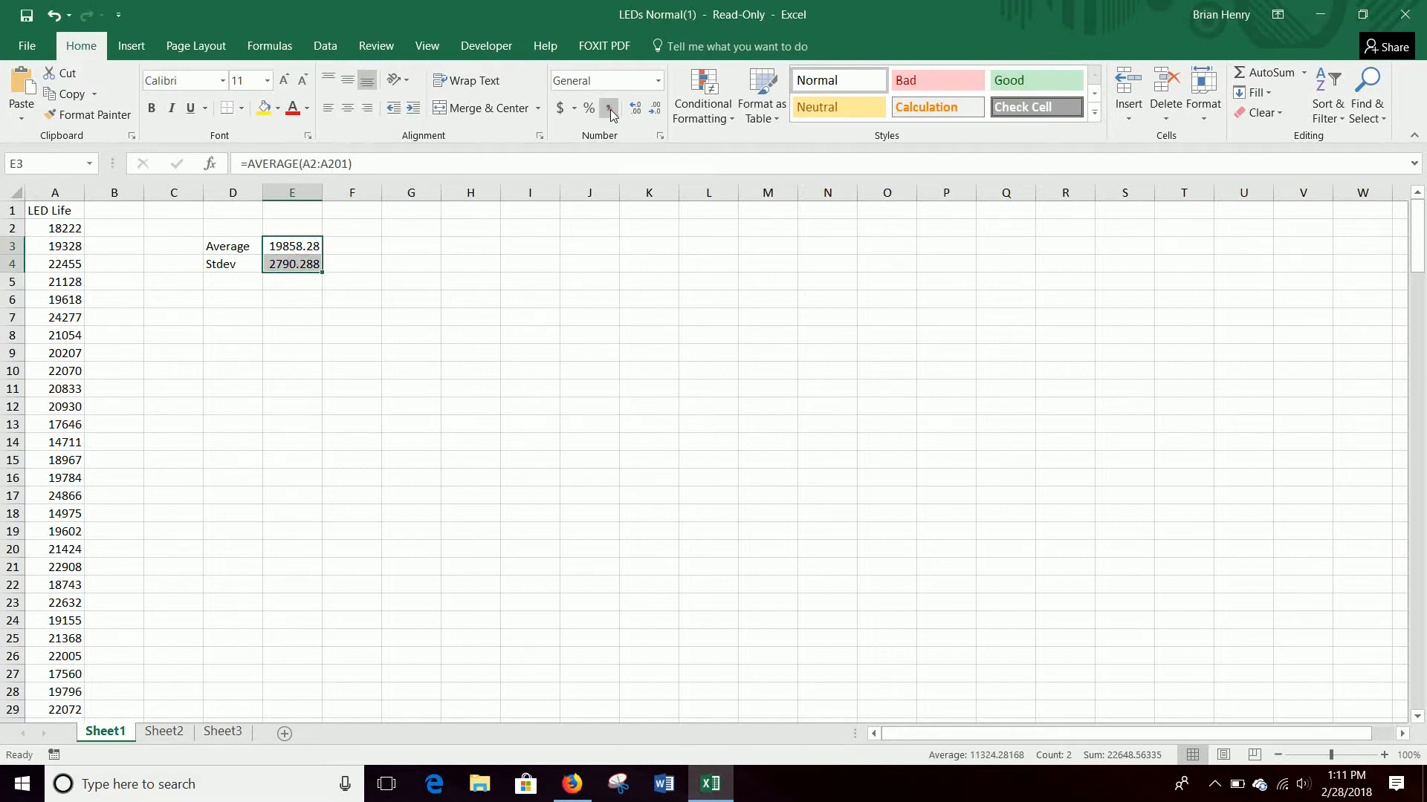
- Format E3:E4 as comma-style whole numbers (19,858 and 2,790) and check both formulas
{"action": "left_click", "coordinate": [609, 107]}
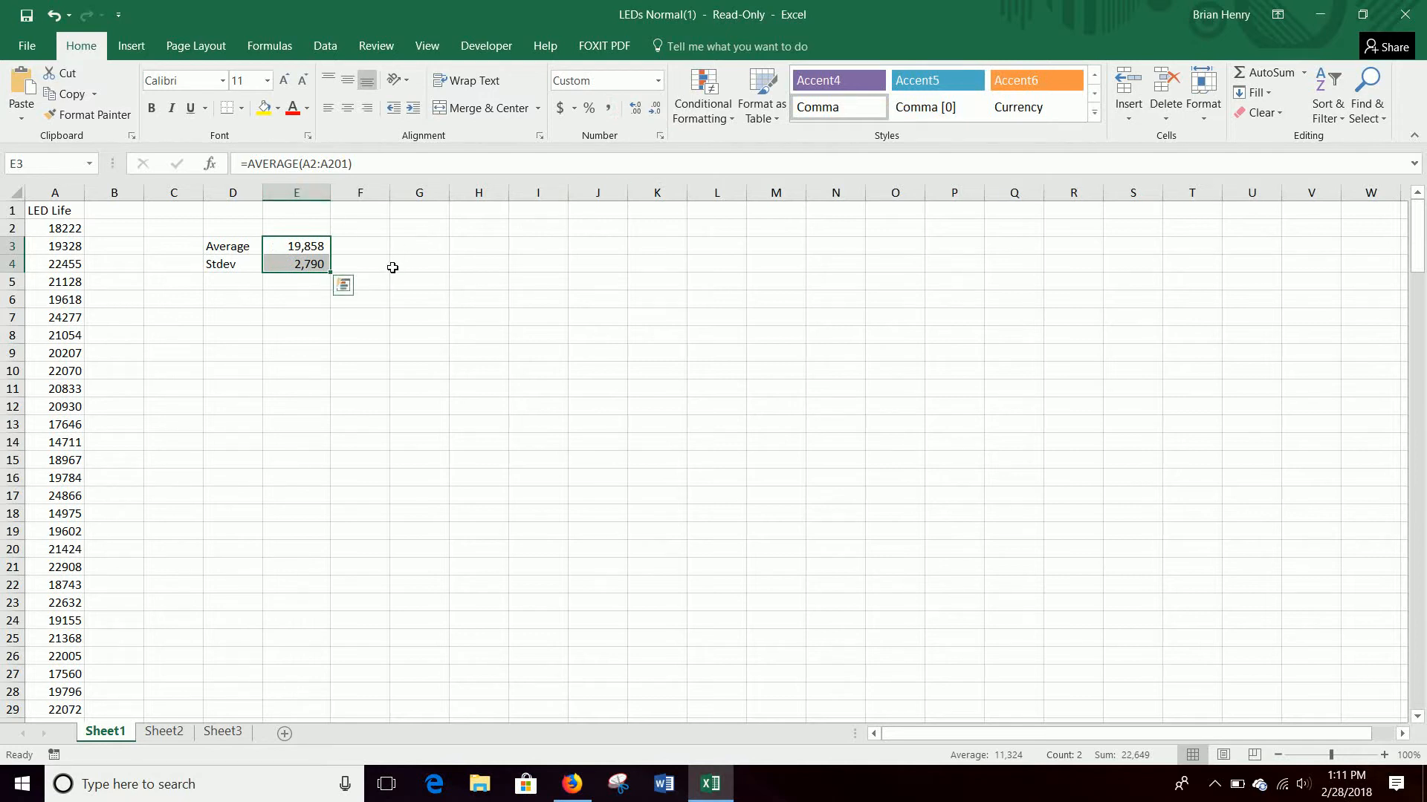
{"action": "left_click", "coordinate": [54, 227]}
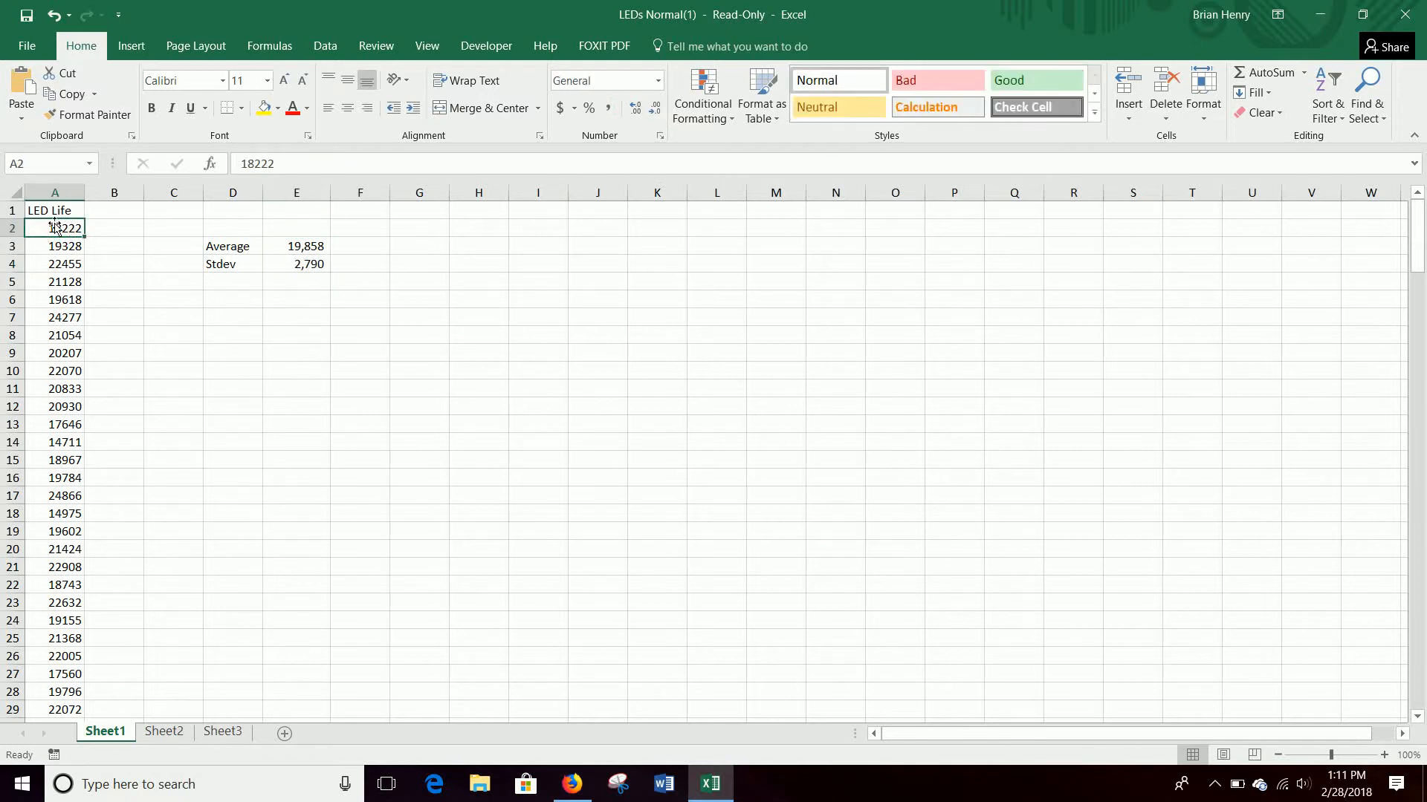
{"action": "mouse_move", "coordinate": [232, 260]}
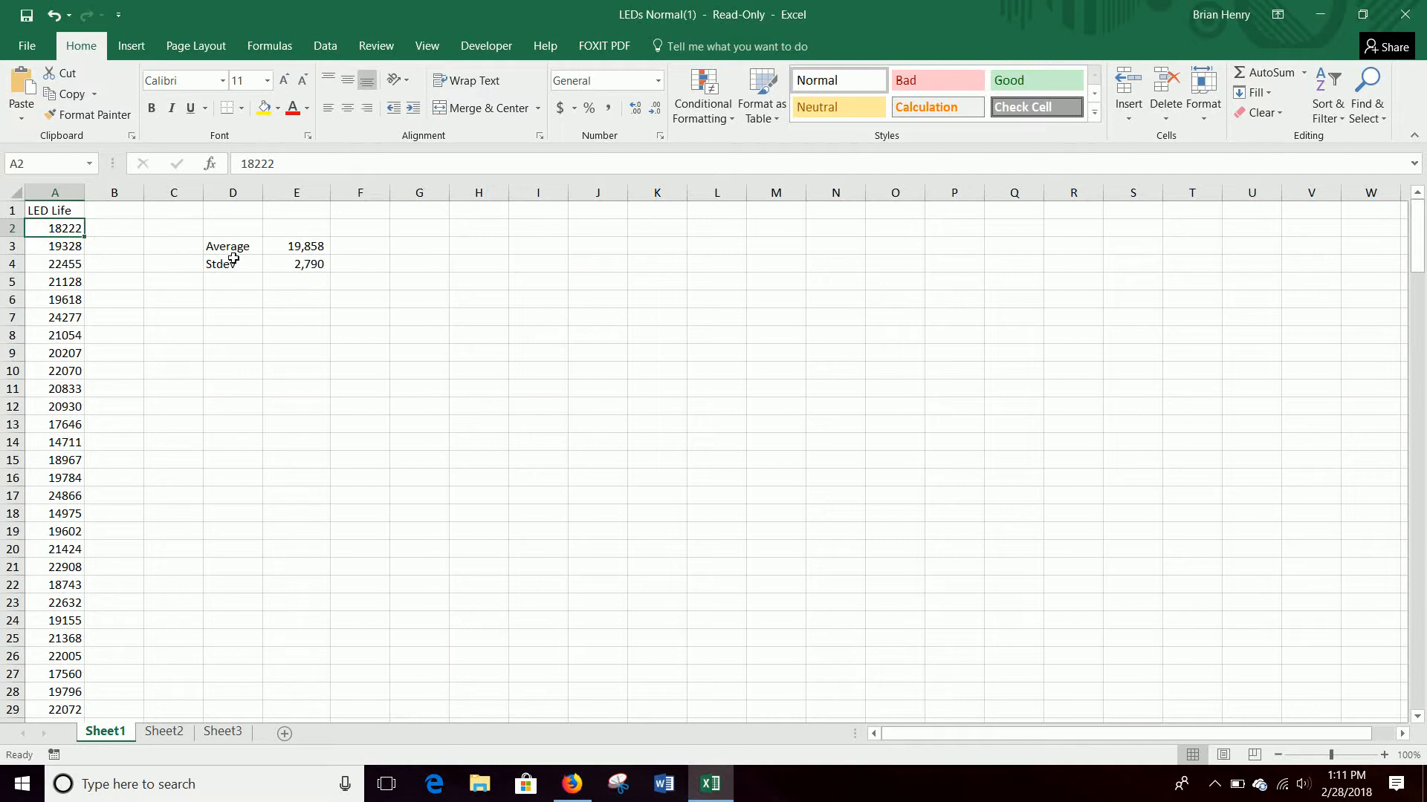
{"action": "left_click", "coordinate": [296, 246]}
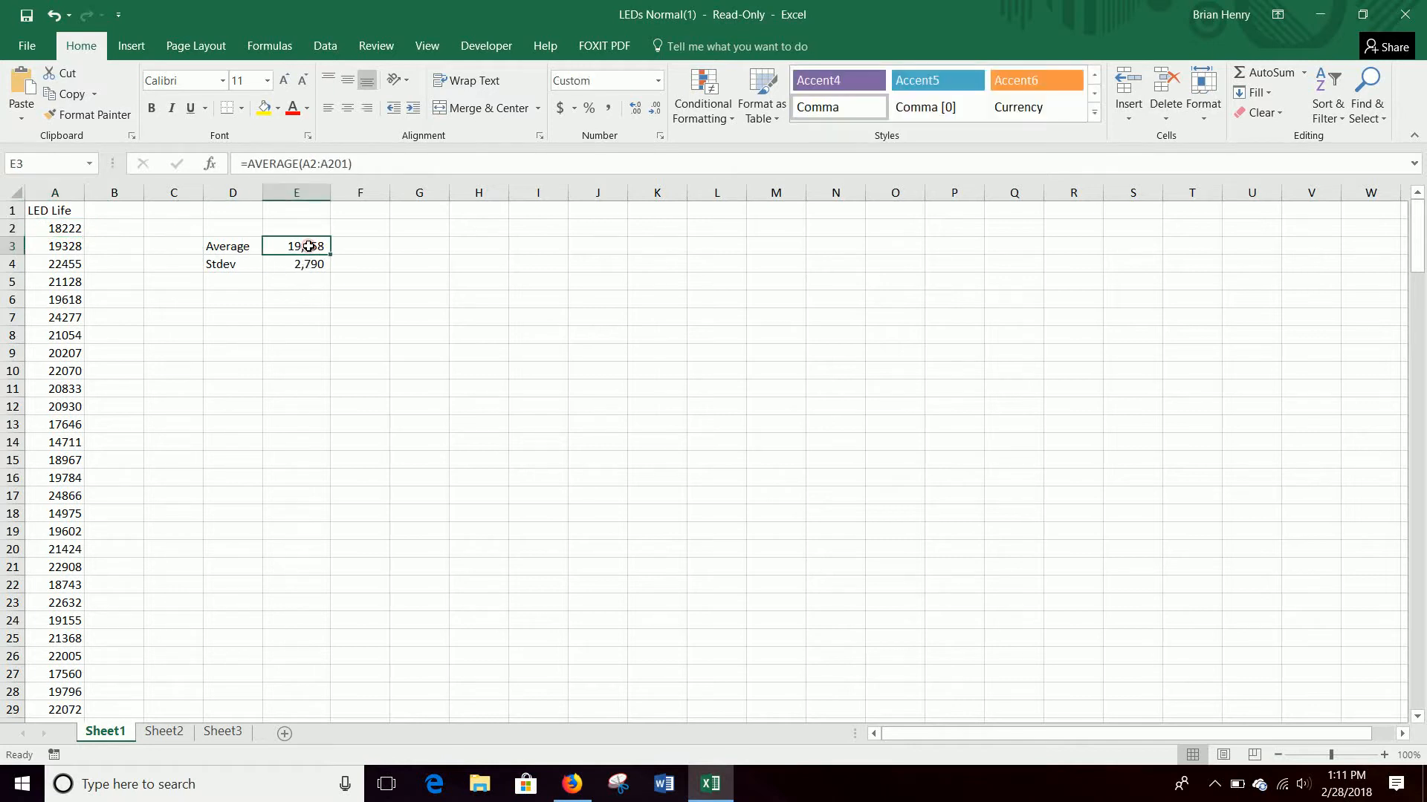
{"action": "left_click", "coordinate": [295, 264]}
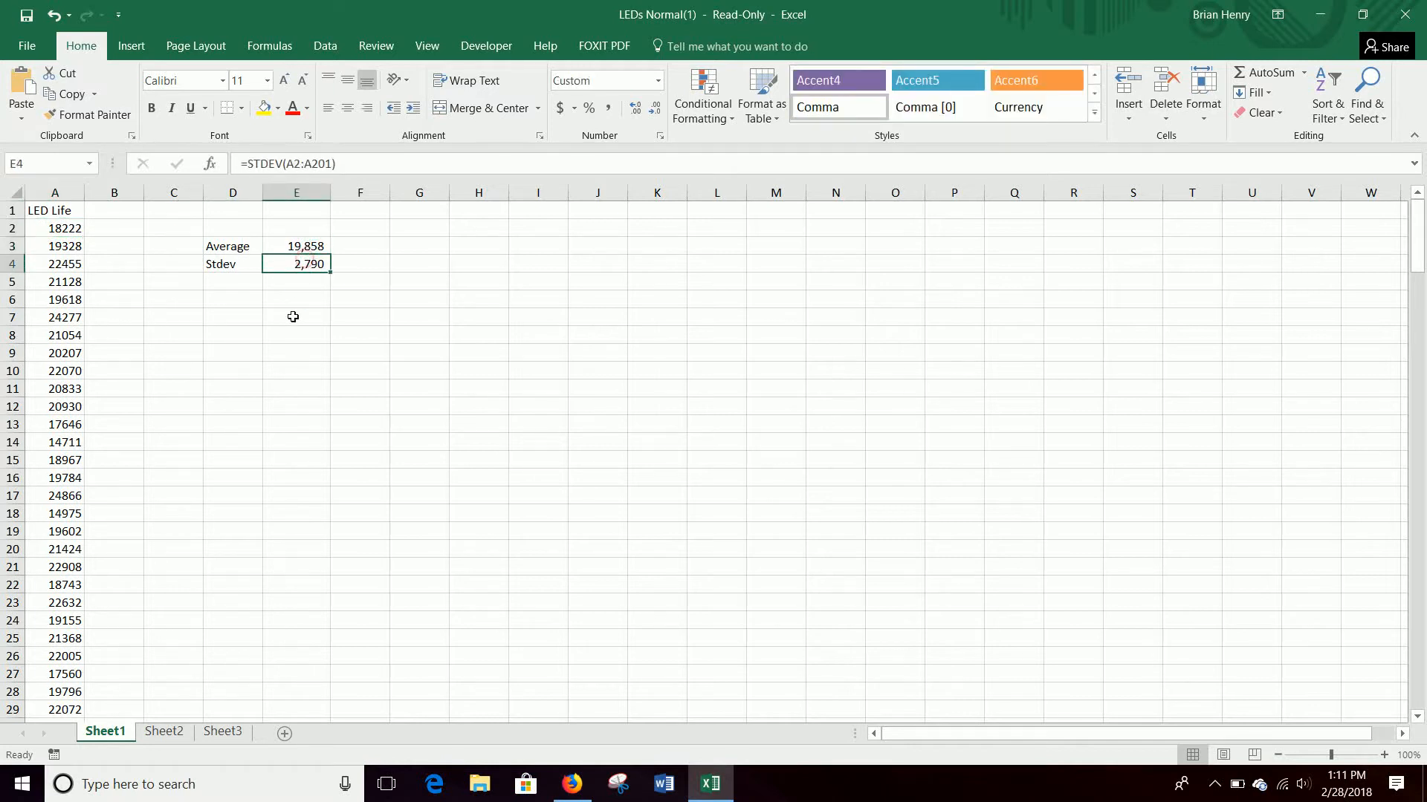
{"action": "left_click", "coordinate": [114, 211]}
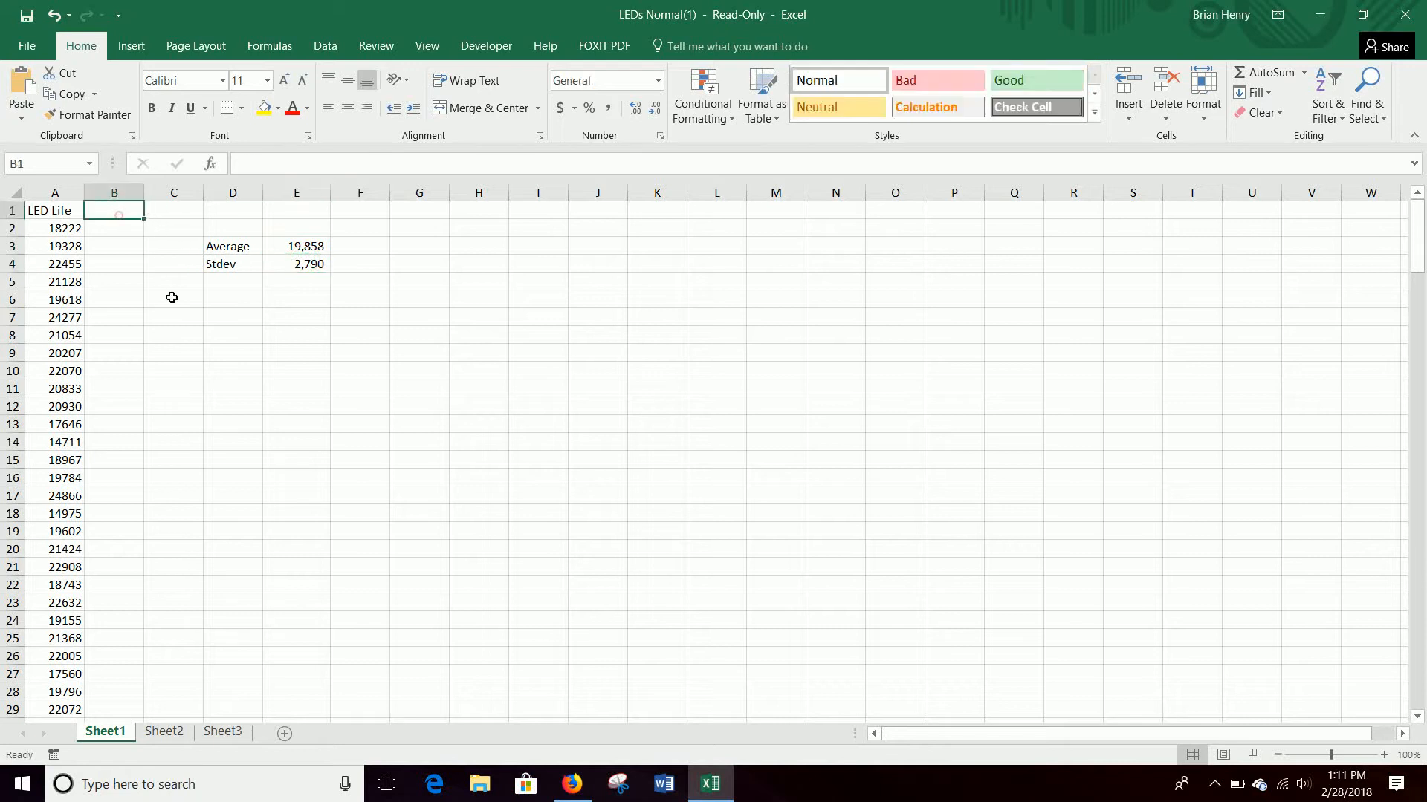
- Add a Standardized heading and make B2 compute A2 minus the average in E3
{"action": "type", "text": "Standar"}
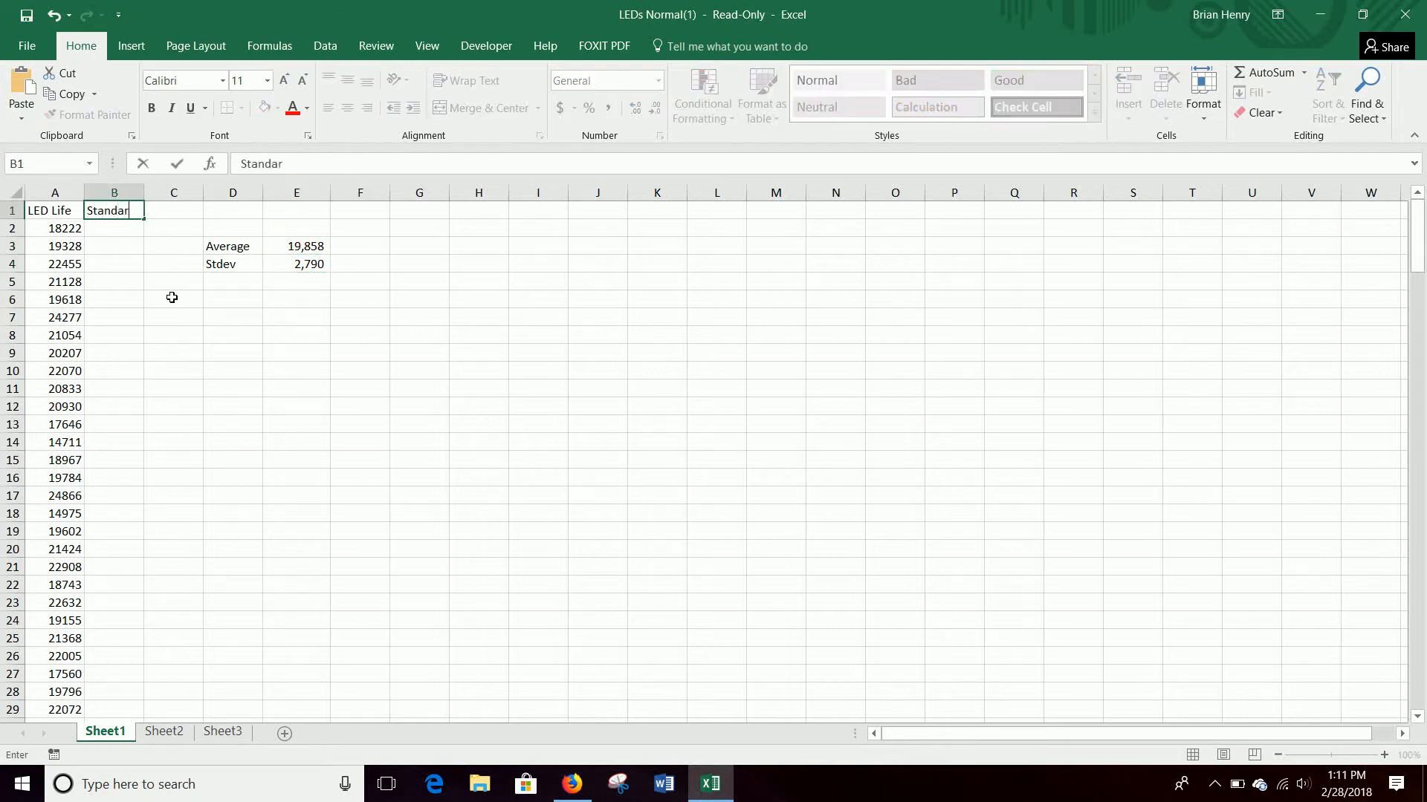
{"action": "key", "text": "Return"}
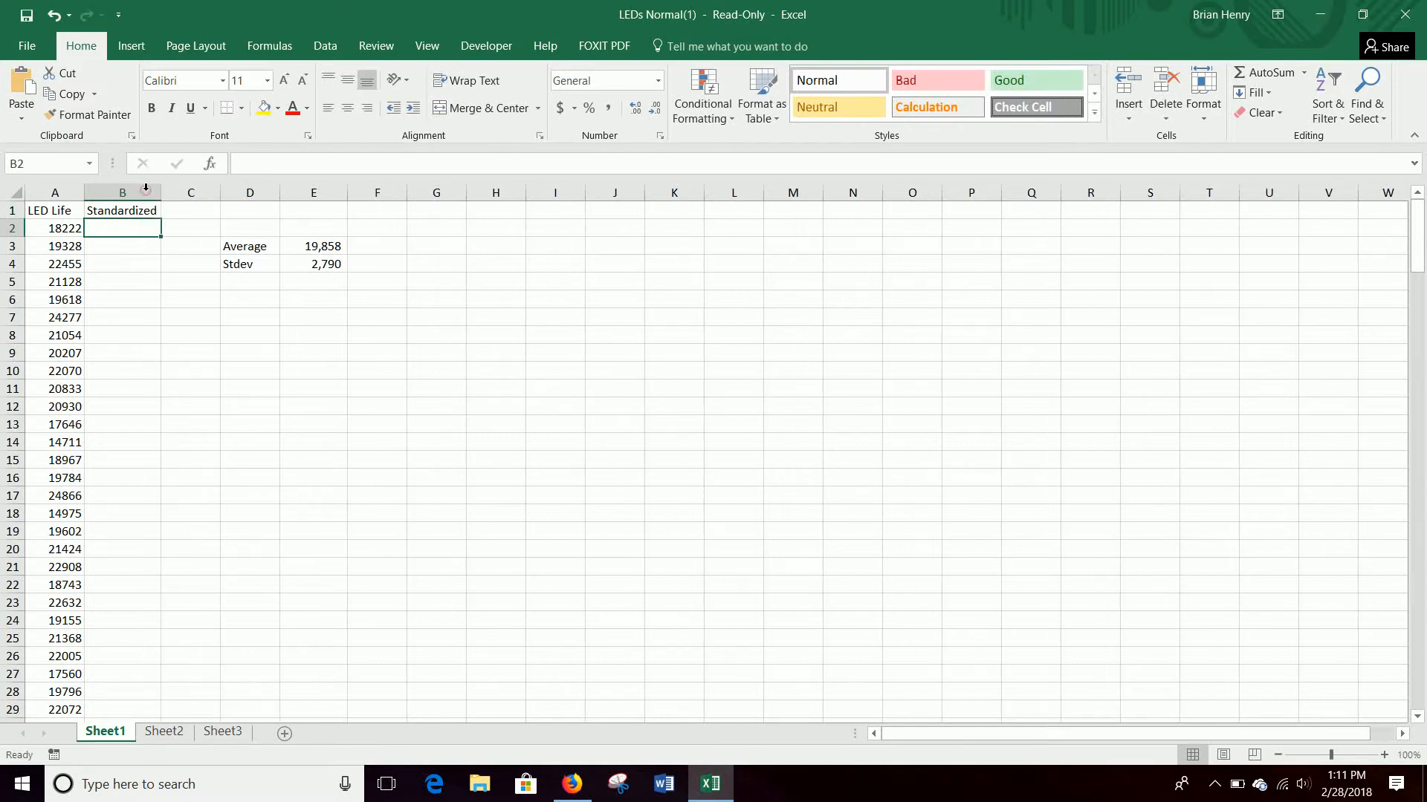
{"action": "type", "text": "=(A2"}
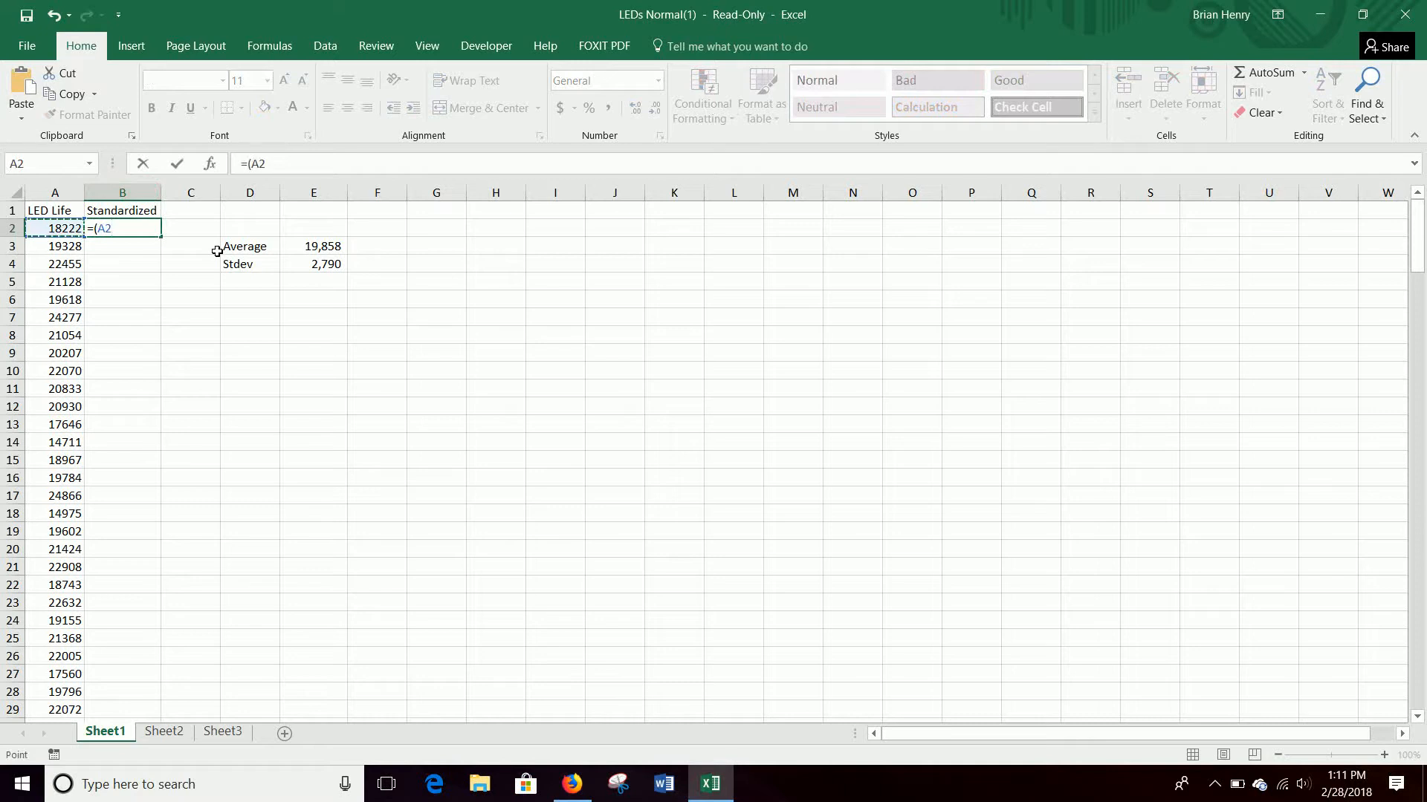
{"action": "left_click", "coordinate": [313, 246]}
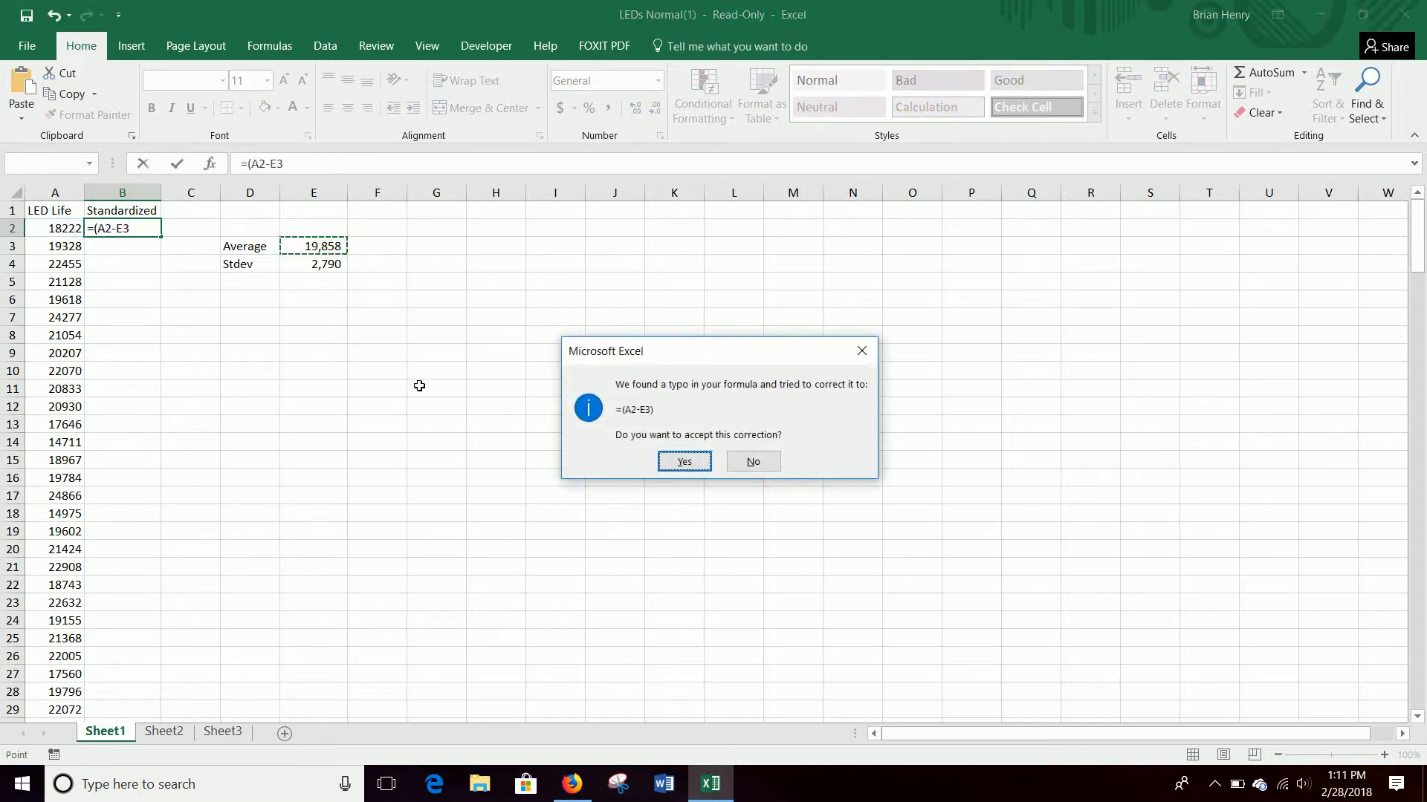
{"action": "left_click", "coordinate": [682, 462]}
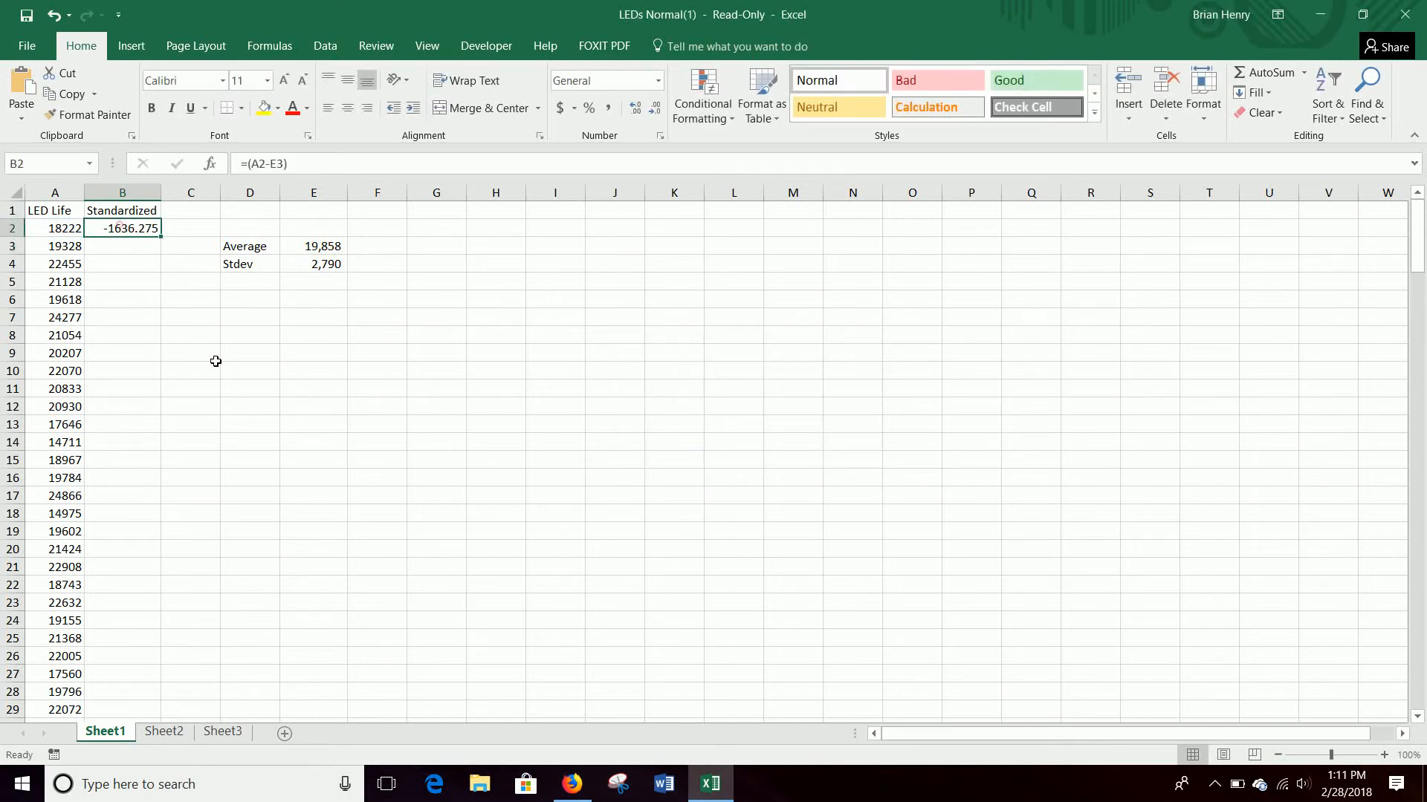
{"action": "mouse_move", "coordinate": [506, 163]}
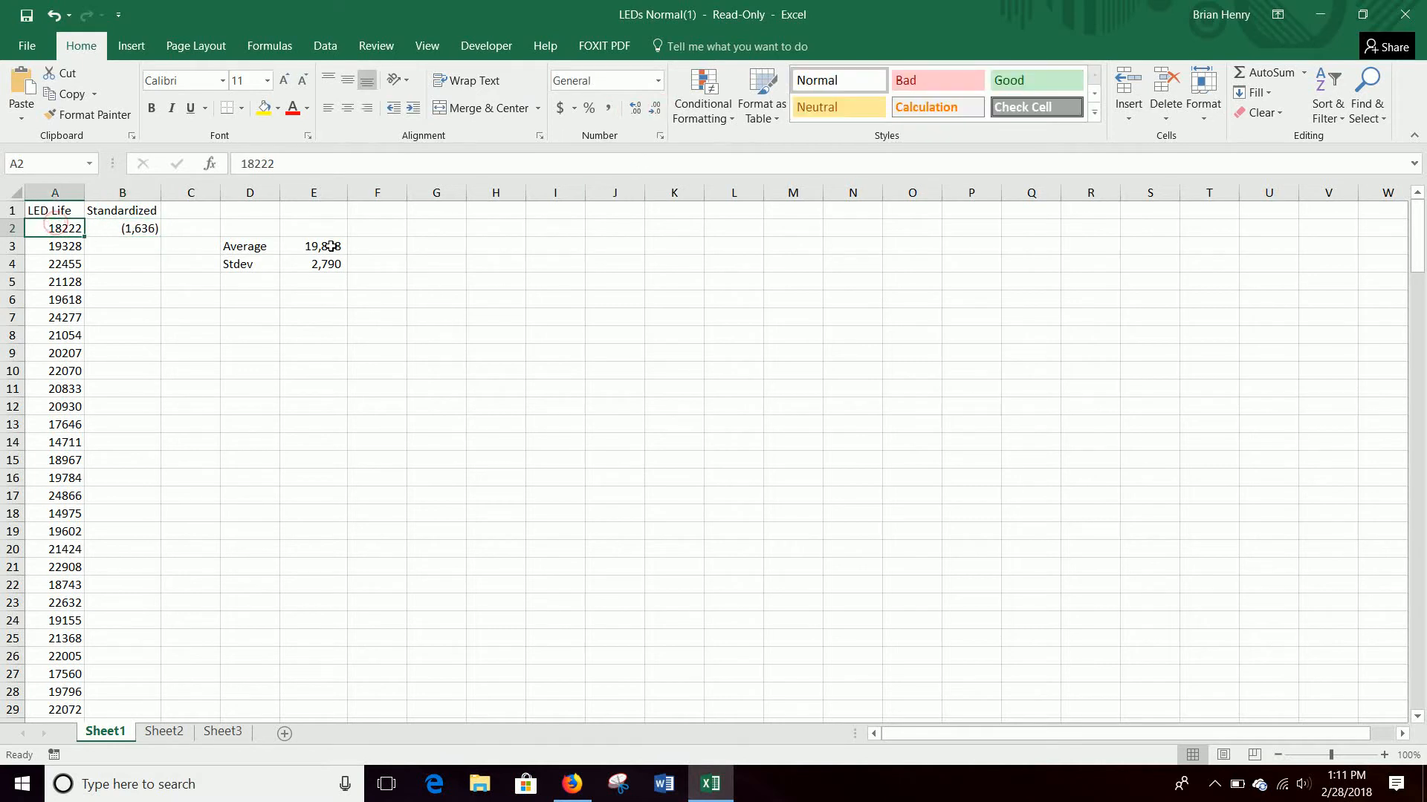
- Review the B2 formula and the standard deviation formula in E4
{"action": "left_click", "coordinate": [122, 227]}
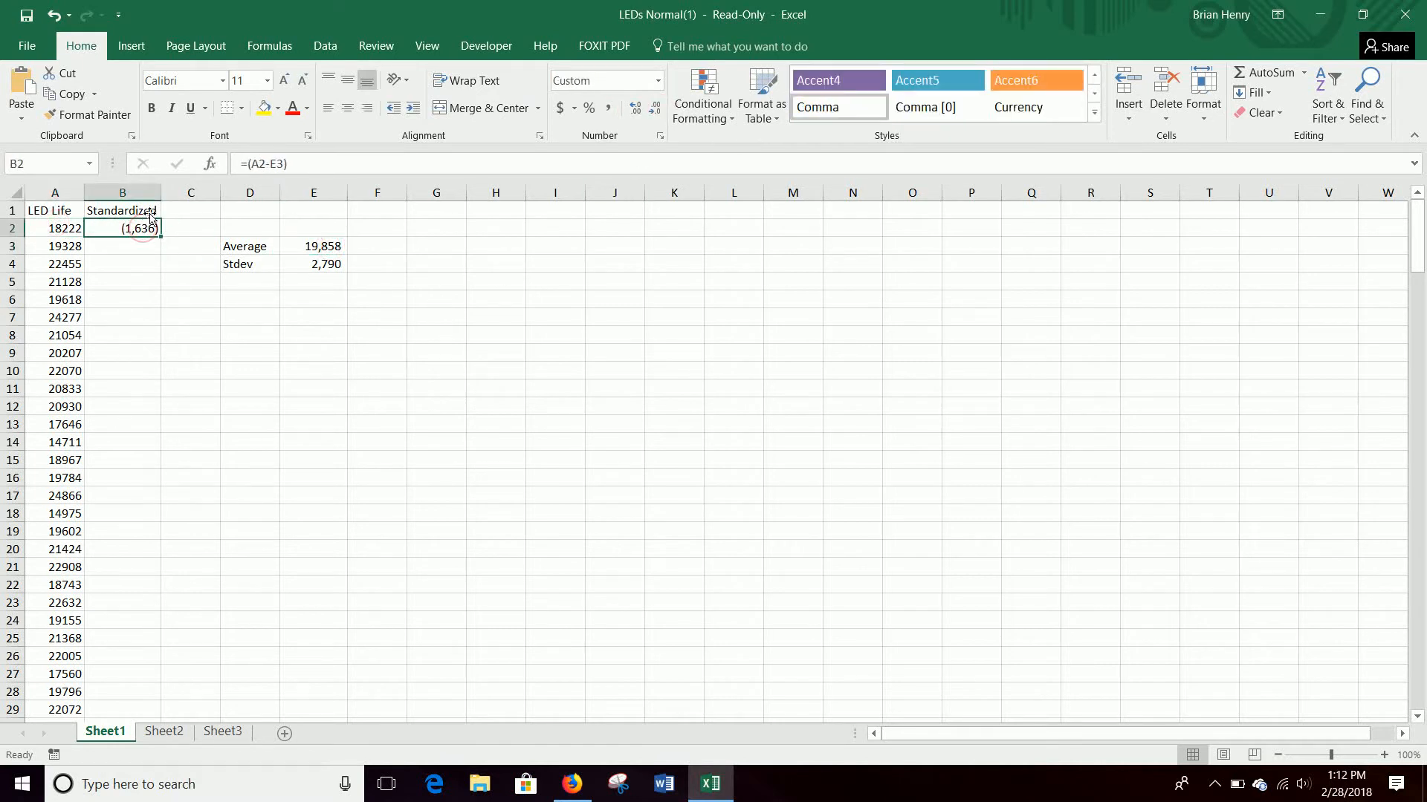
{"action": "mouse_move", "coordinate": [324, 264]}
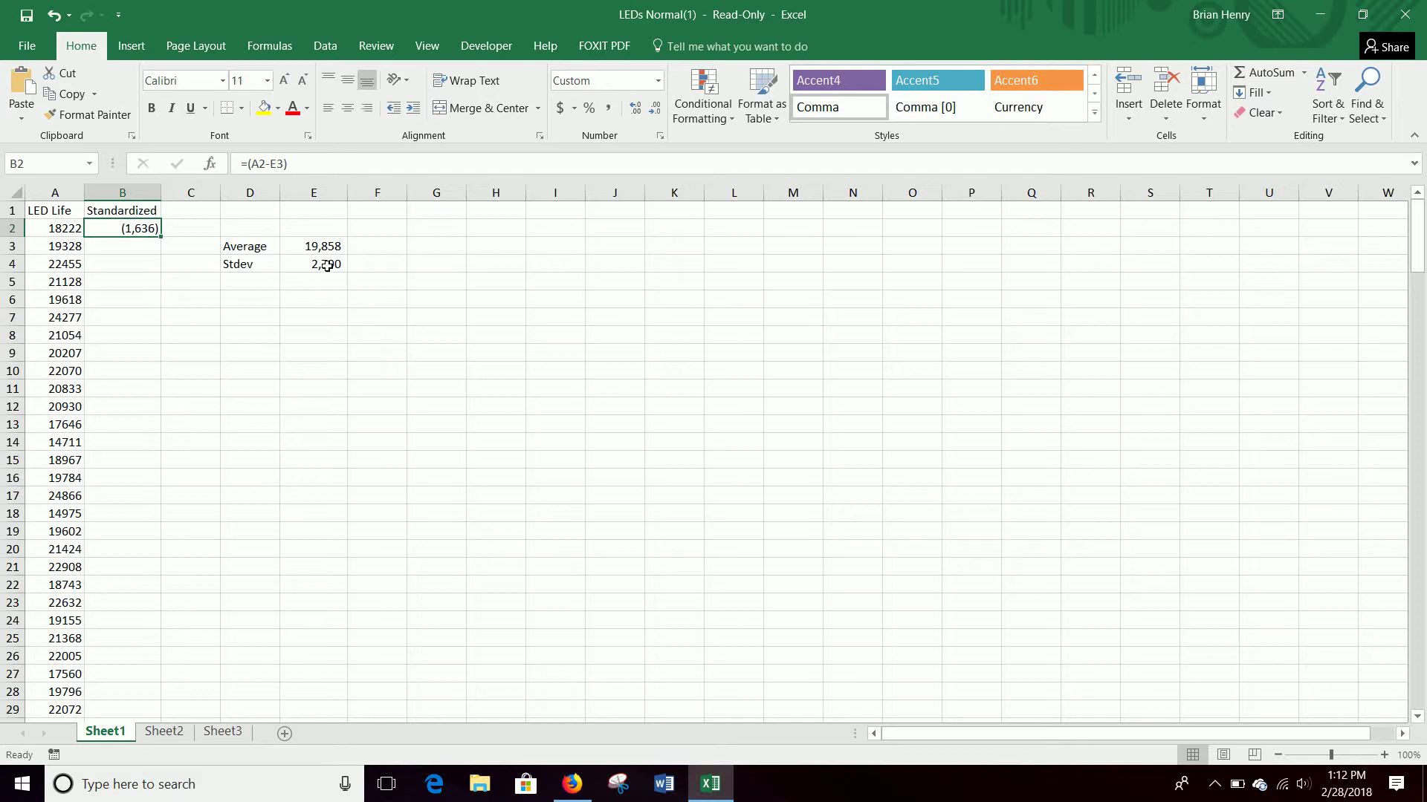
{"action": "left_click", "coordinate": [313, 264]}
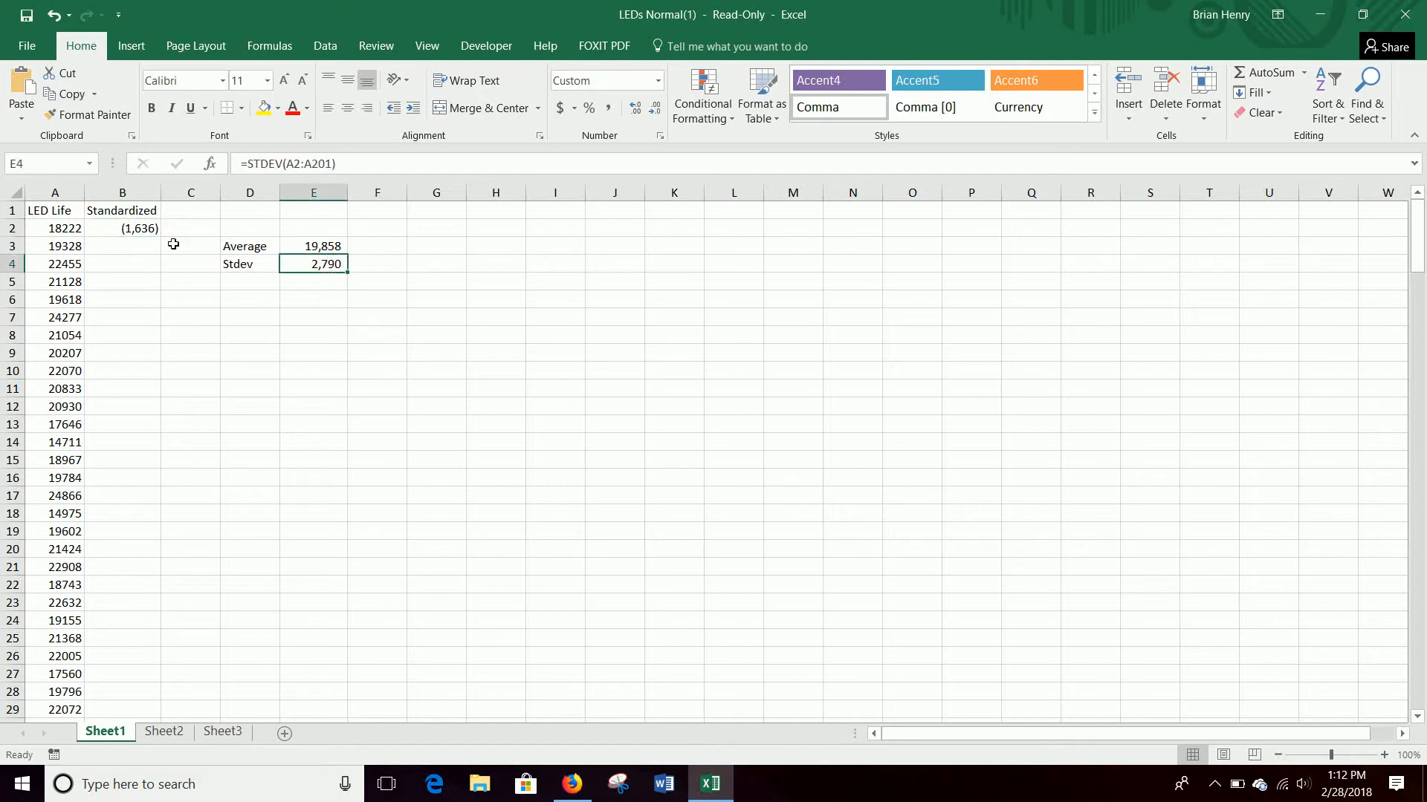
{"action": "mouse_move", "coordinate": [119, 229]}
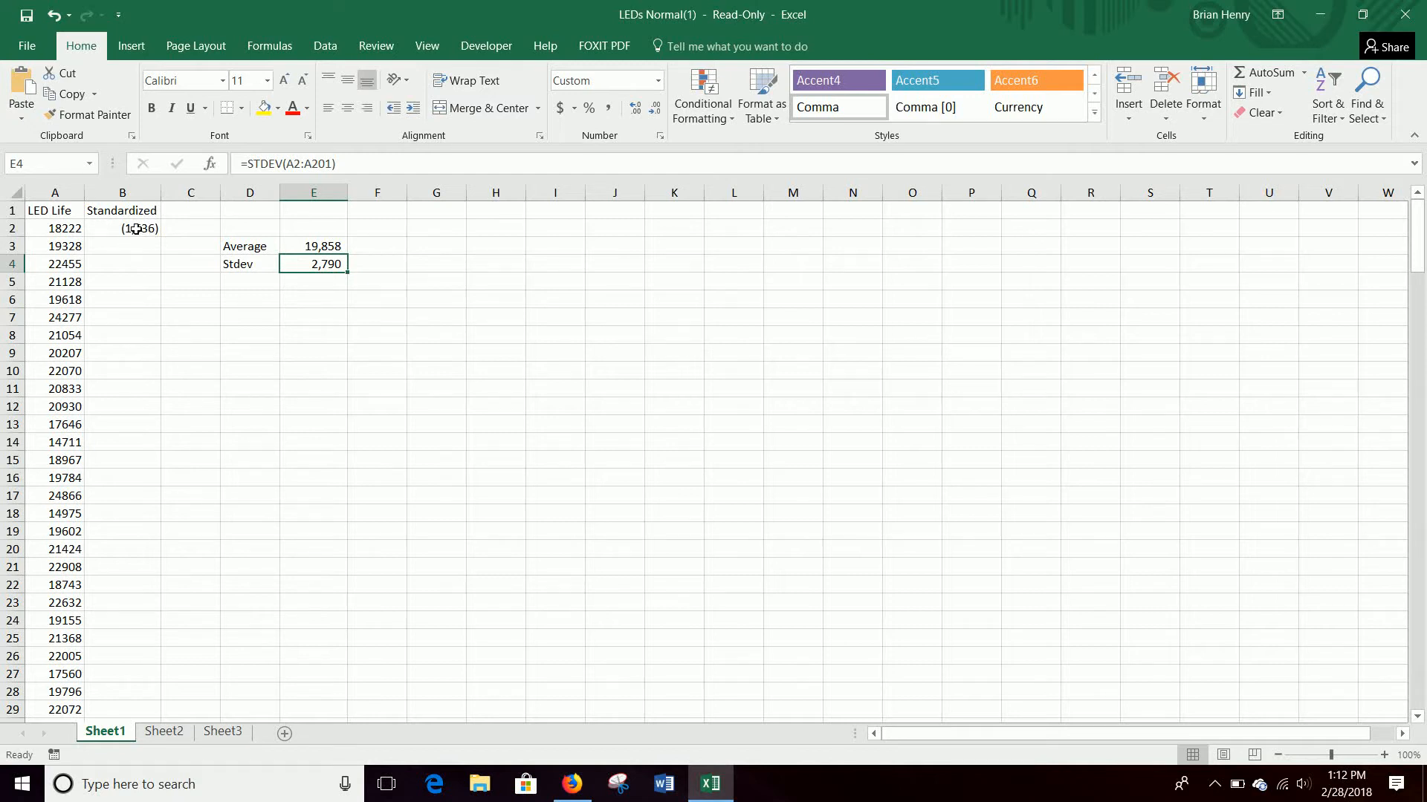
{"action": "mouse_move", "coordinate": [203, 238]}
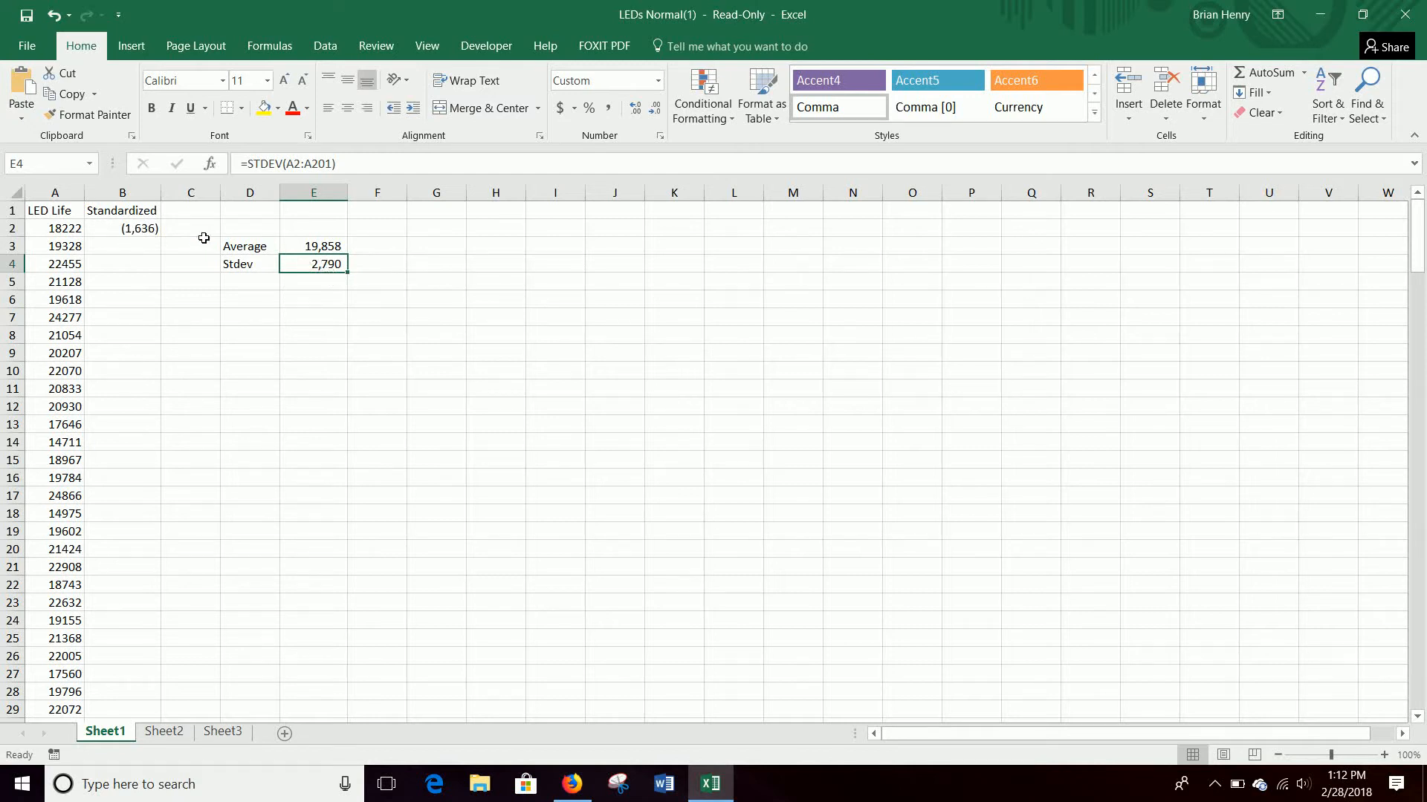
{"action": "mouse_move", "coordinate": [134, 220]}
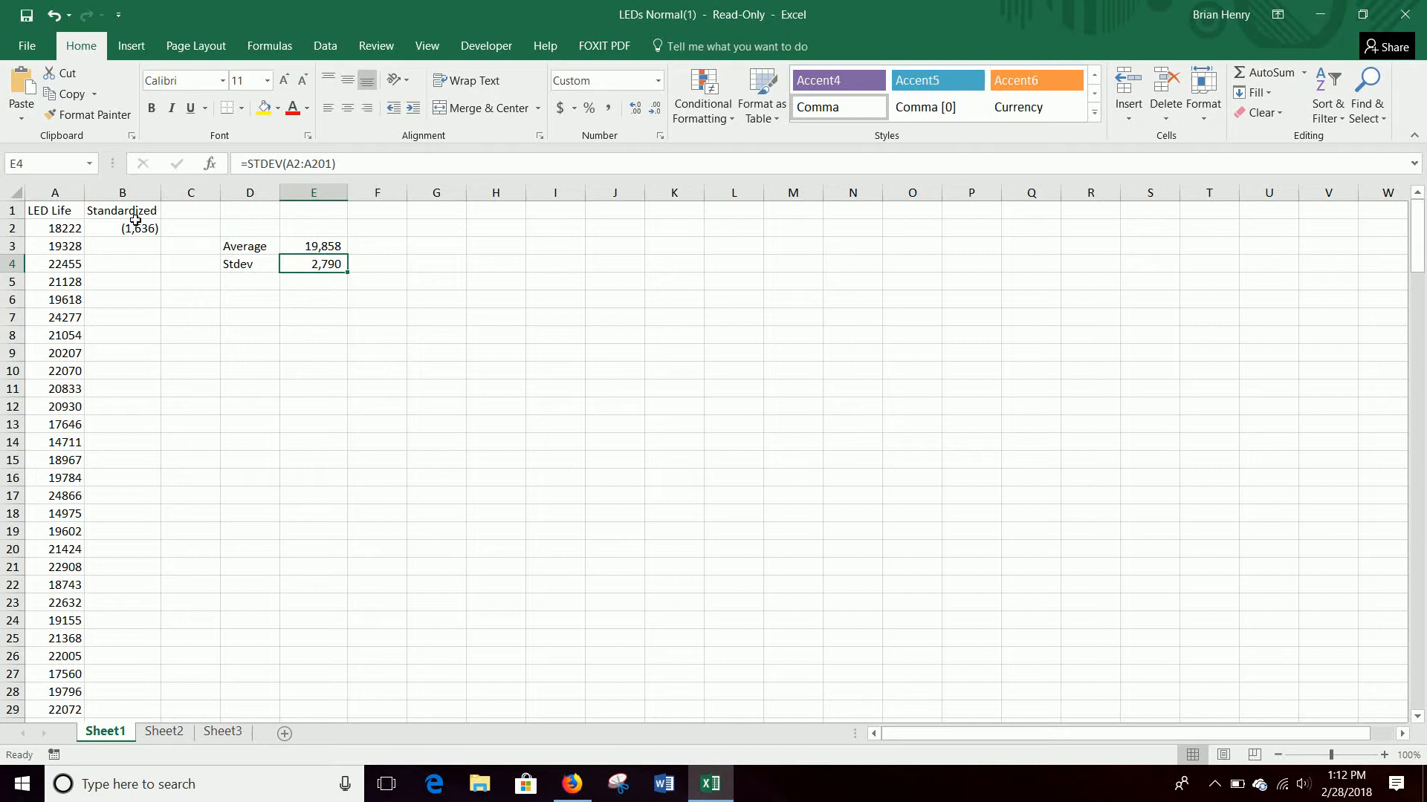
{"action": "left_click", "coordinate": [122, 228]}
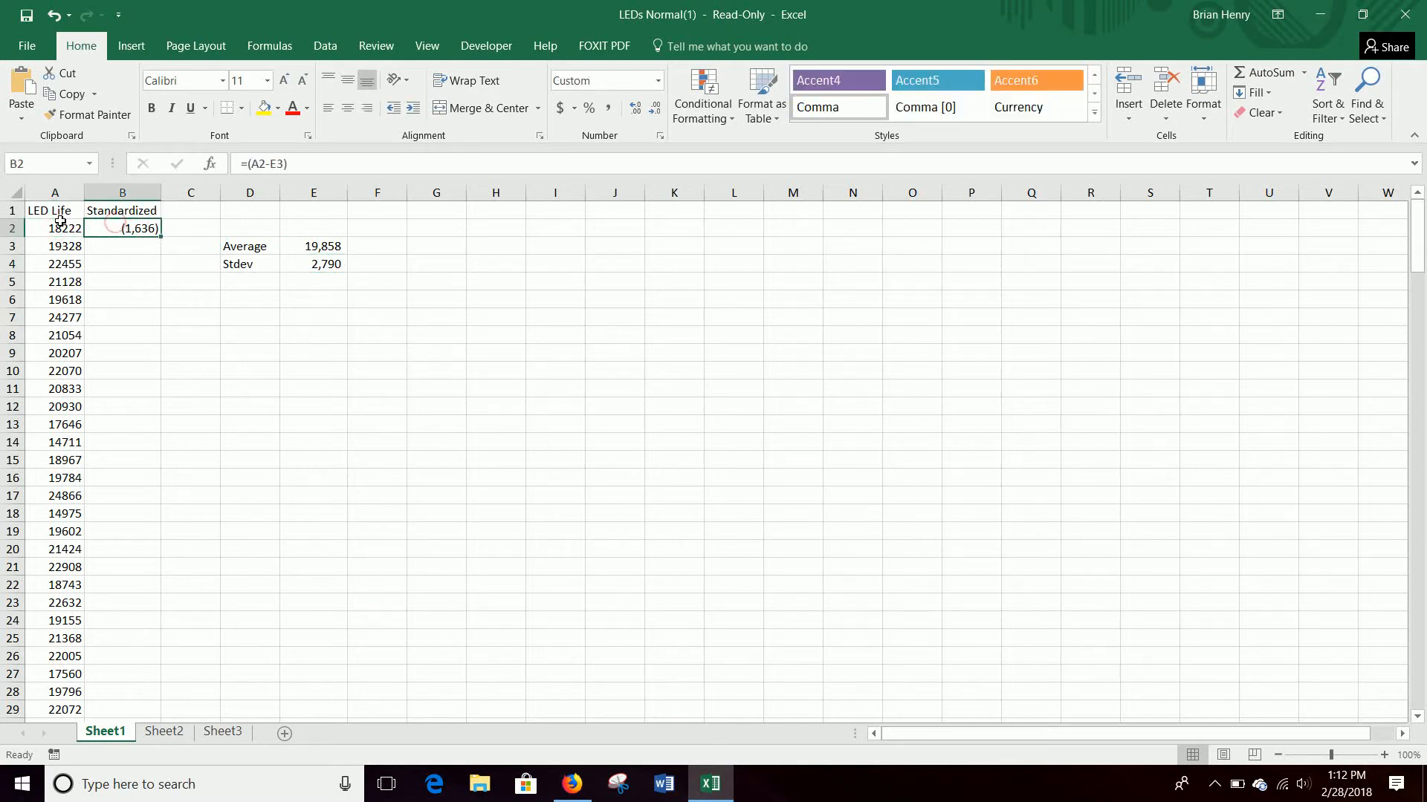
- Change B2 to =(A2-$E$3)/$E$4 with locked average and stdev references
{"action": "left_click", "coordinate": [54, 228]}
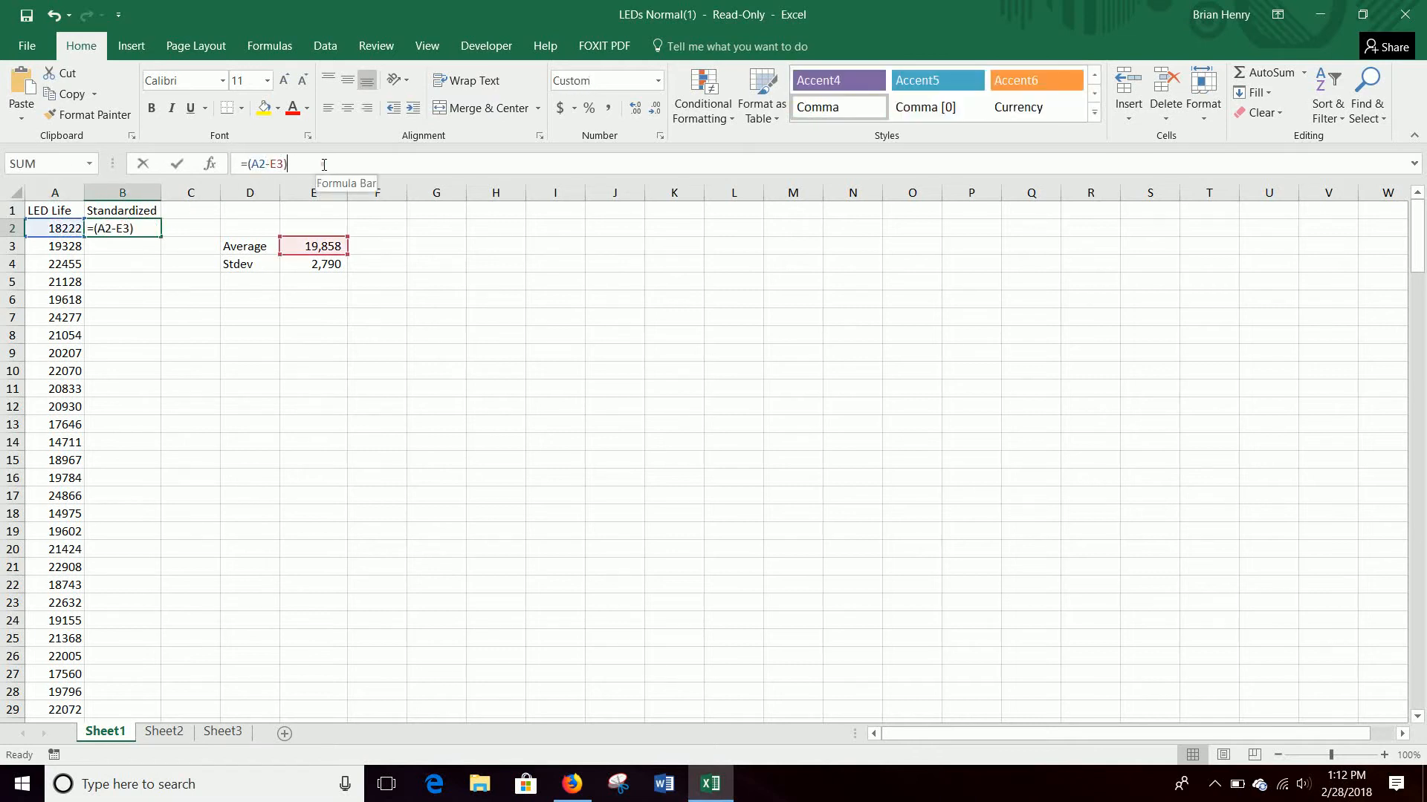
{"action": "type", "text": "/"}
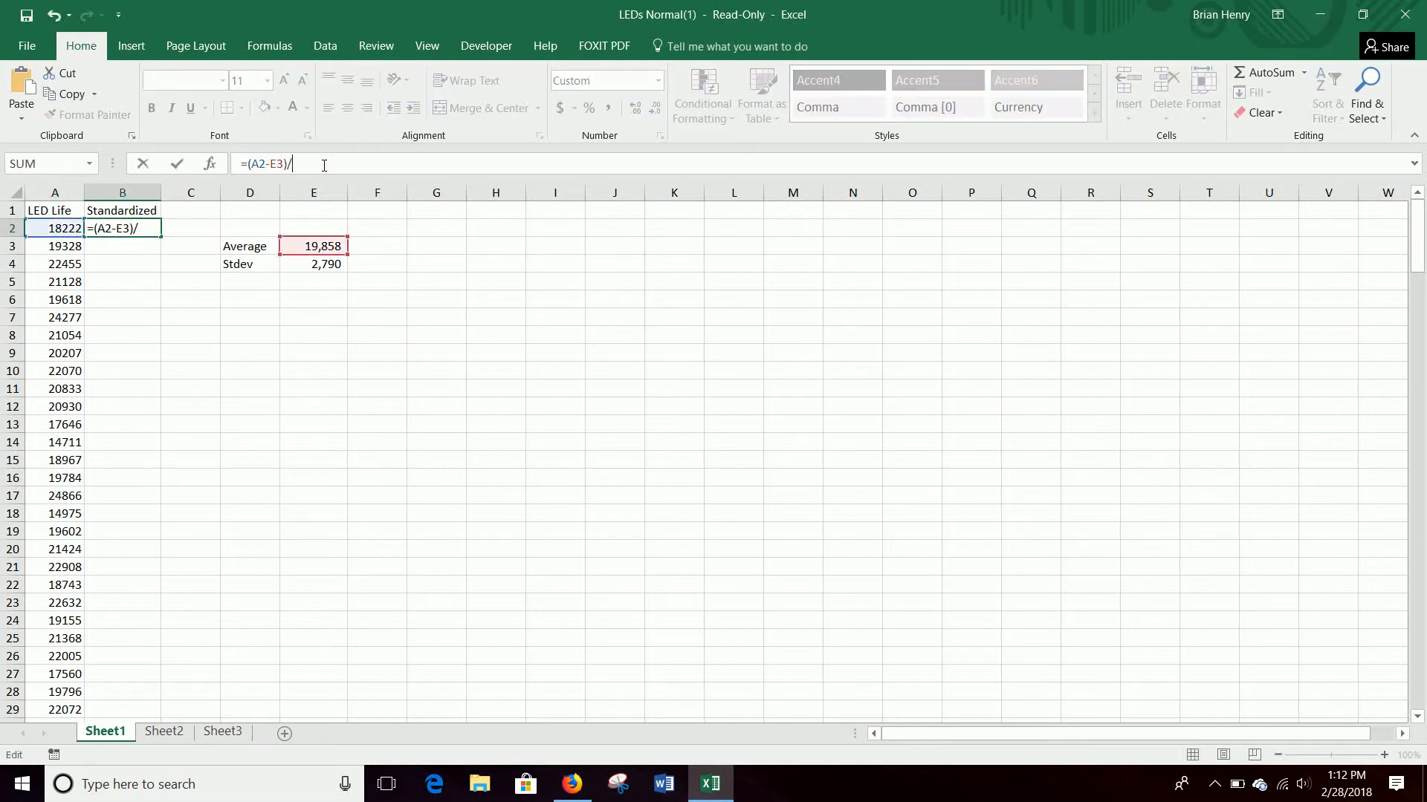
{"action": "left_click", "coordinate": [313, 264]}
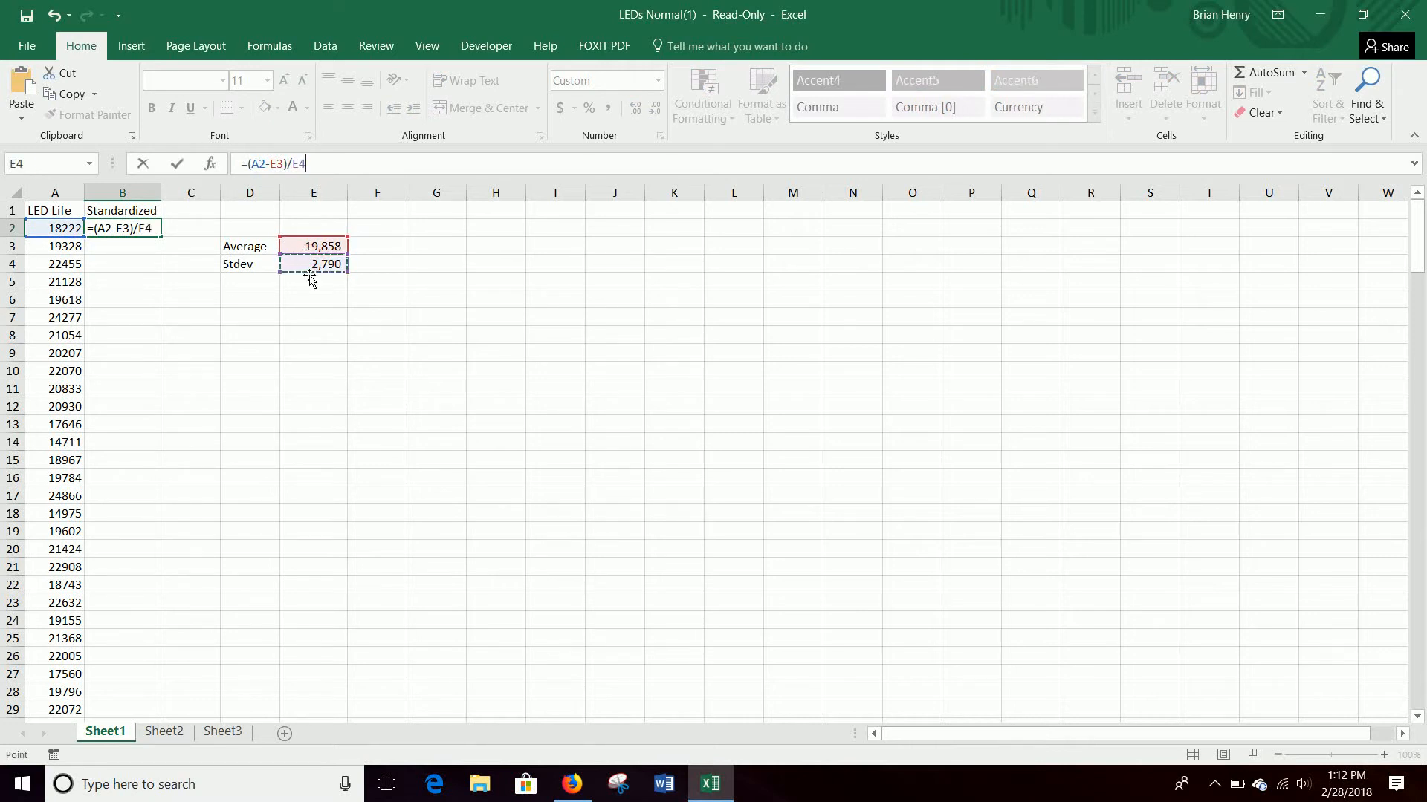
{"action": "key", "text": "f4"}
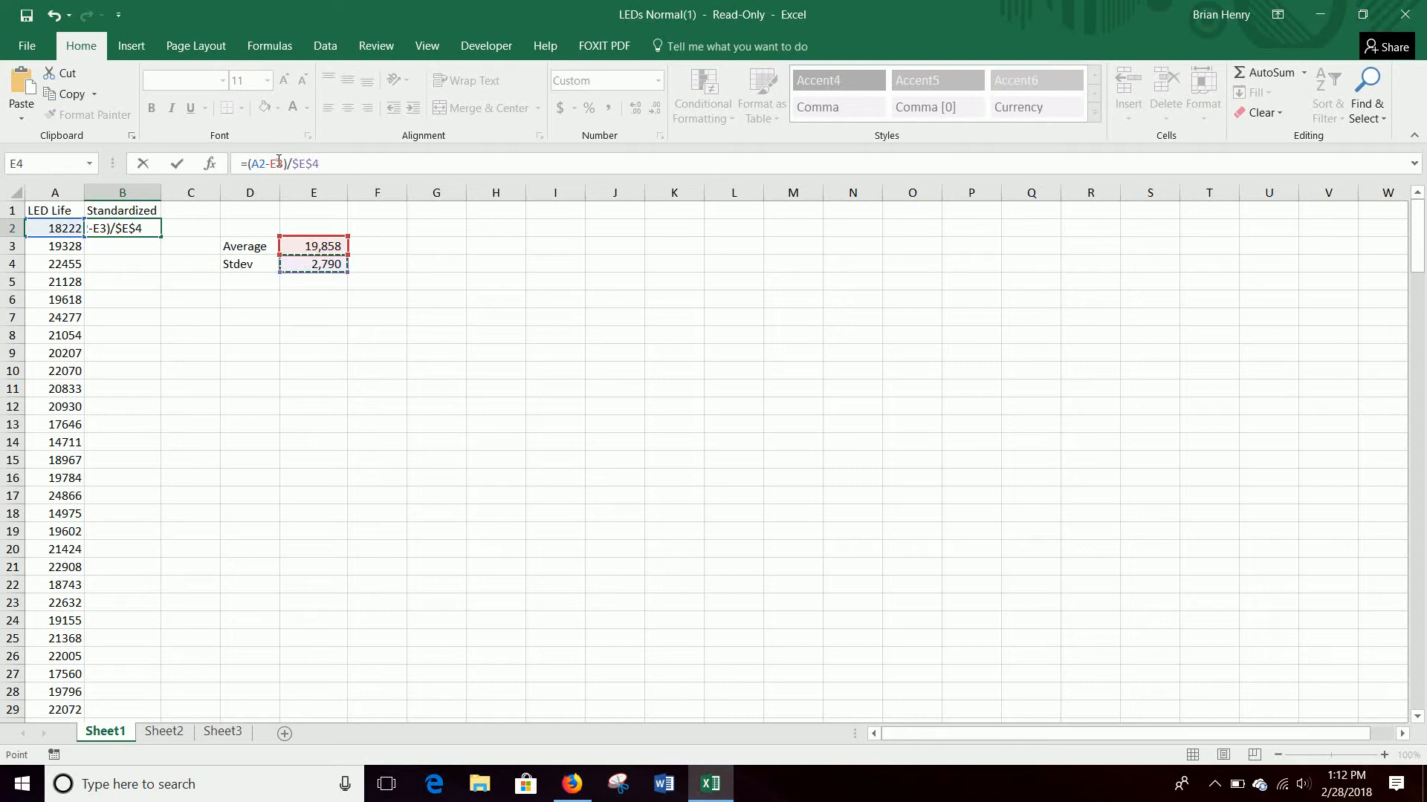
{"action": "left_click", "coordinate": [313, 246]}
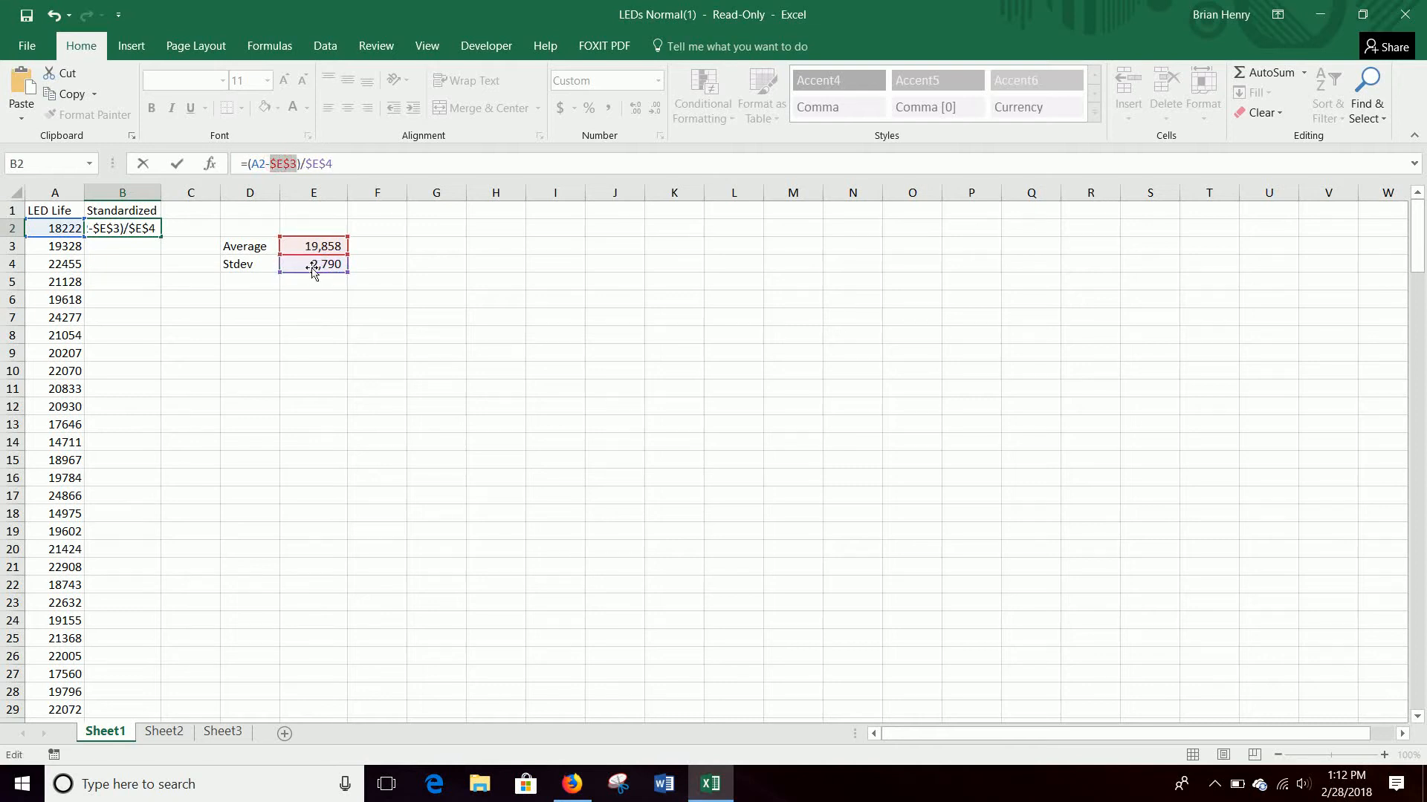
{"action": "mouse_move", "coordinate": [324, 143]}
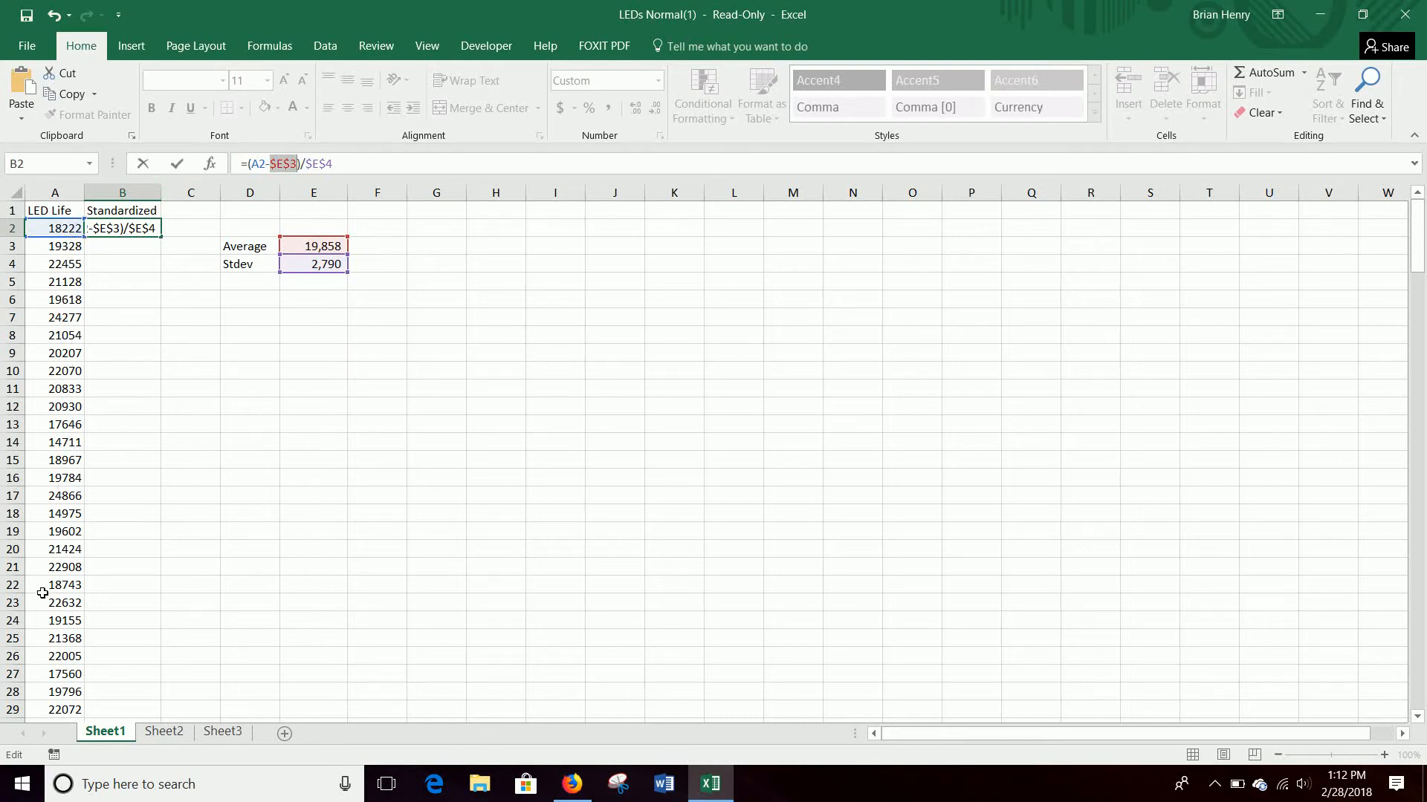
{"action": "key", "text": "Return"}
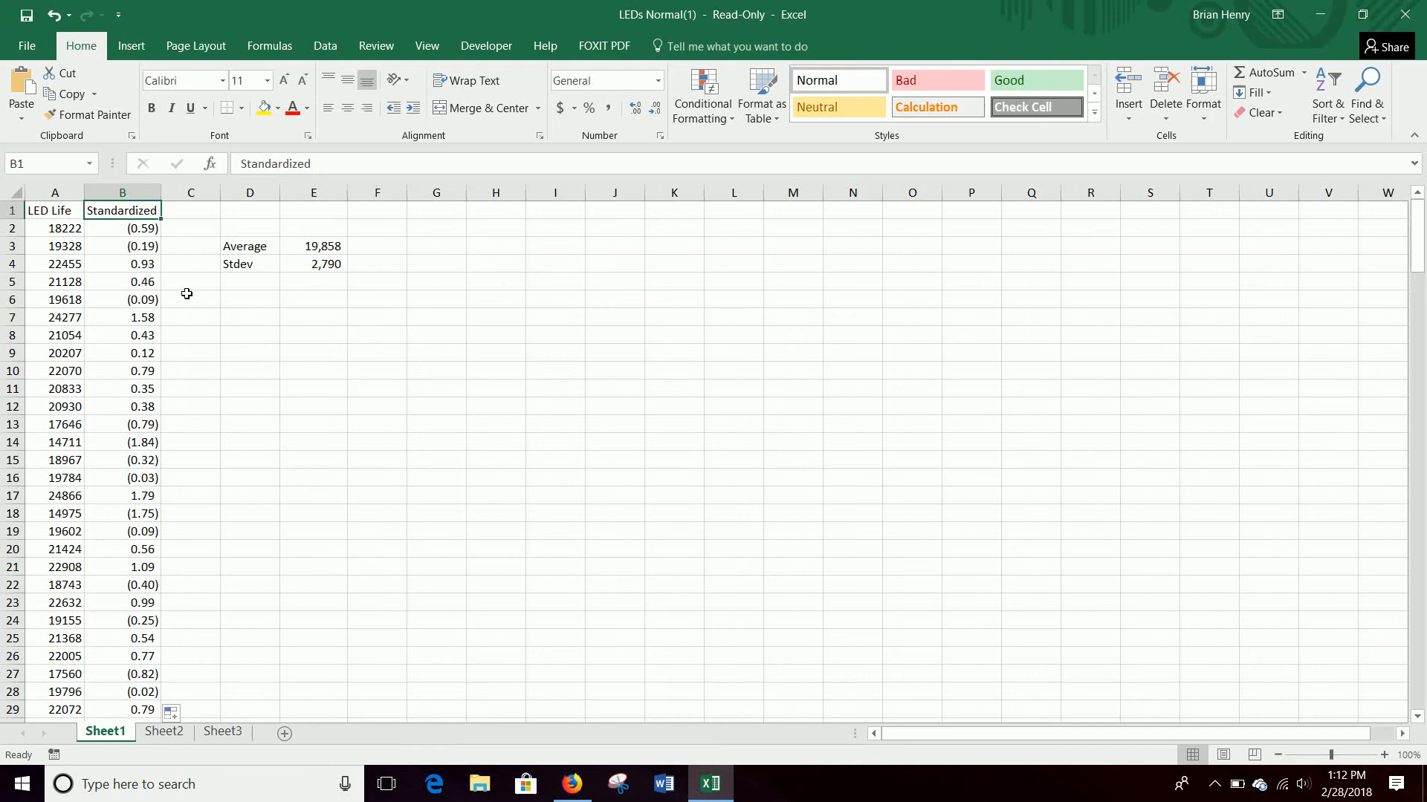
- Sort the data by LED Life, smallest to largest, starting at 11513
{"action": "scroll", "scroll_direction": "down", "scroll_amount": 3}
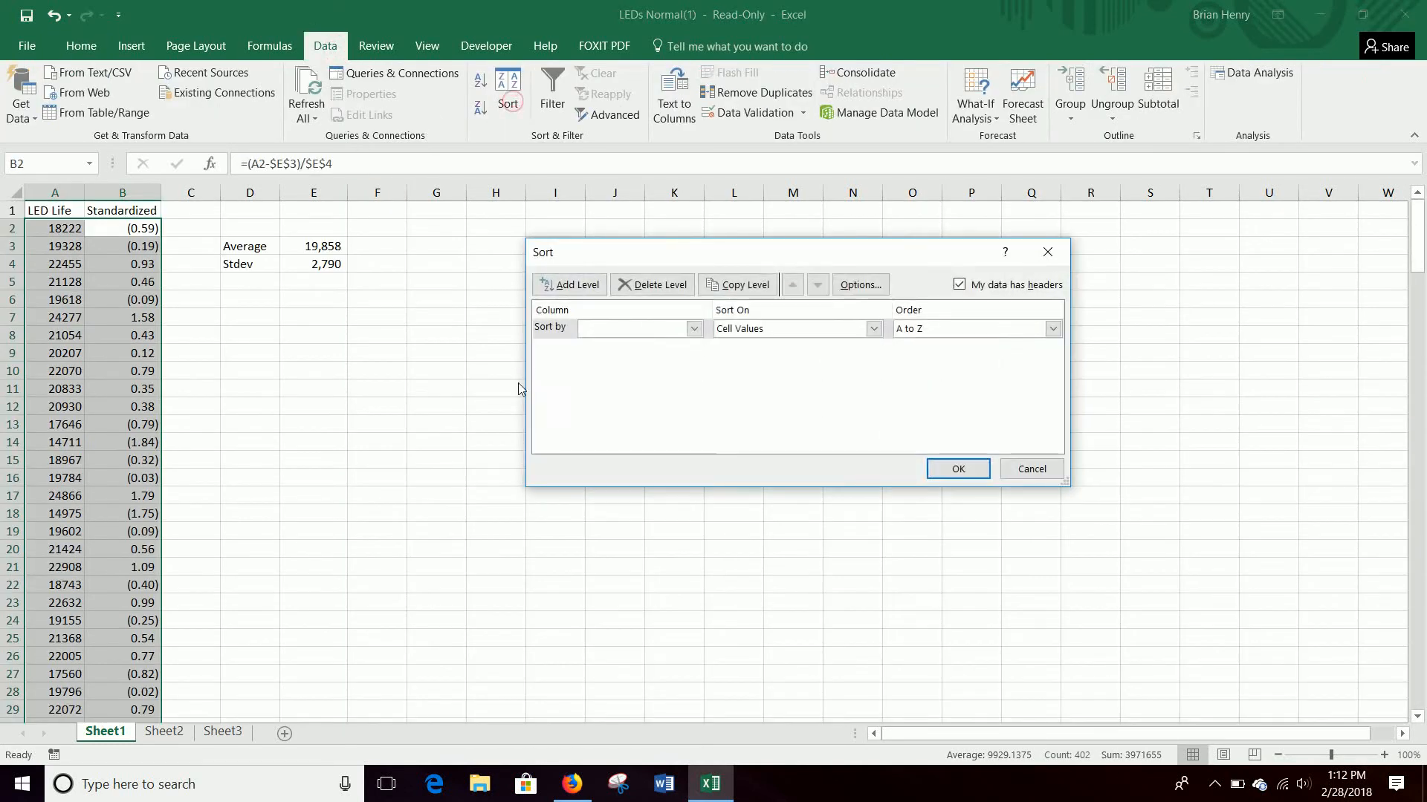
{"action": "left_click", "coordinate": [693, 329]}
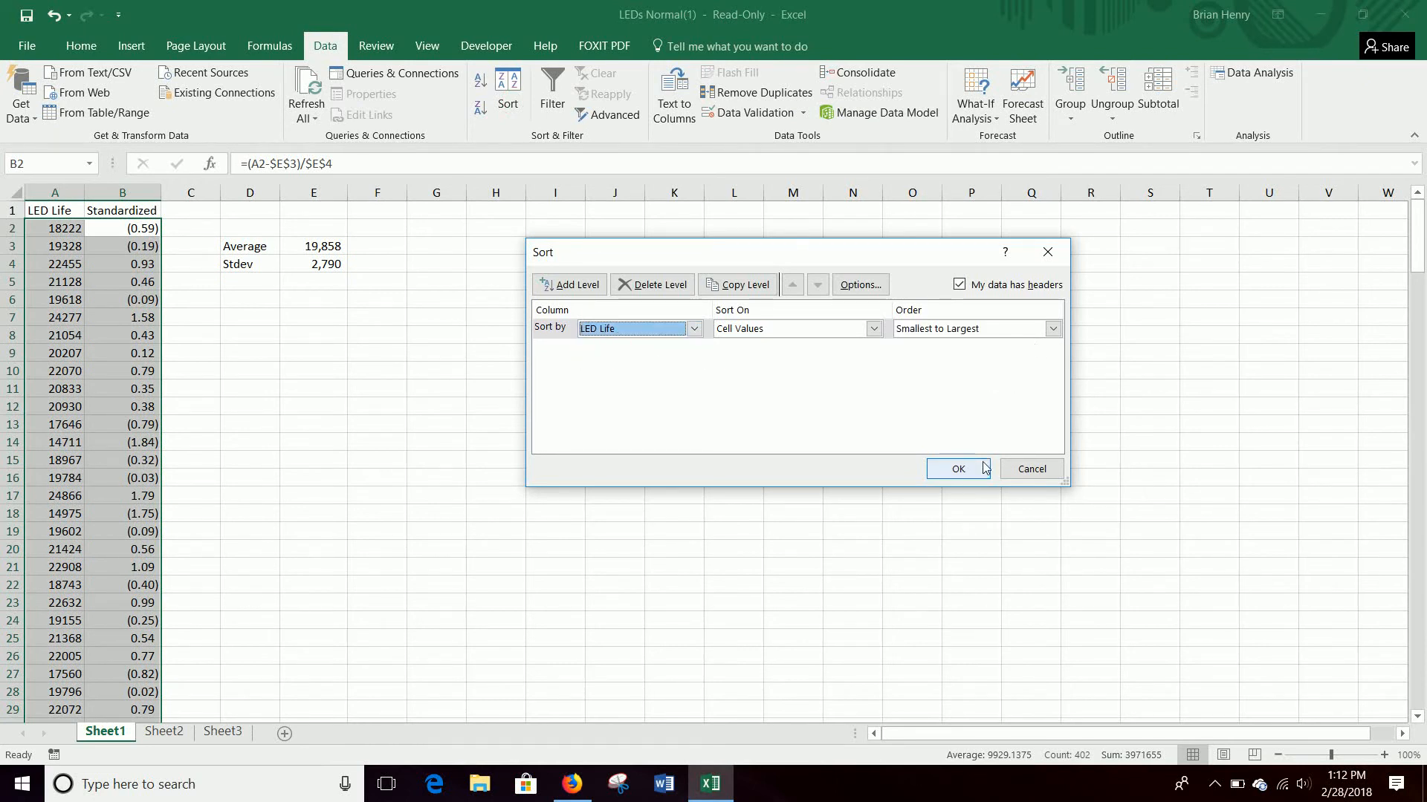
{"action": "left_click", "coordinate": [693, 328]}
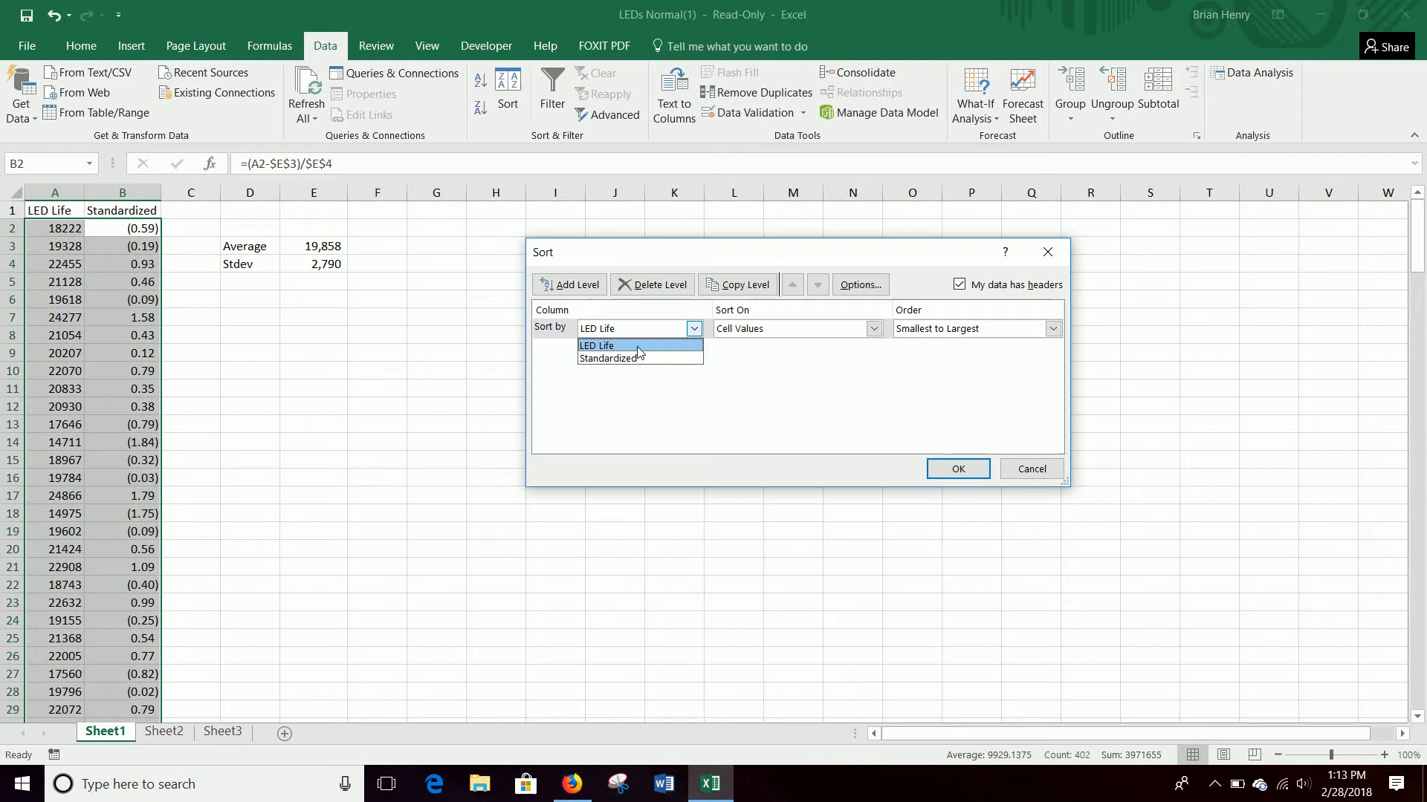
{"action": "mouse_move", "coordinate": [191, 232]}
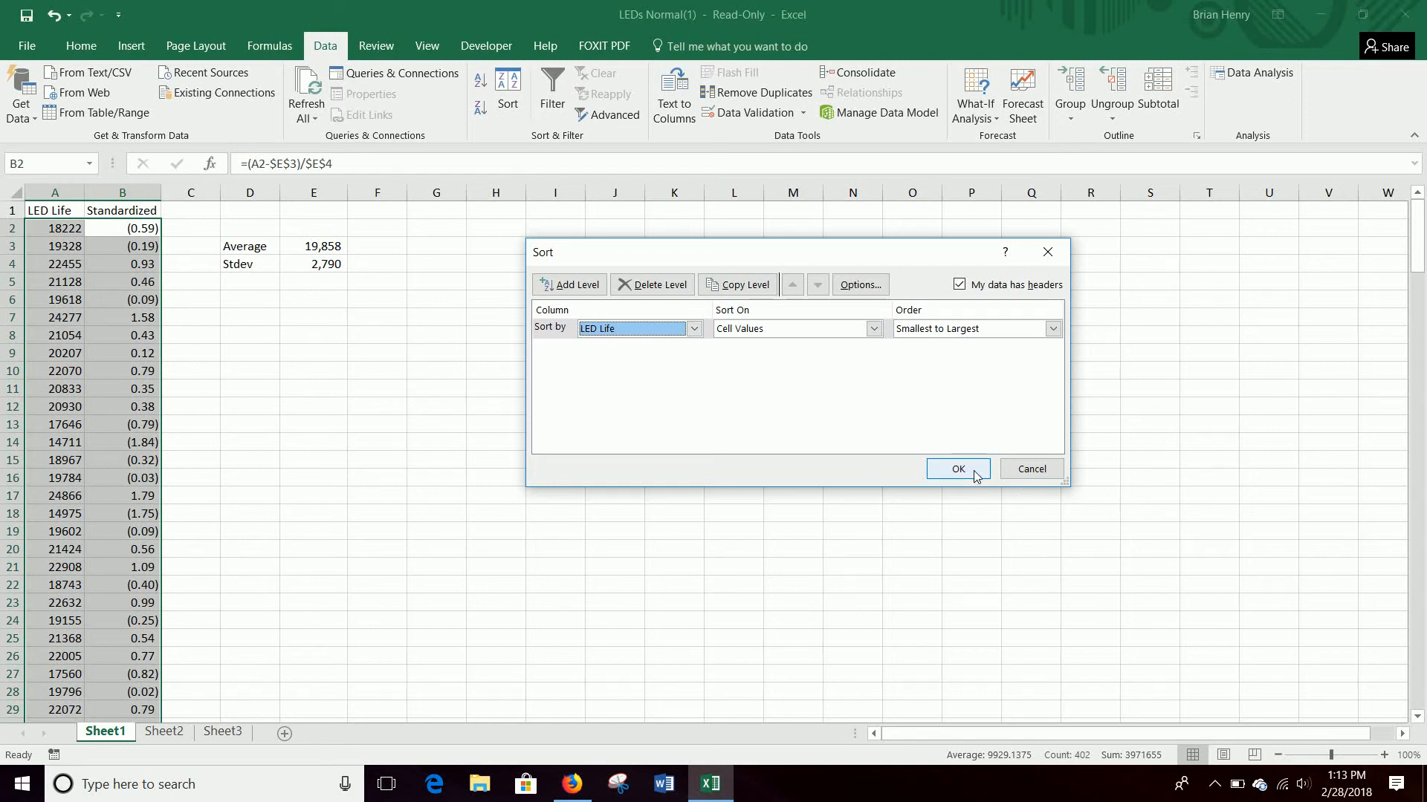
{"action": "left_click", "coordinate": [956, 469]}
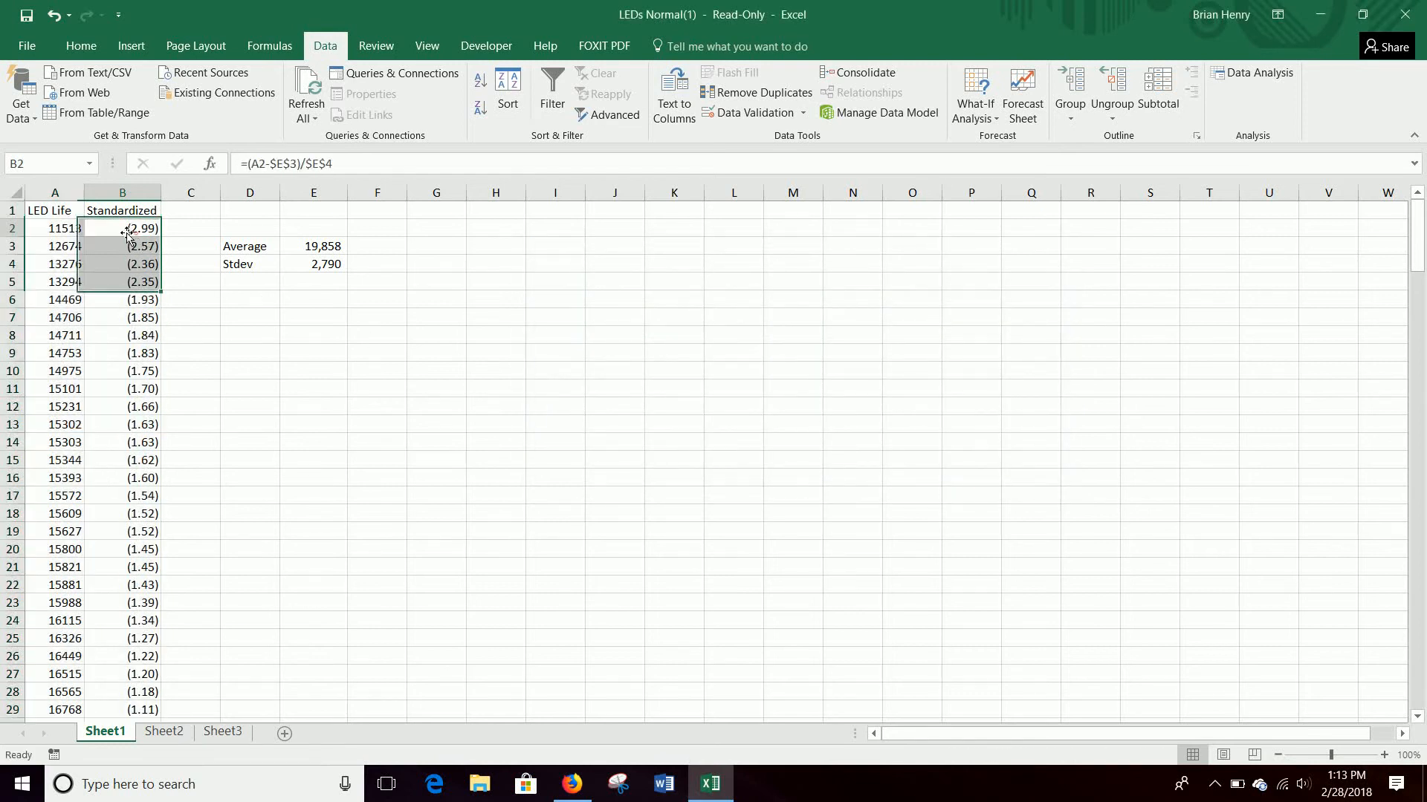
- Check the smallest LED Life value and its locked-reference z-score formula
{"action": "left_click", "coordinate": [122, 227]}
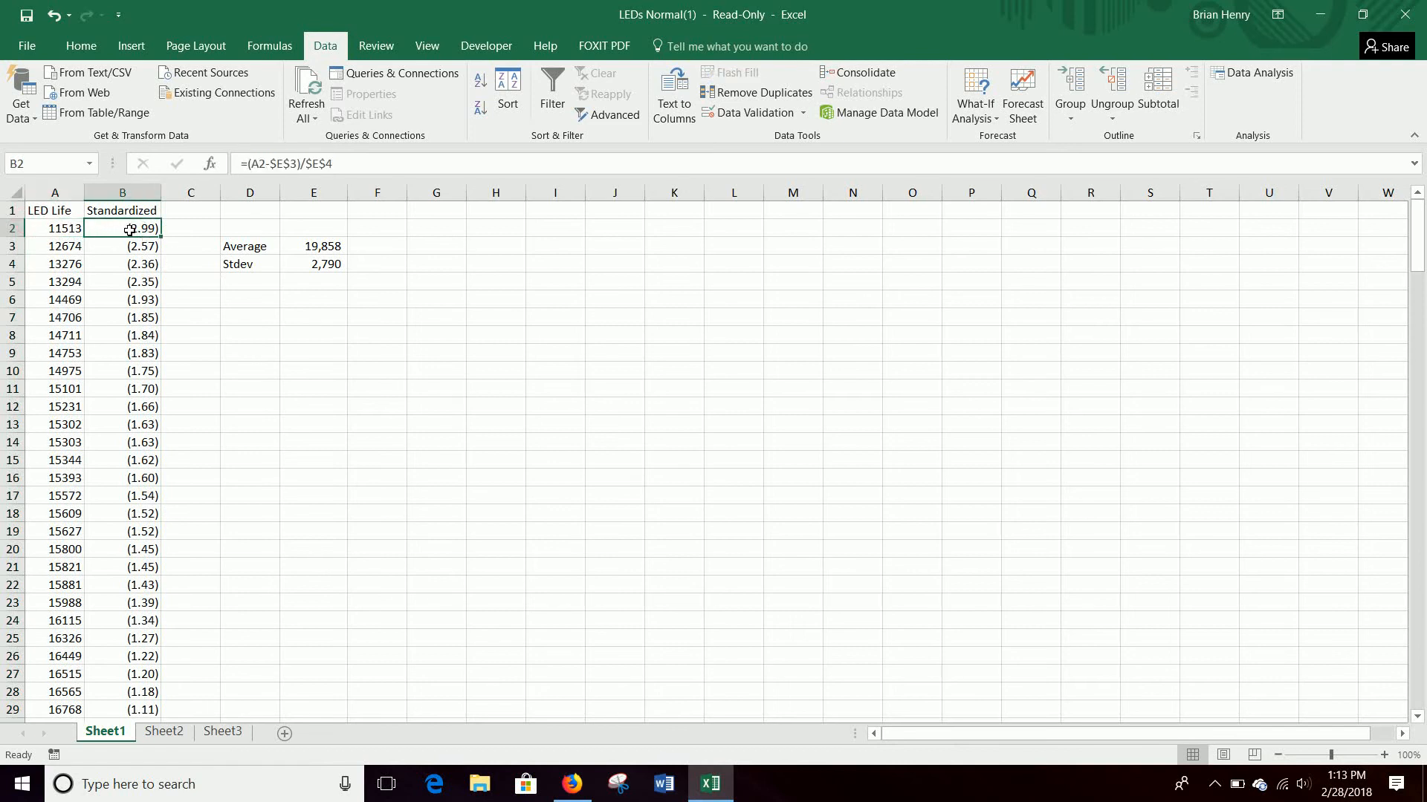
{"action": "left_click", "coordinate": [53, 228]}
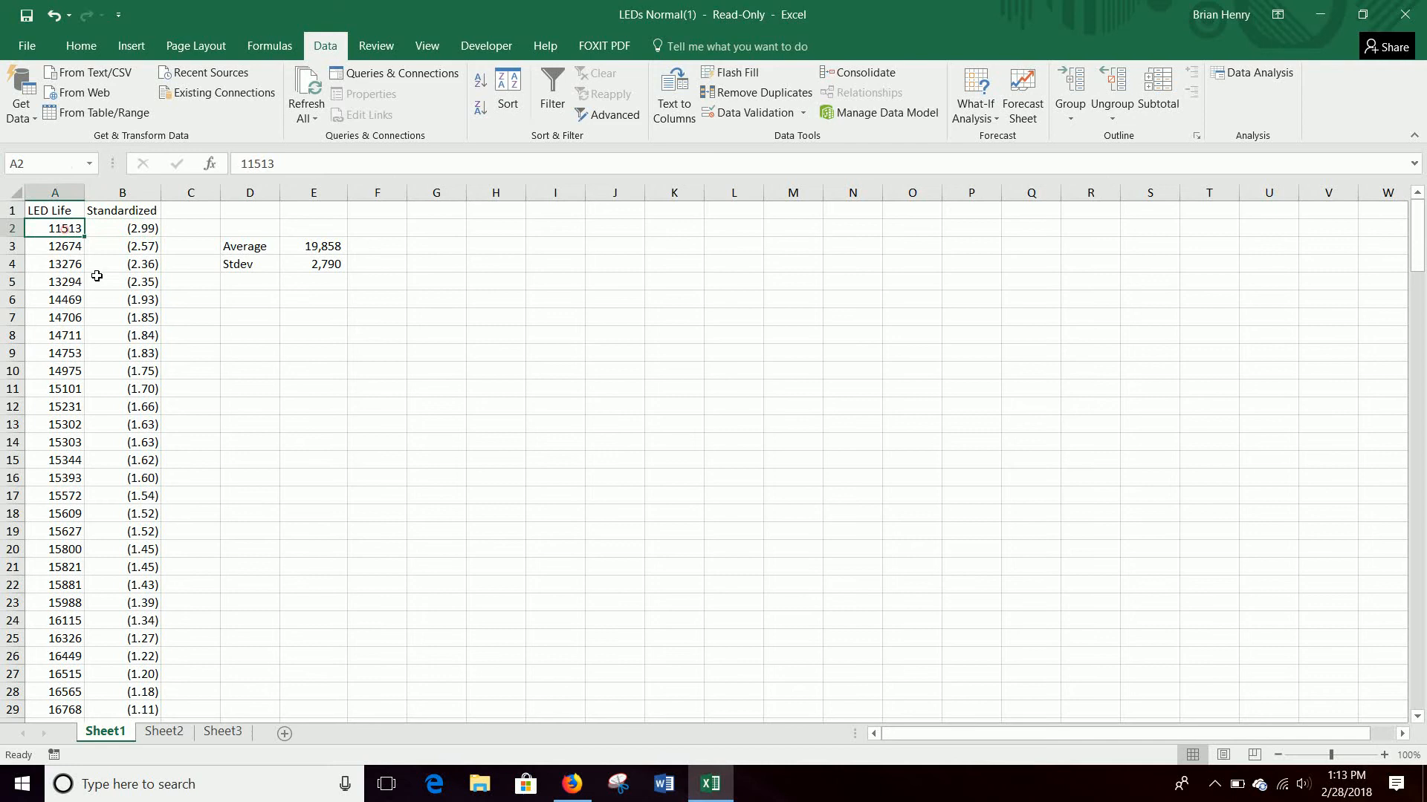
{"action": "mouse_move", "coordinate": [146, 228]}
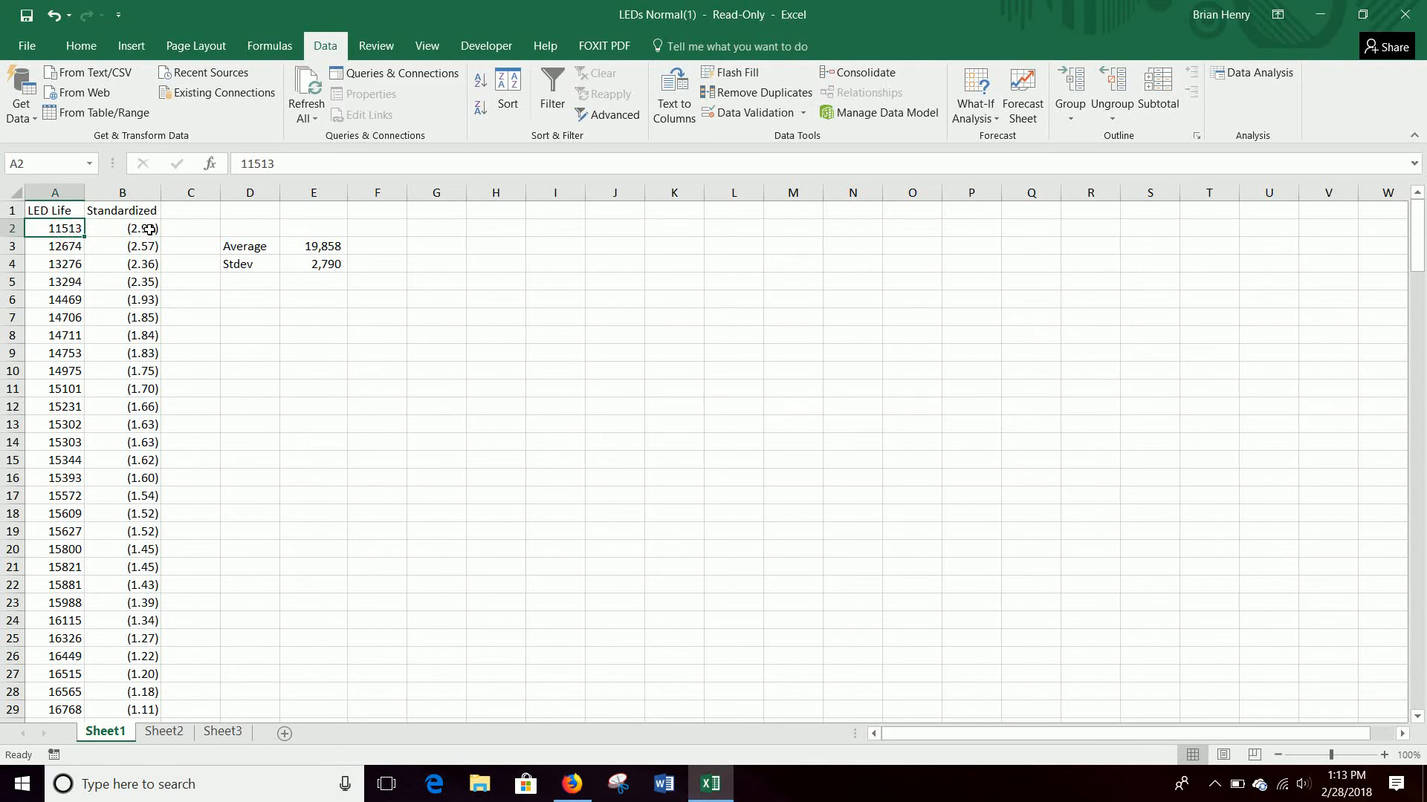
{"action": "left_click", "coordinate": [190, 228]}
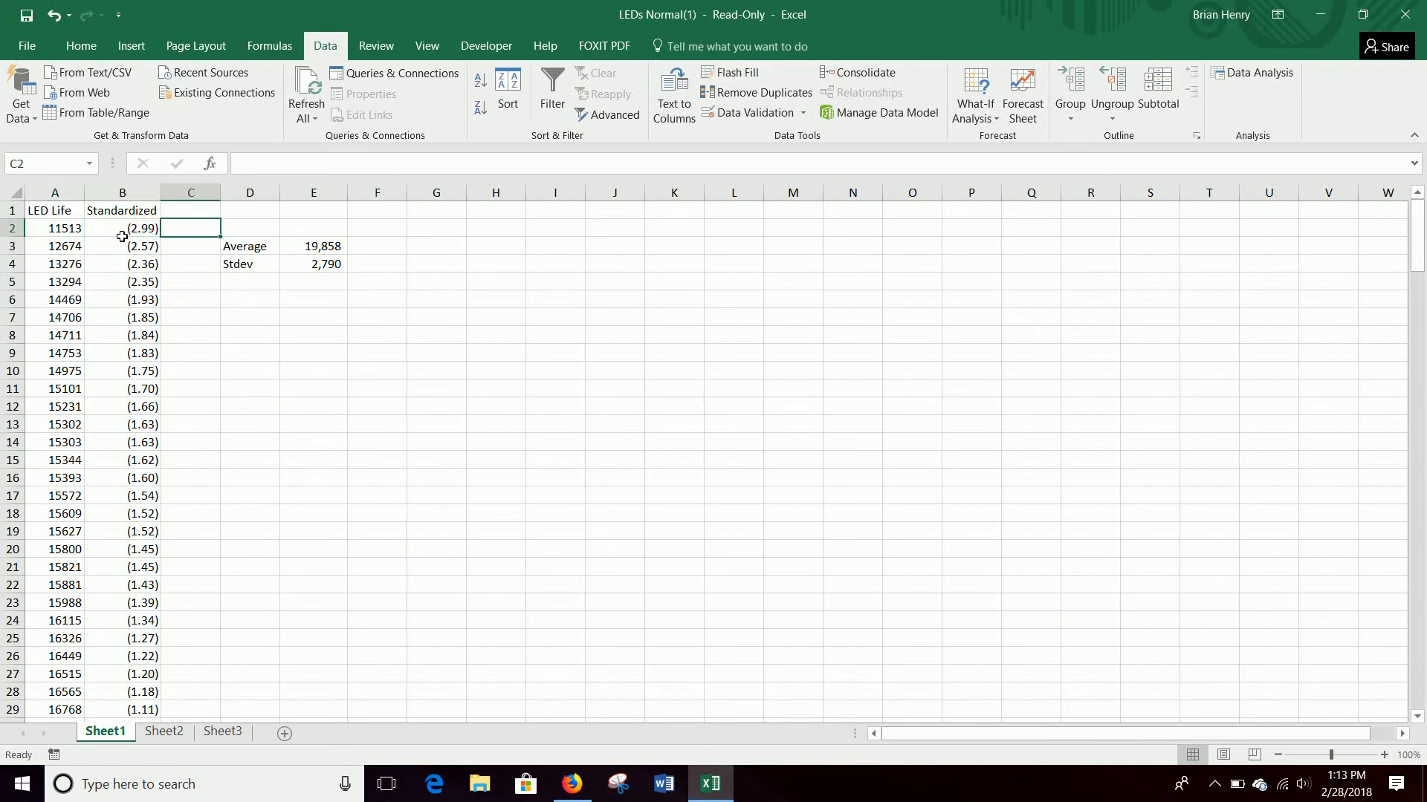
{"action": "left_click", "coordinate": [121, 228]}
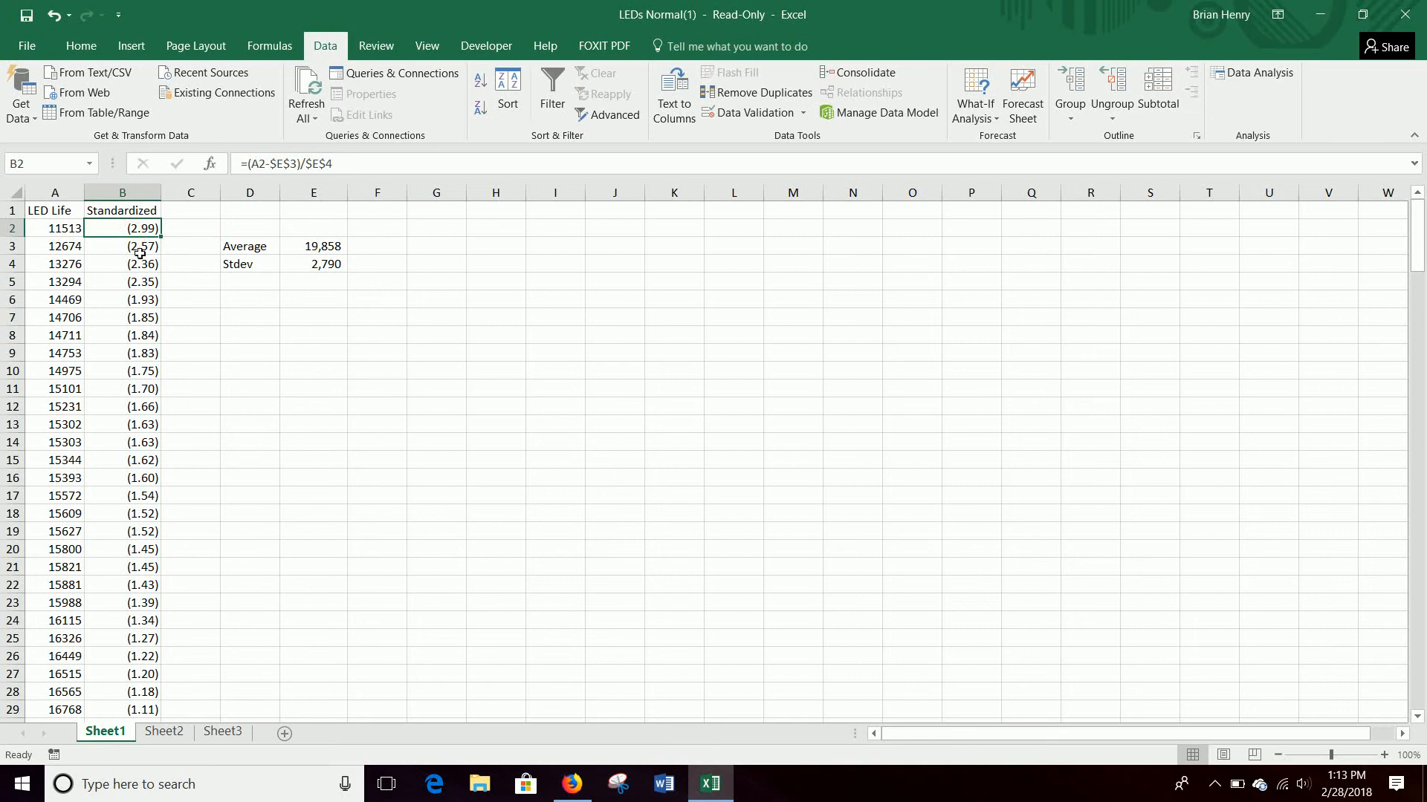
{"action": "mouse_move", "coordinate": [226, 317]}
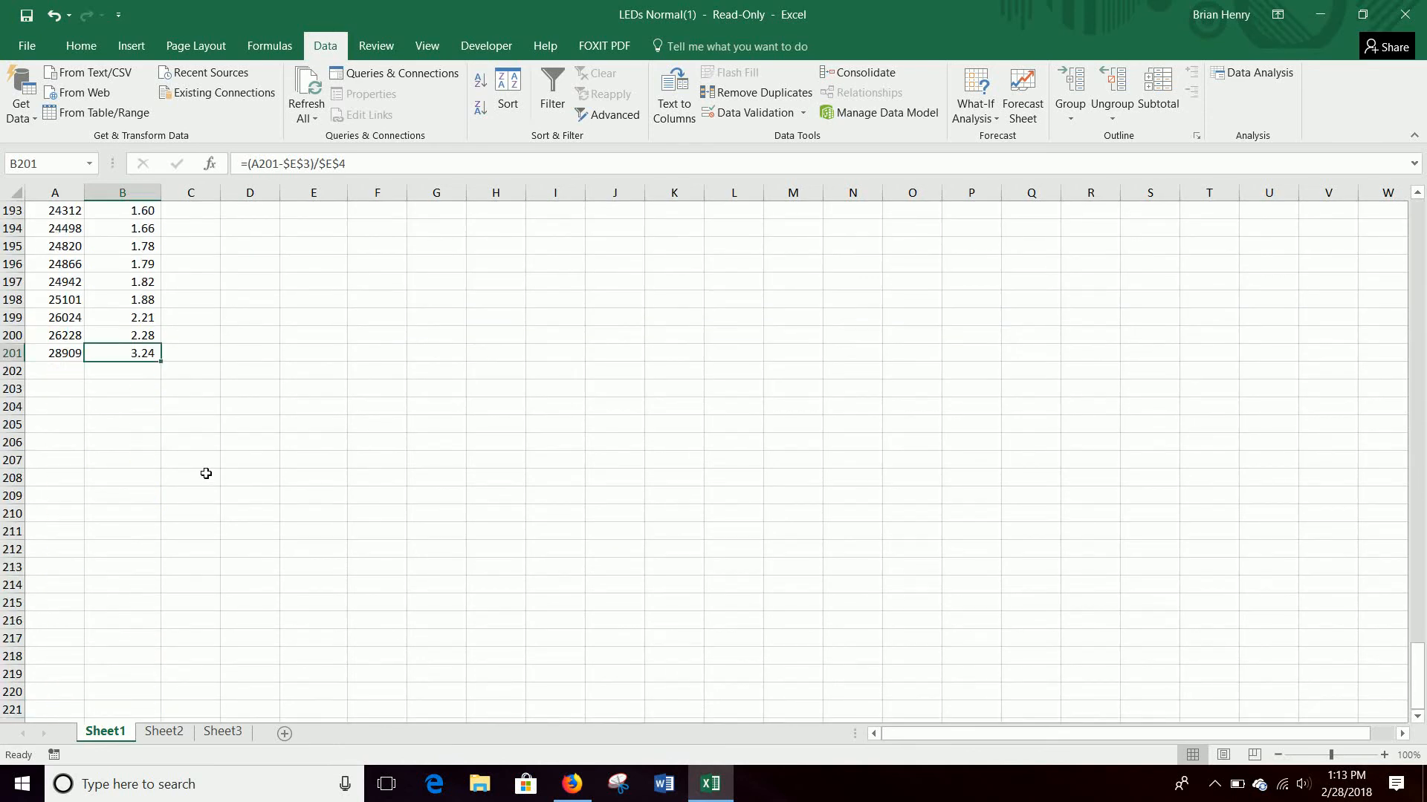
- Label C201 'Outlier' beside the largest value 28909 with z-score 3.24
{"action": "left_click", "coordinate": [54, 353]}
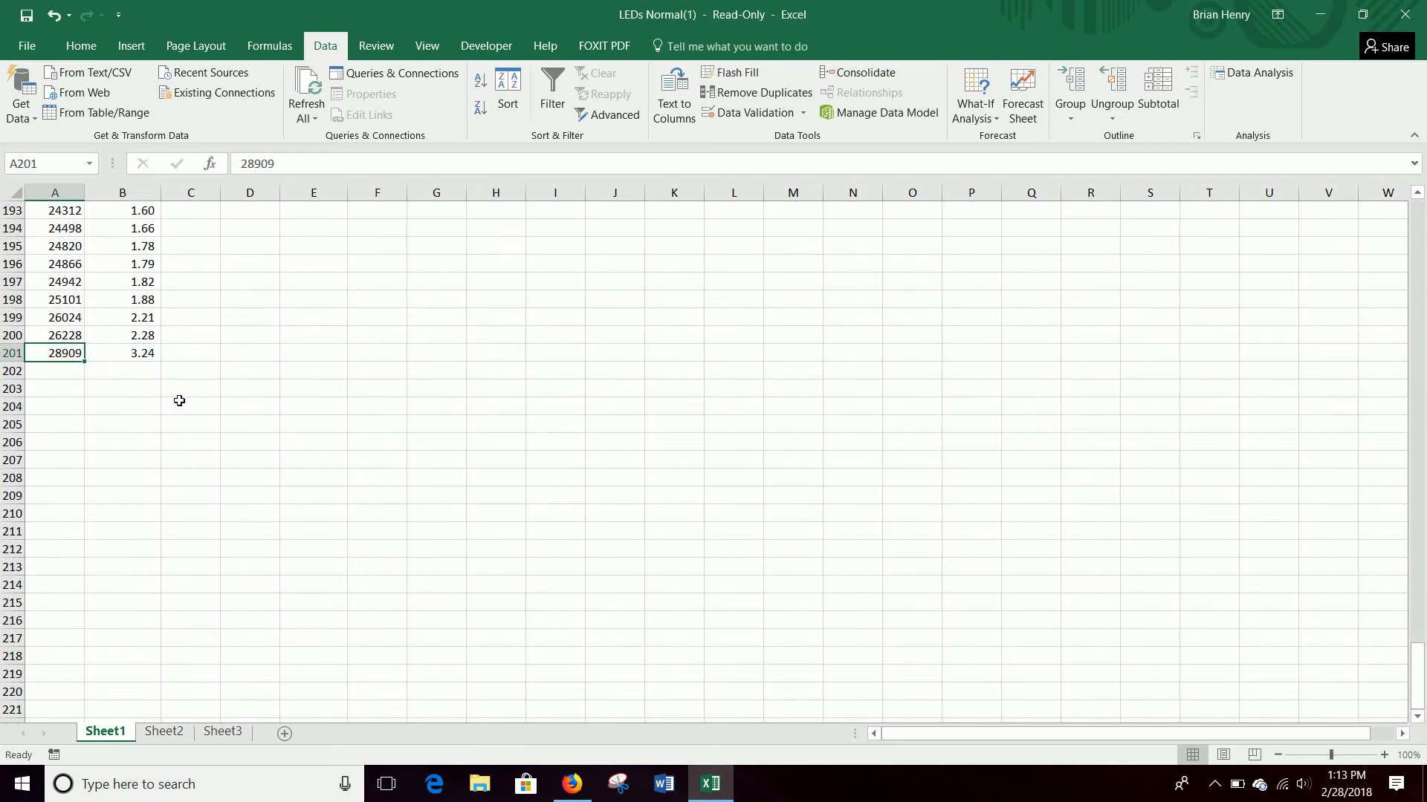
{"action": "left_click", "coordinate": [122, 353]}
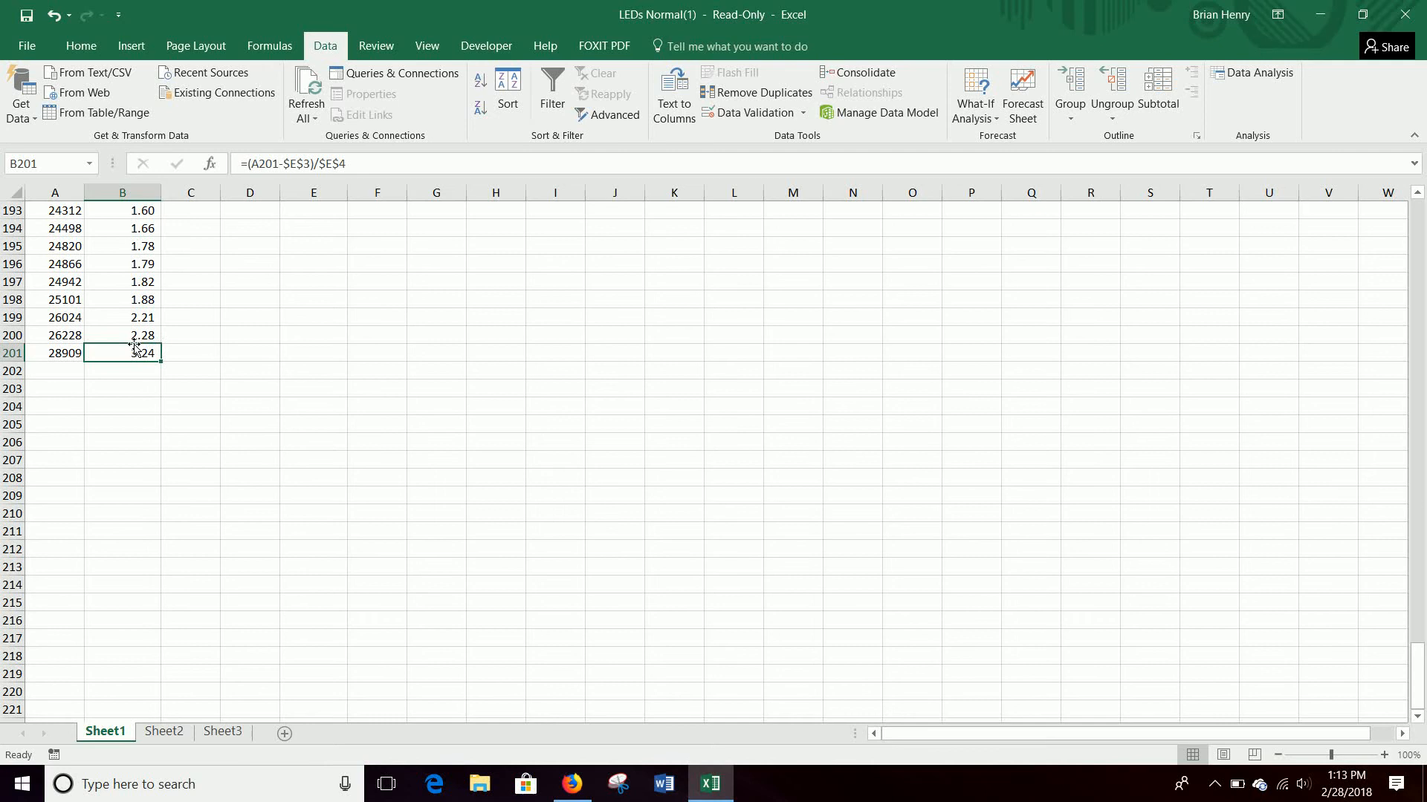
{"action": "mouse_move", "coordinate": [206, 384]}
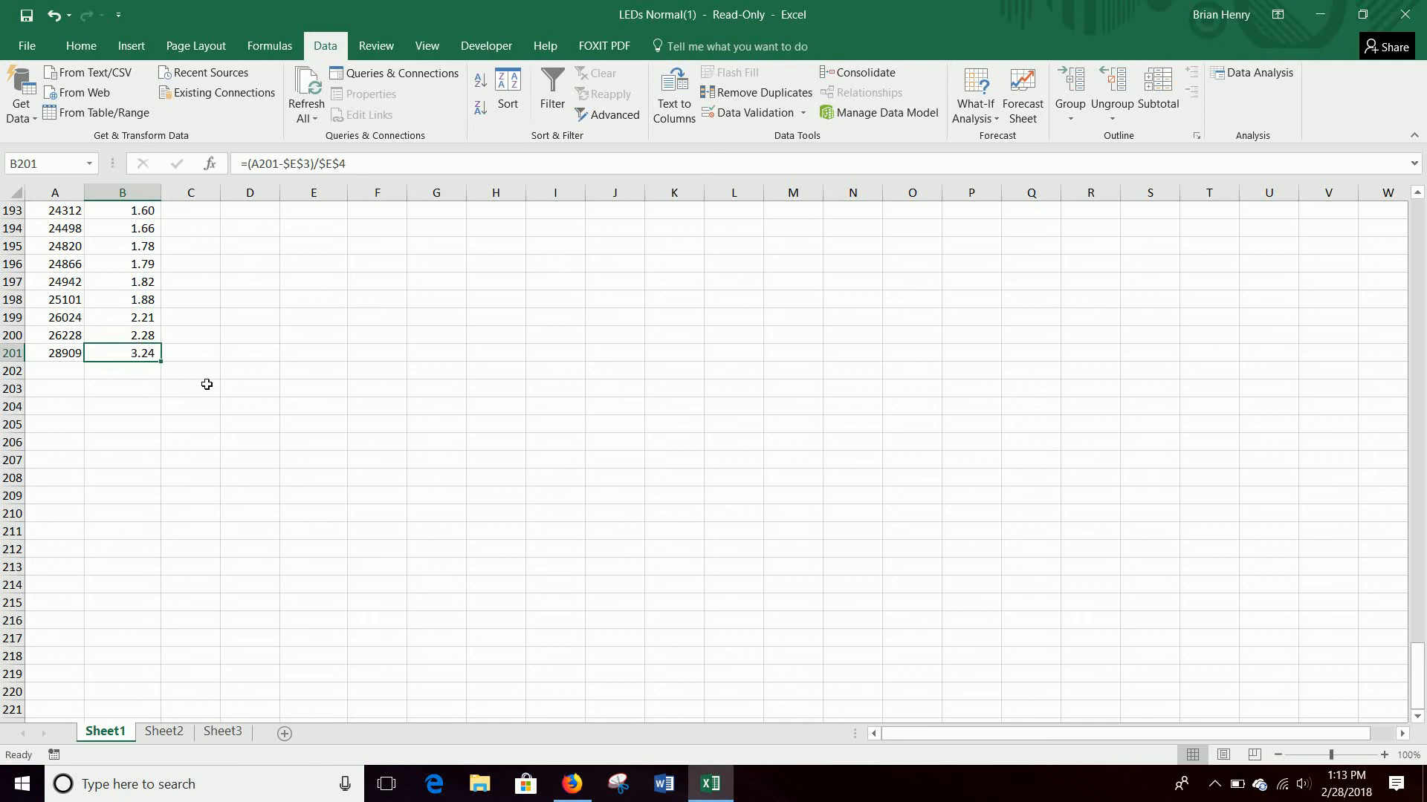
{"action": "left_click", "coordinate": [190, 353]}
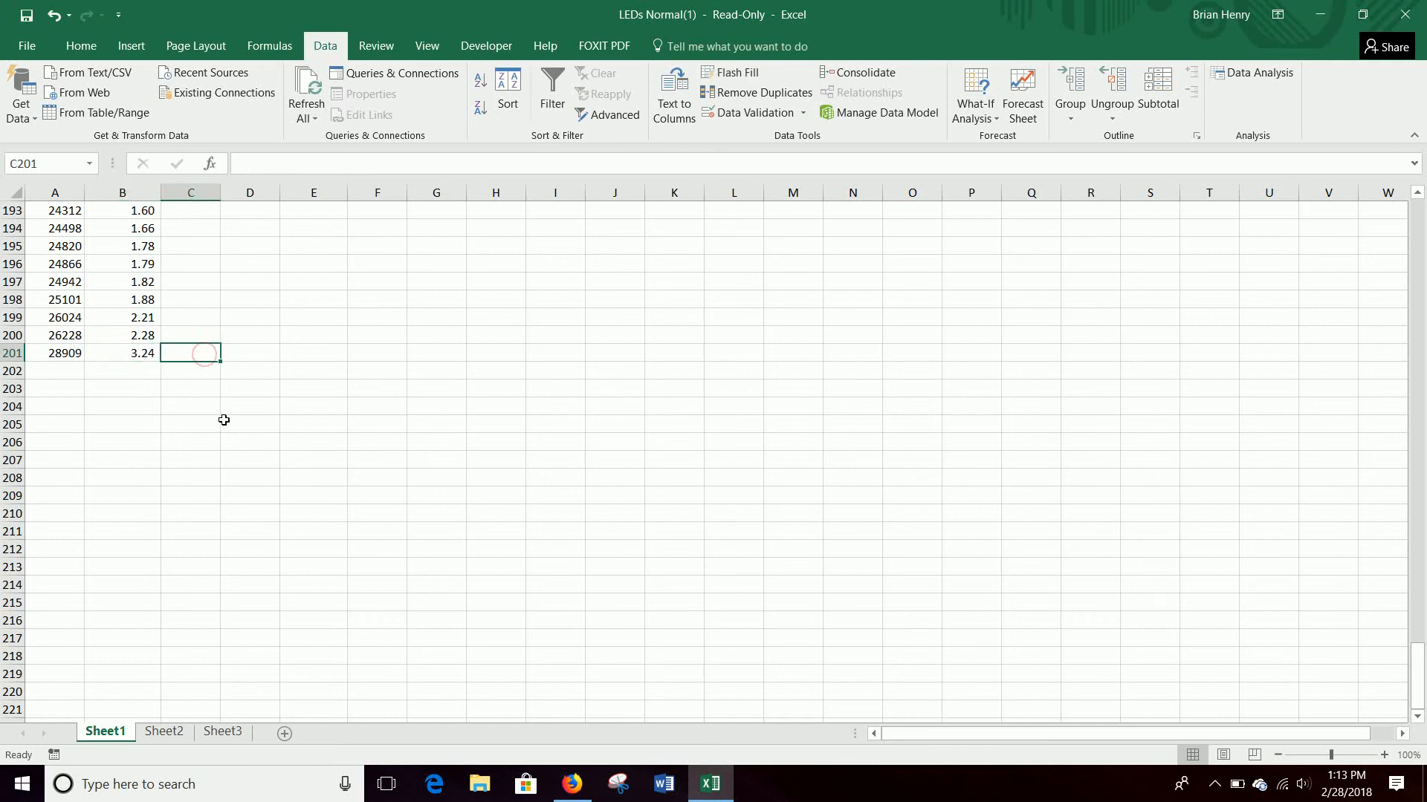
{"action": "type", "text": "Outlier"}
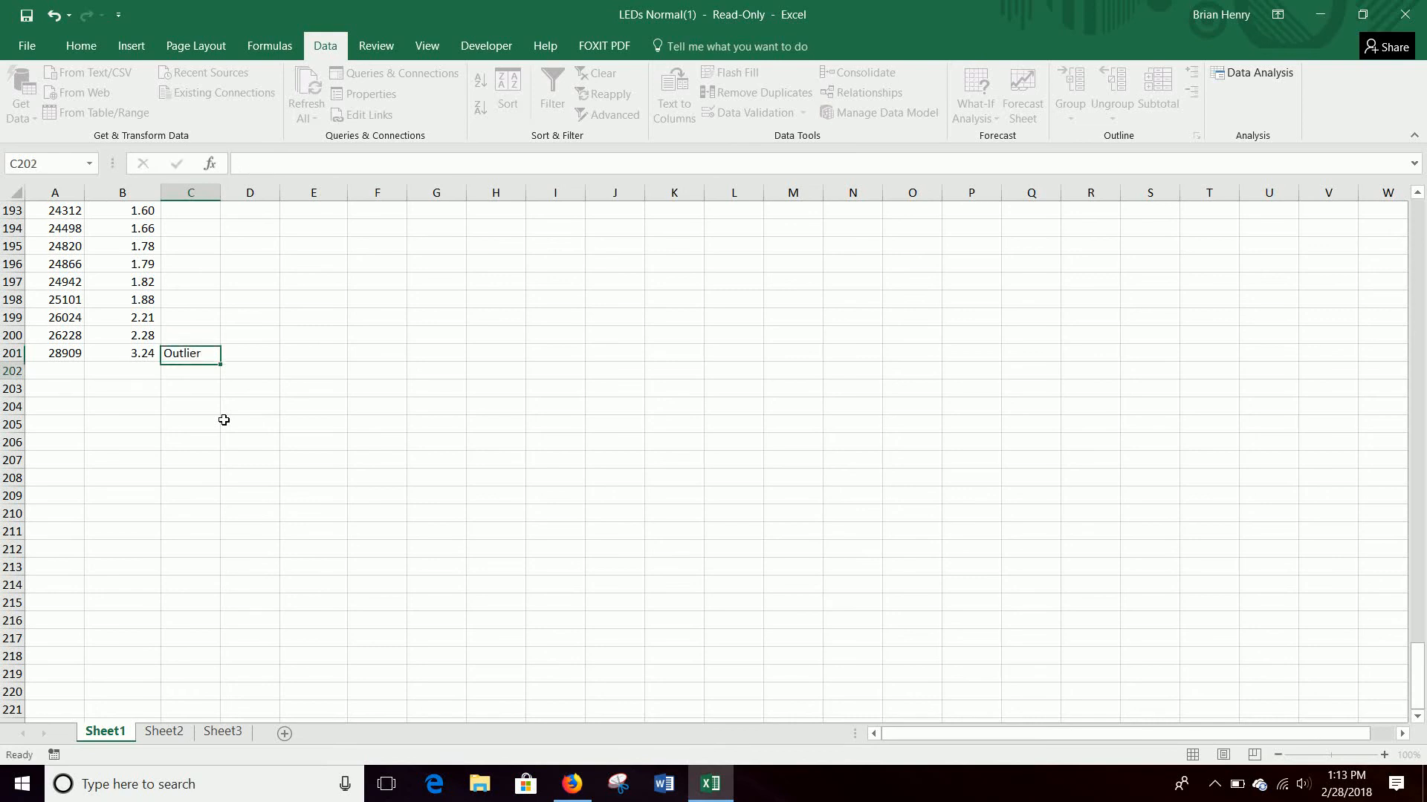
{"action": "left_click", "coordinate": [190, 353]}
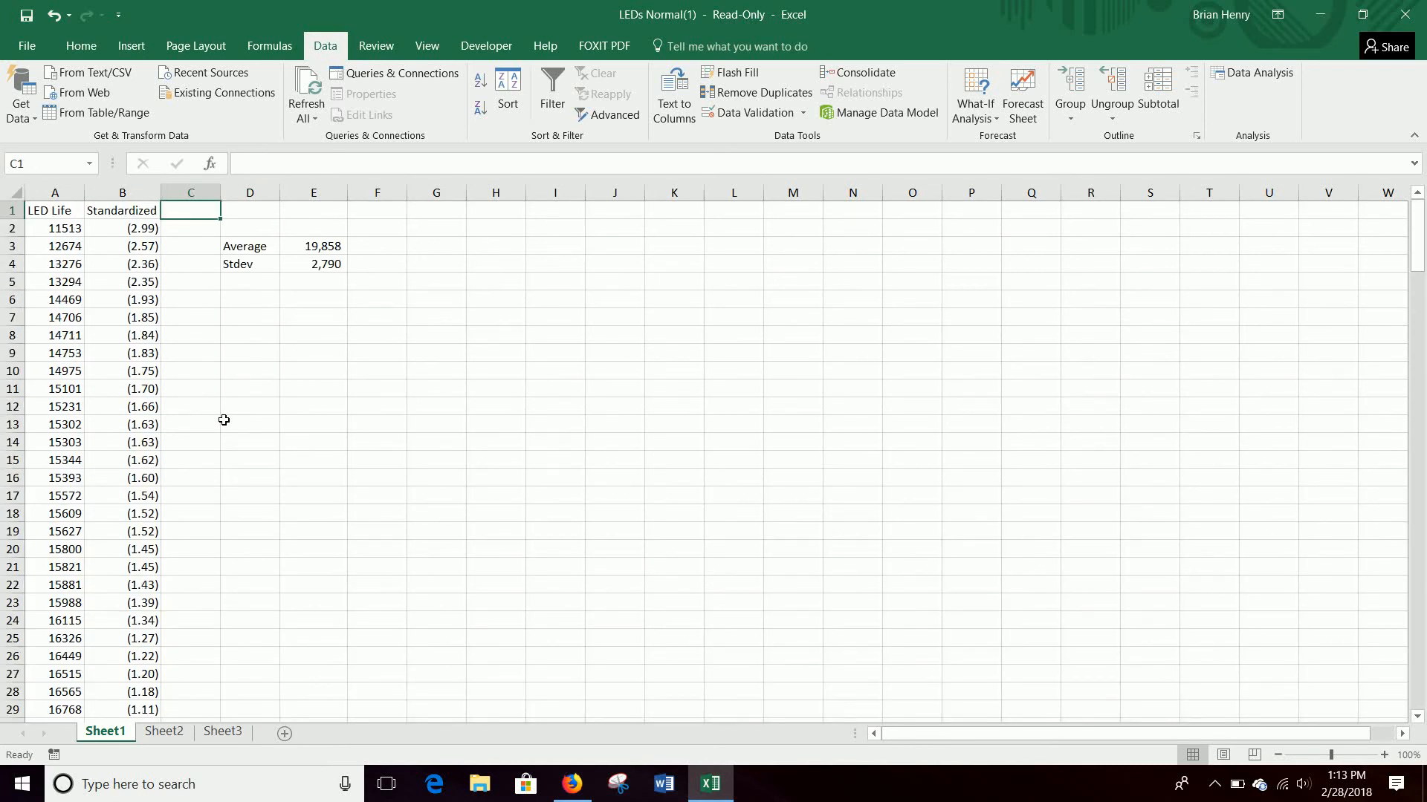
{"action": "mouse_move", "coordinate": [253, 388]}
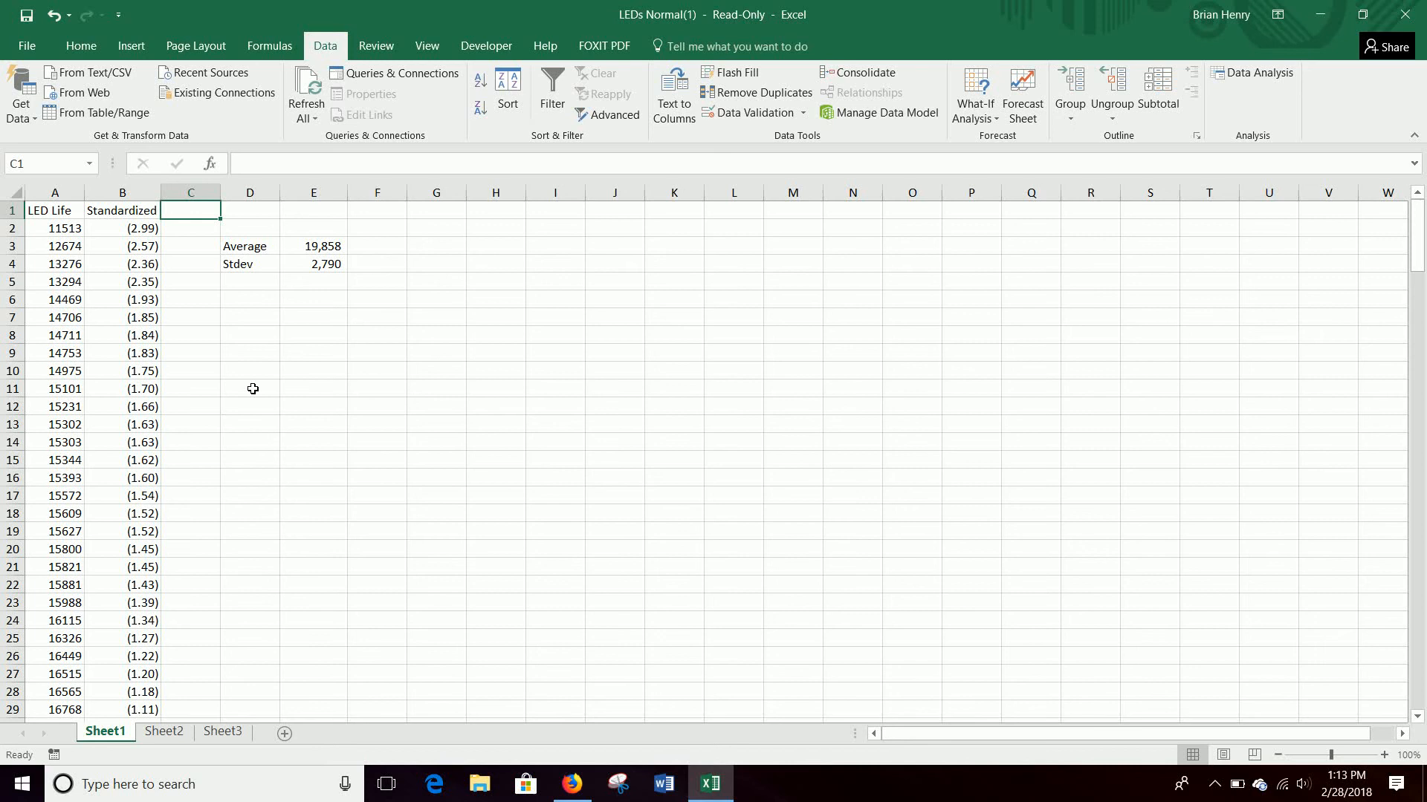
{"action": "mouse_move", "coordinate": [33, 143]}
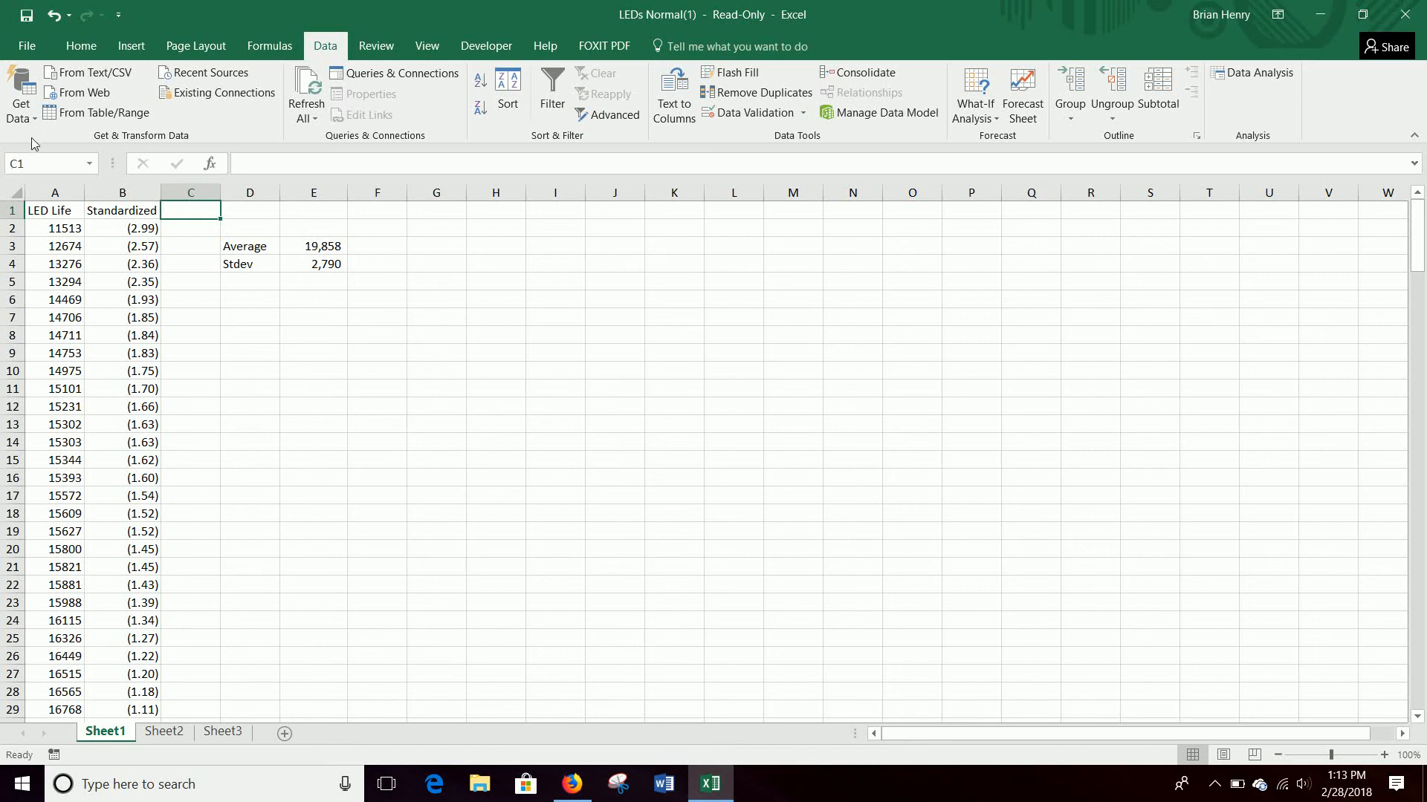
{"action": "mouse_move", "coordinate": [365, 292]}
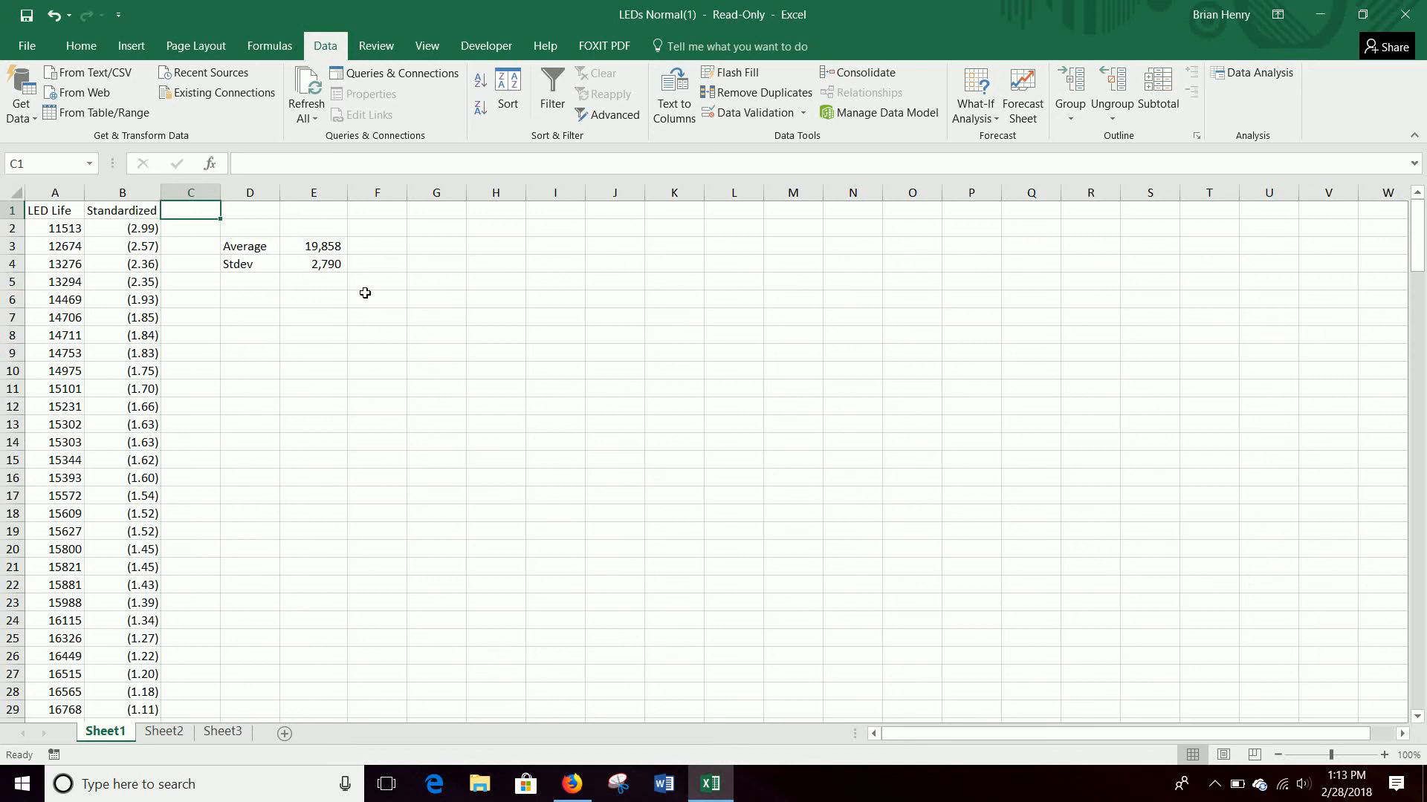
{"action": "mouse_move", "coordinate": [540, 441]}
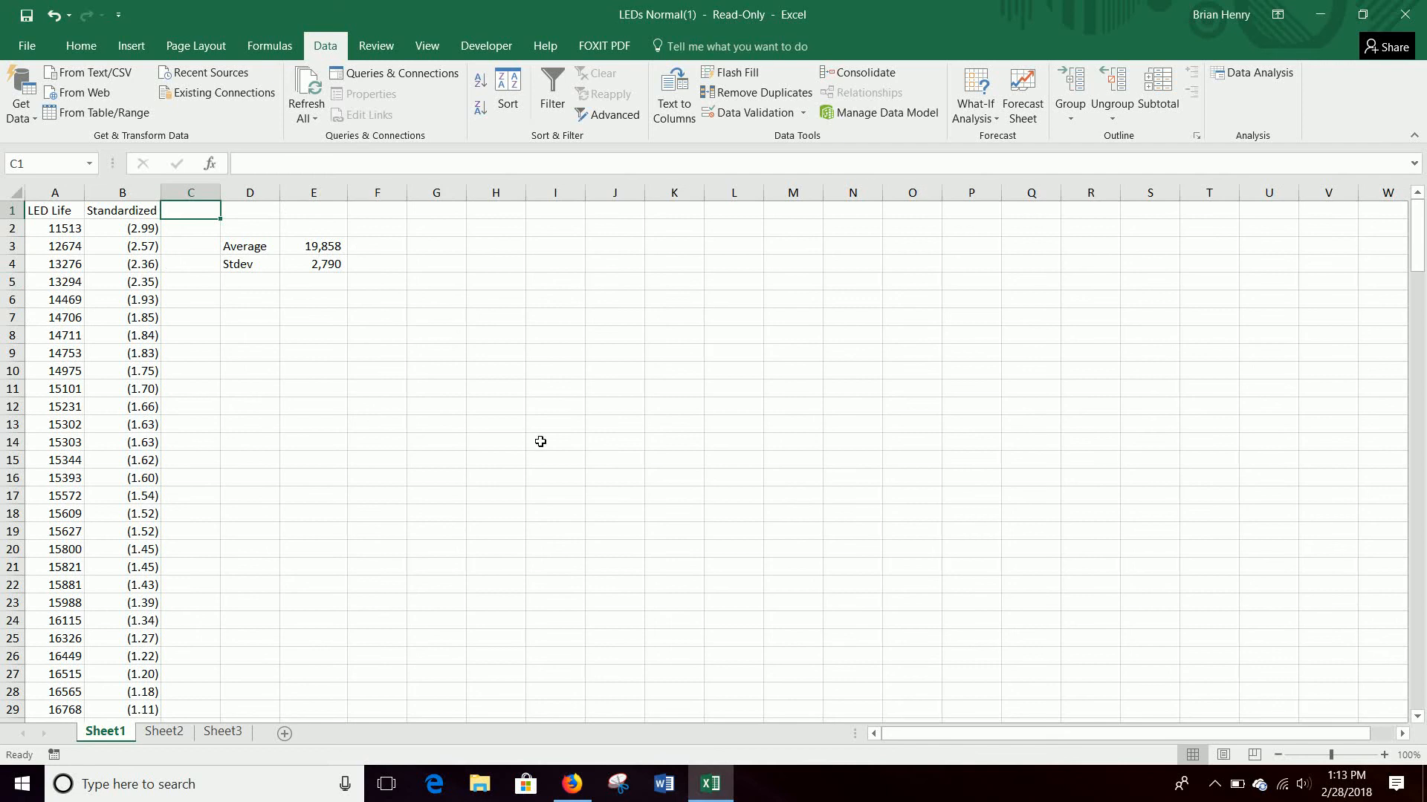
{"action": "mouse_move", "coordinate": [438, 366]}
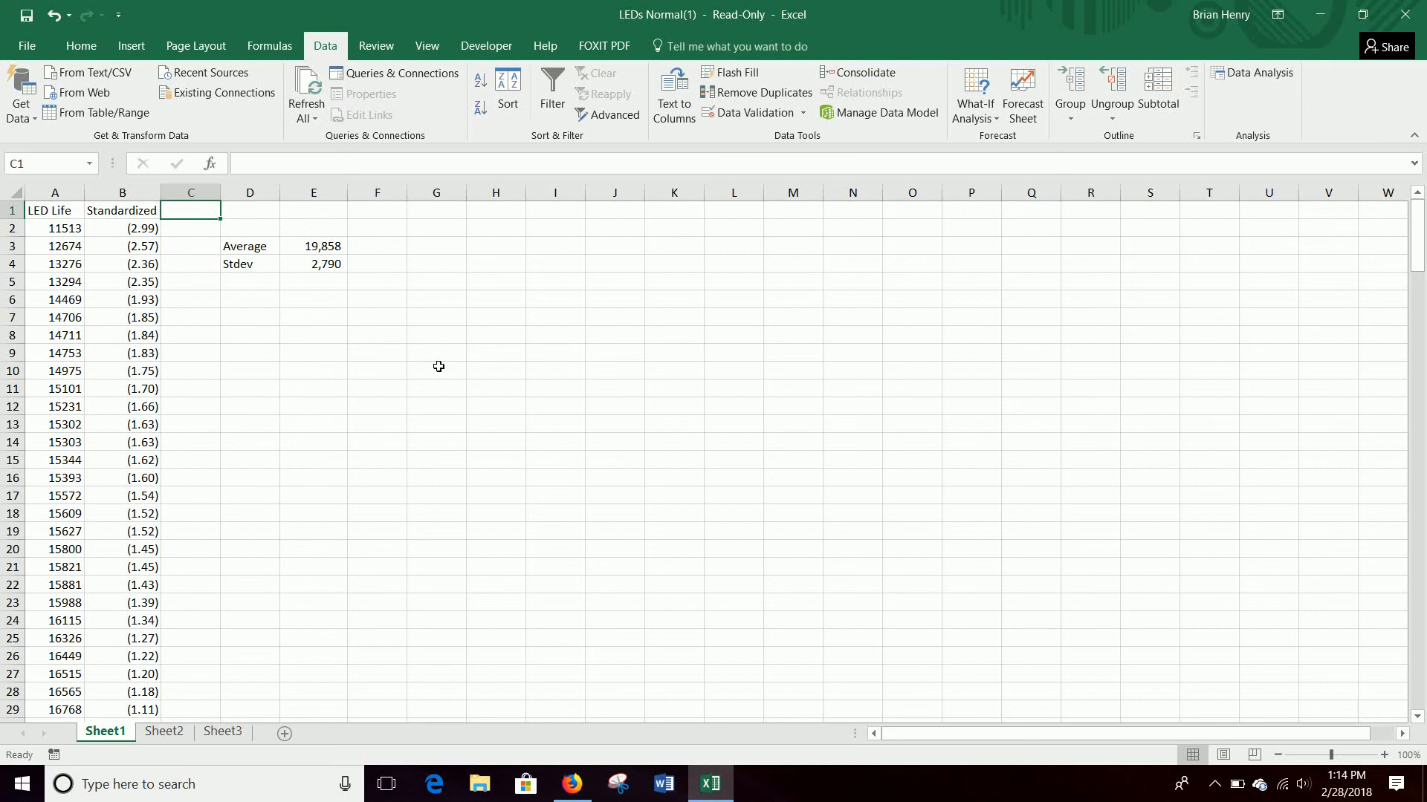
{"action": "mouse_move", "coordinate": [430, 340]}
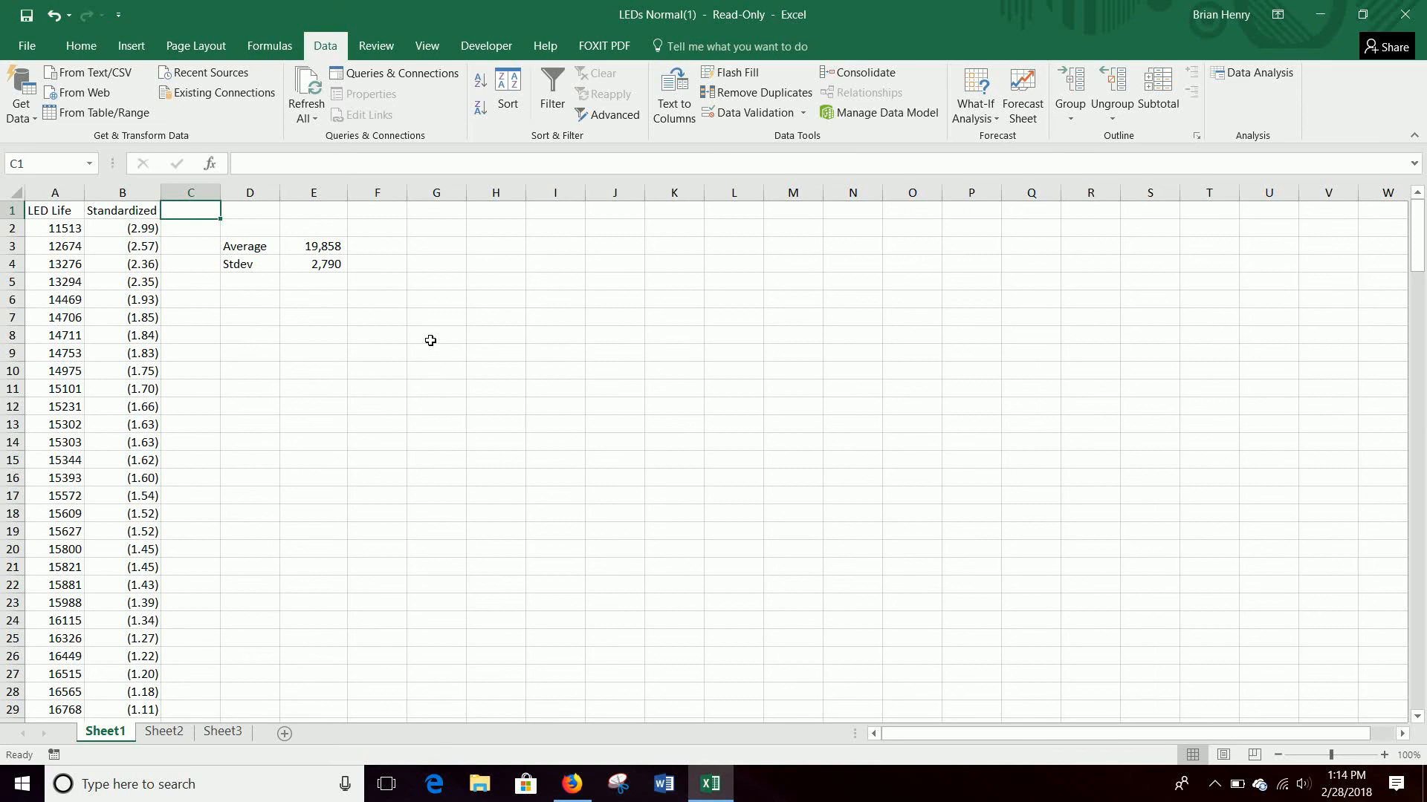
{"action": "mouse_move", "coordinate": [427, 335]}
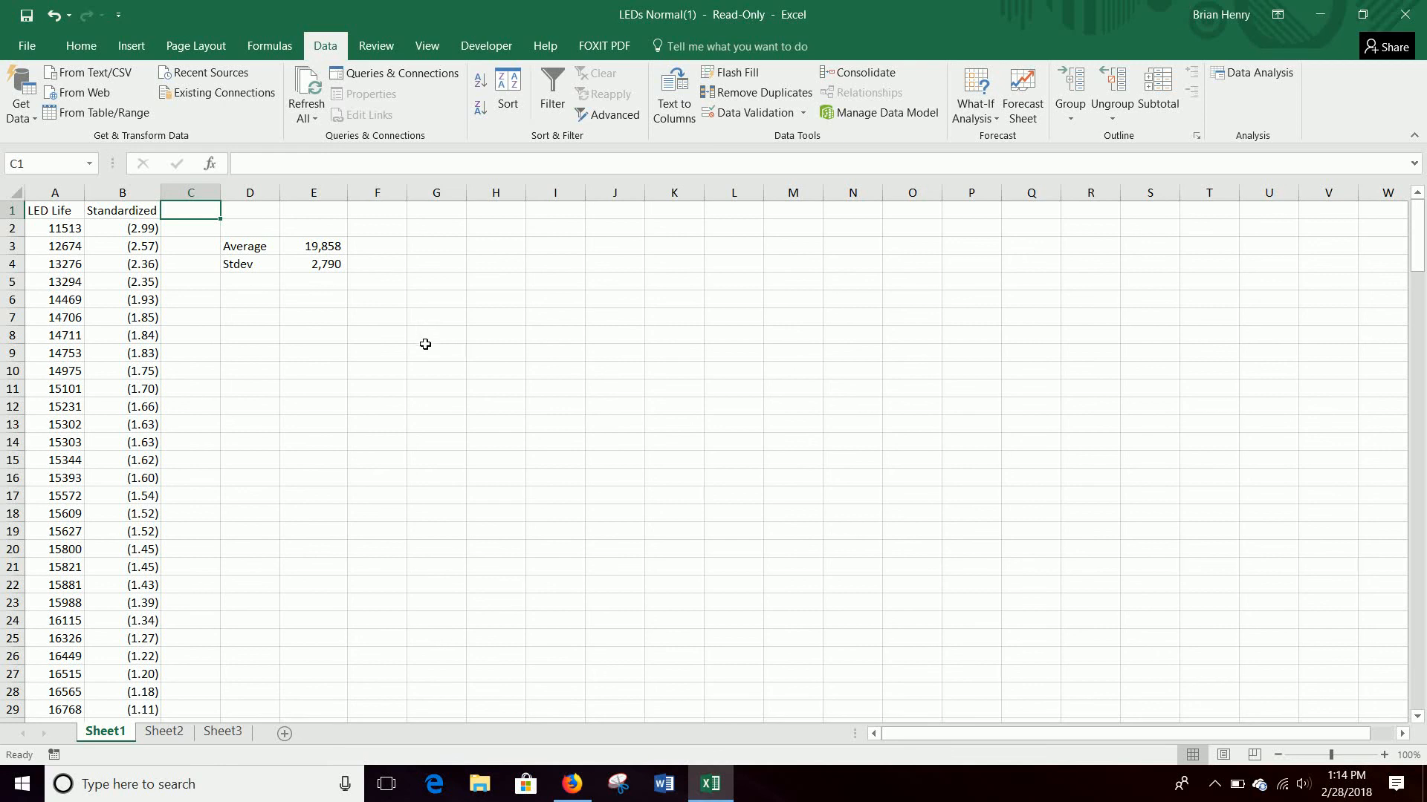
{"action": "mouse_move", "coordinate": [439, 421]}
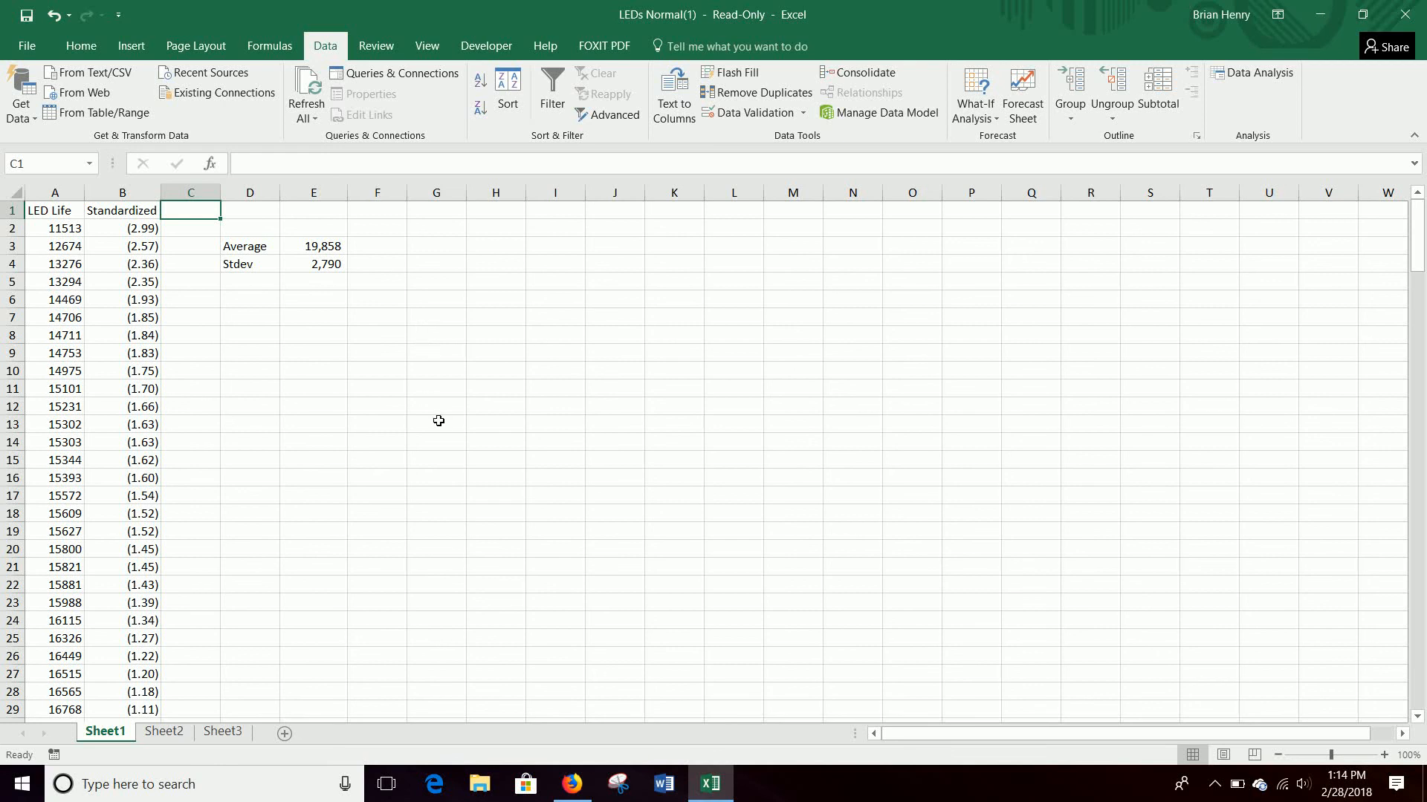
{"action": "mouse_move", "coordinate": [571, 783]}
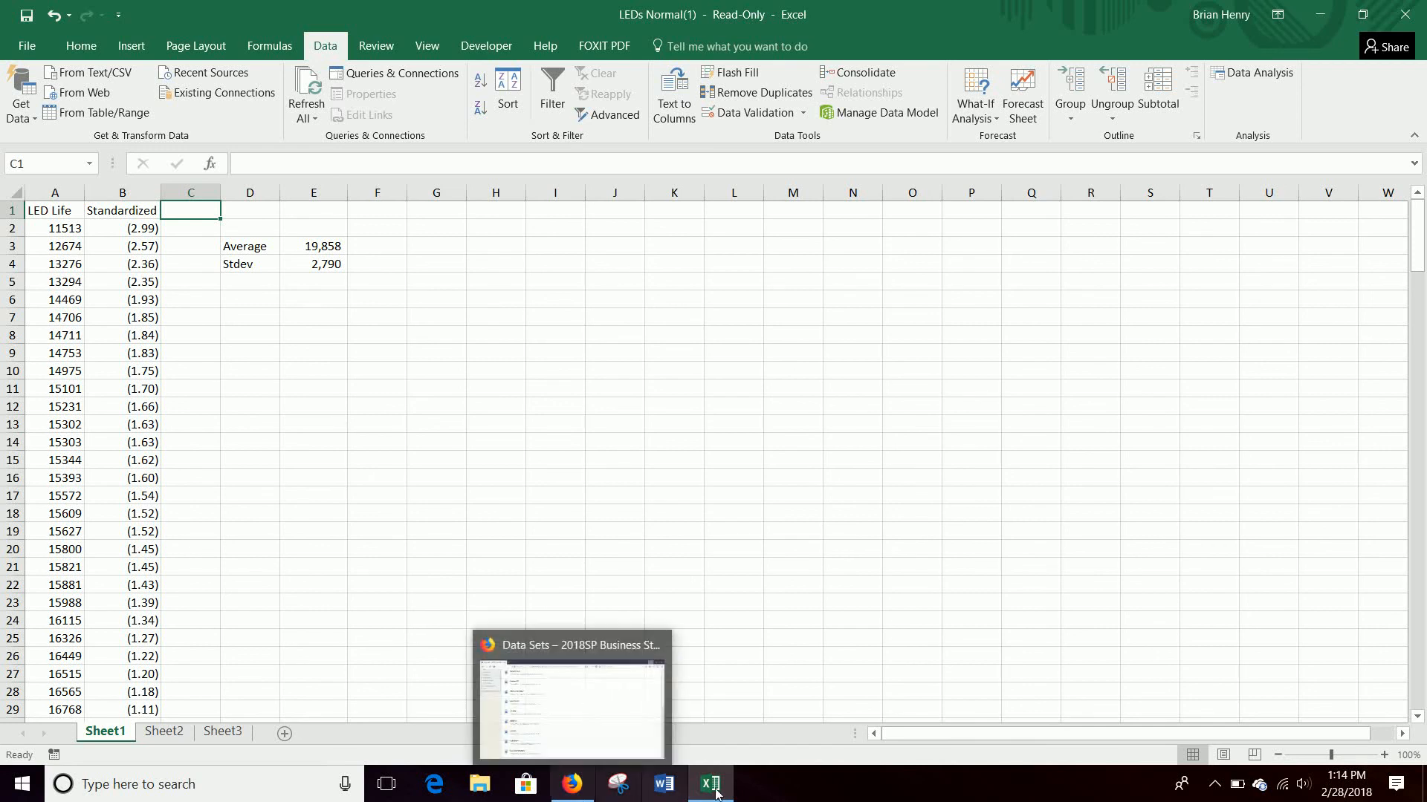
{"action": "left_click", "coordinate": [1214, 783]}
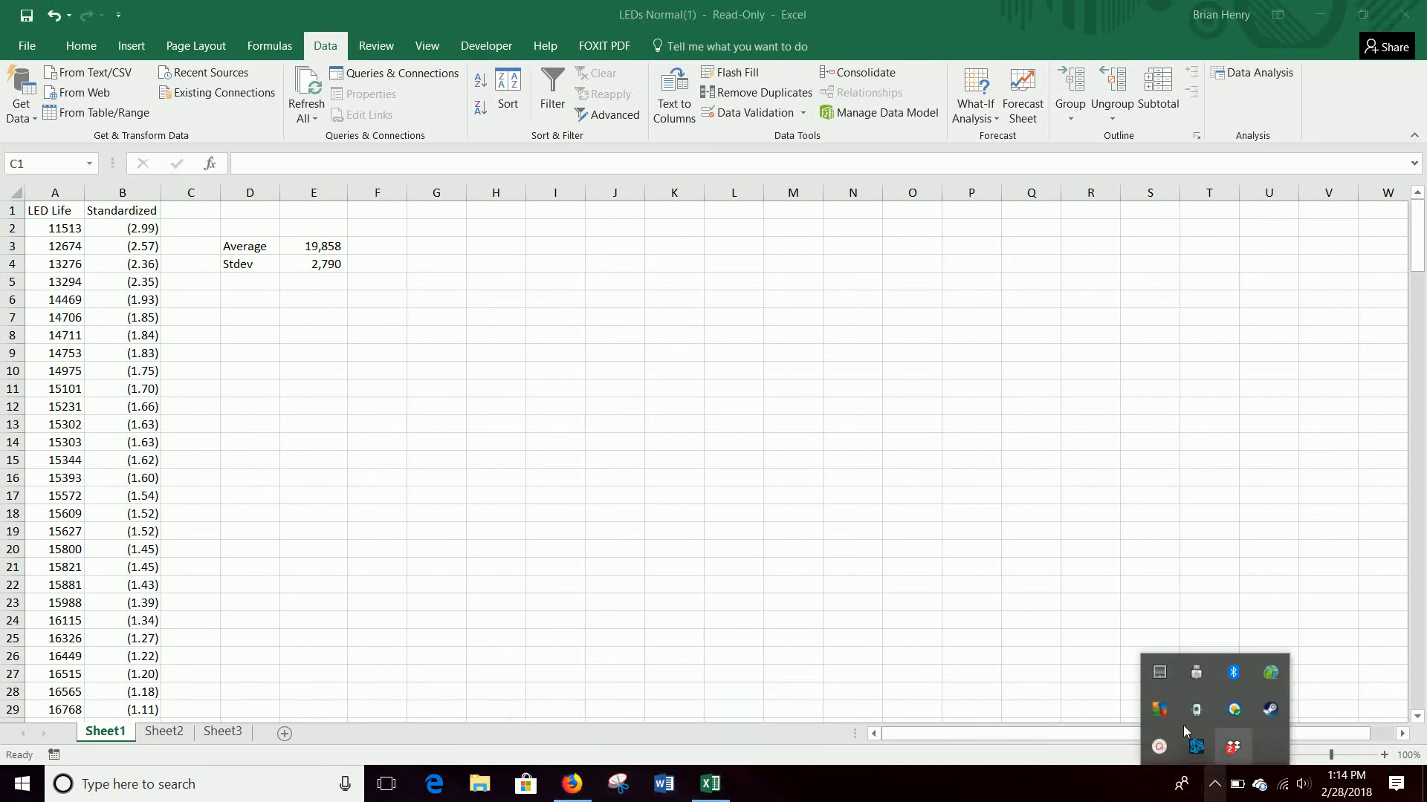
{"action": "mouse_move", "coordinate": [1233, 746]}
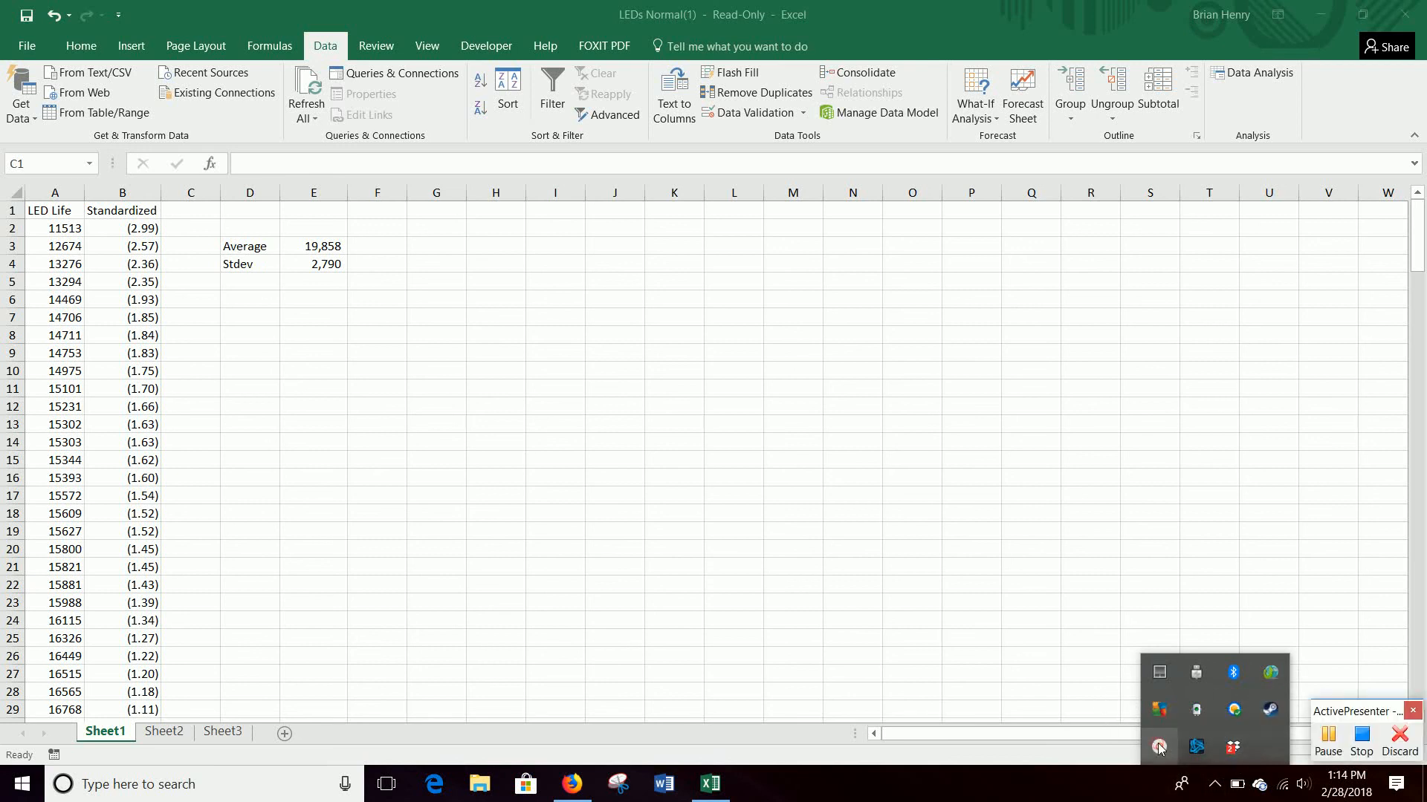
{"action": "mouse_move", "coordinate": [1360, 738]}
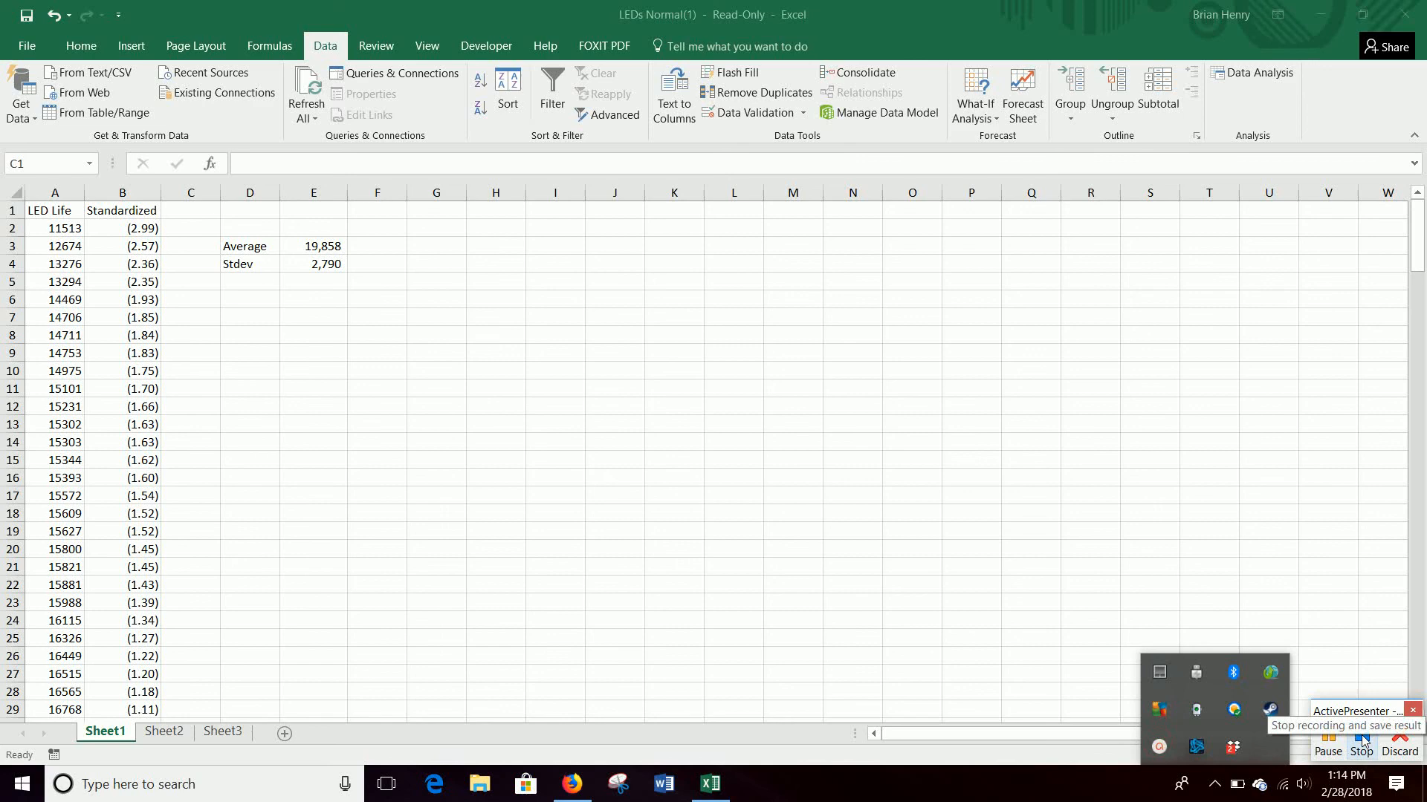